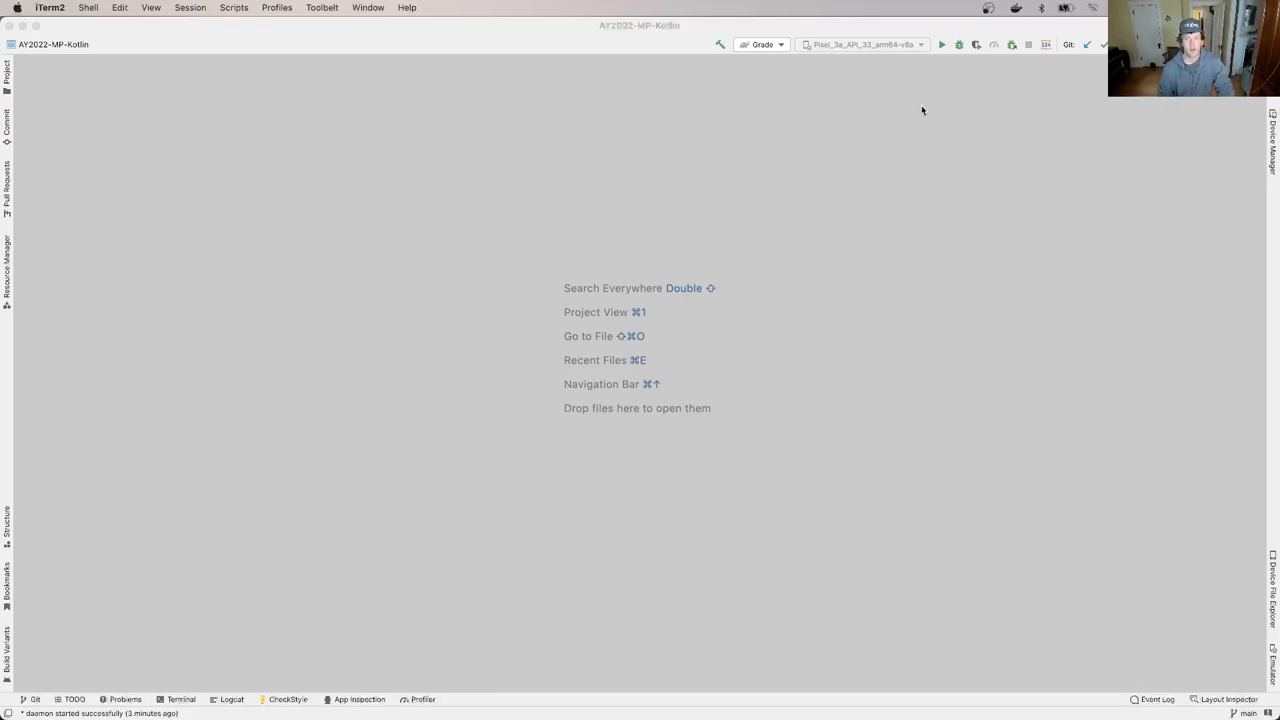
Show the Commit view listing the changed checkstyle-idea.xml
left_click(952, 44)
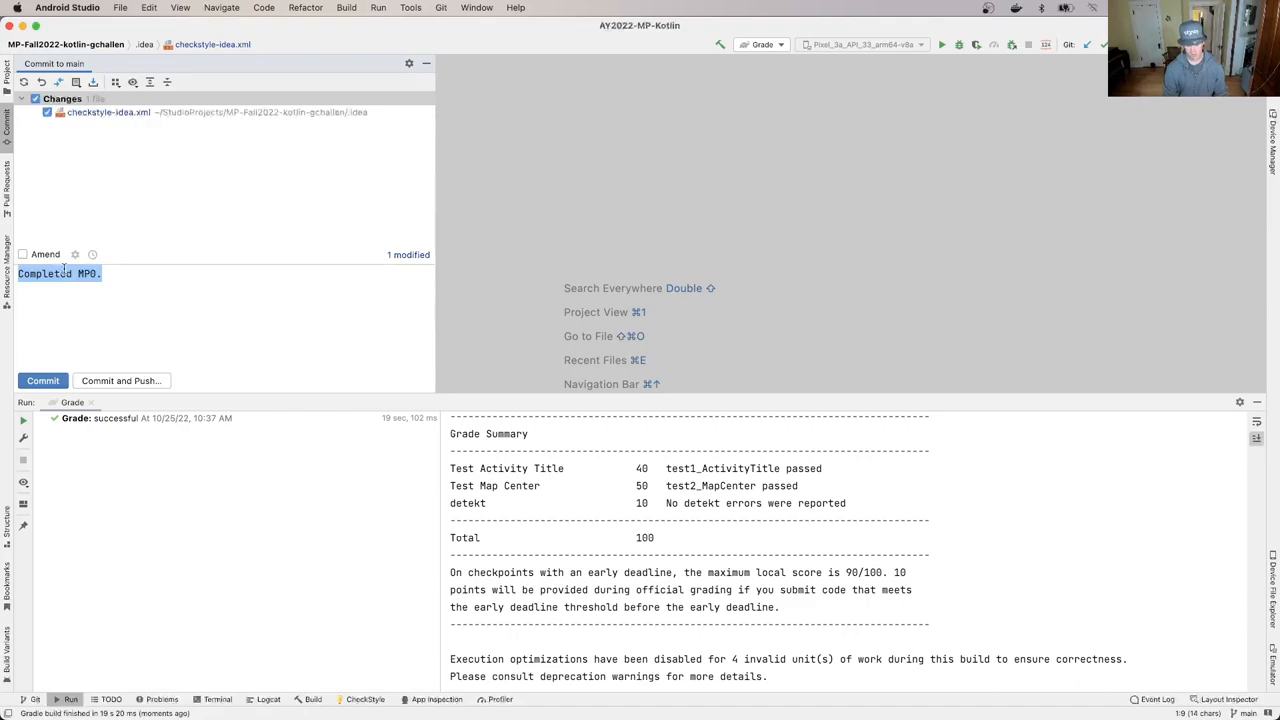
Commit checkstyle-idea.xml with the message 'Update checkstyle configuration.'
type("Update checkstyle")
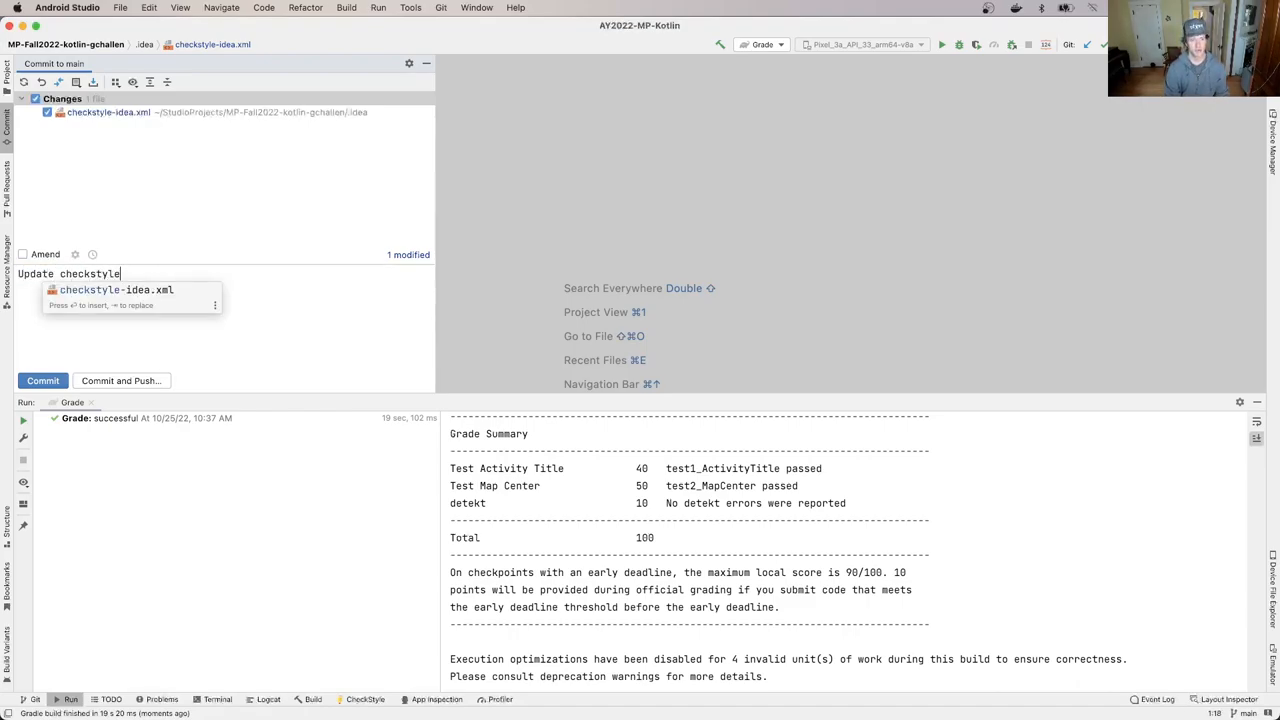
type("configuration.")
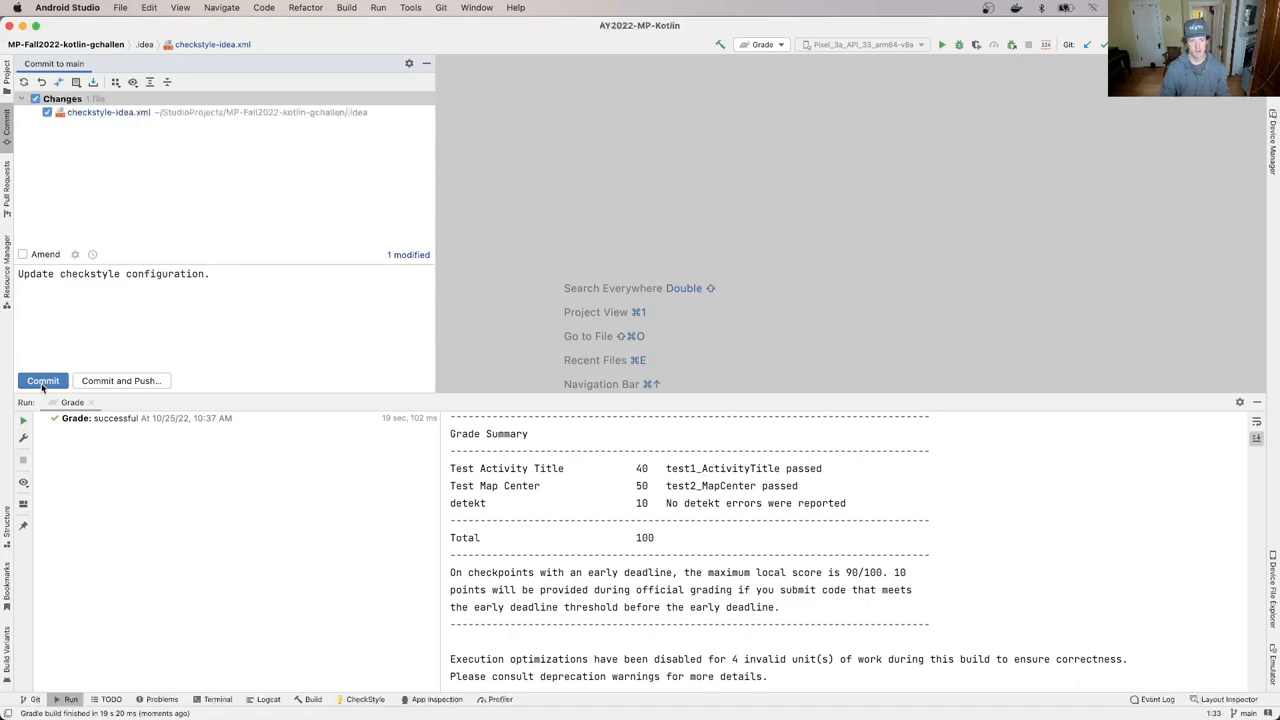
left_click(42, 380)
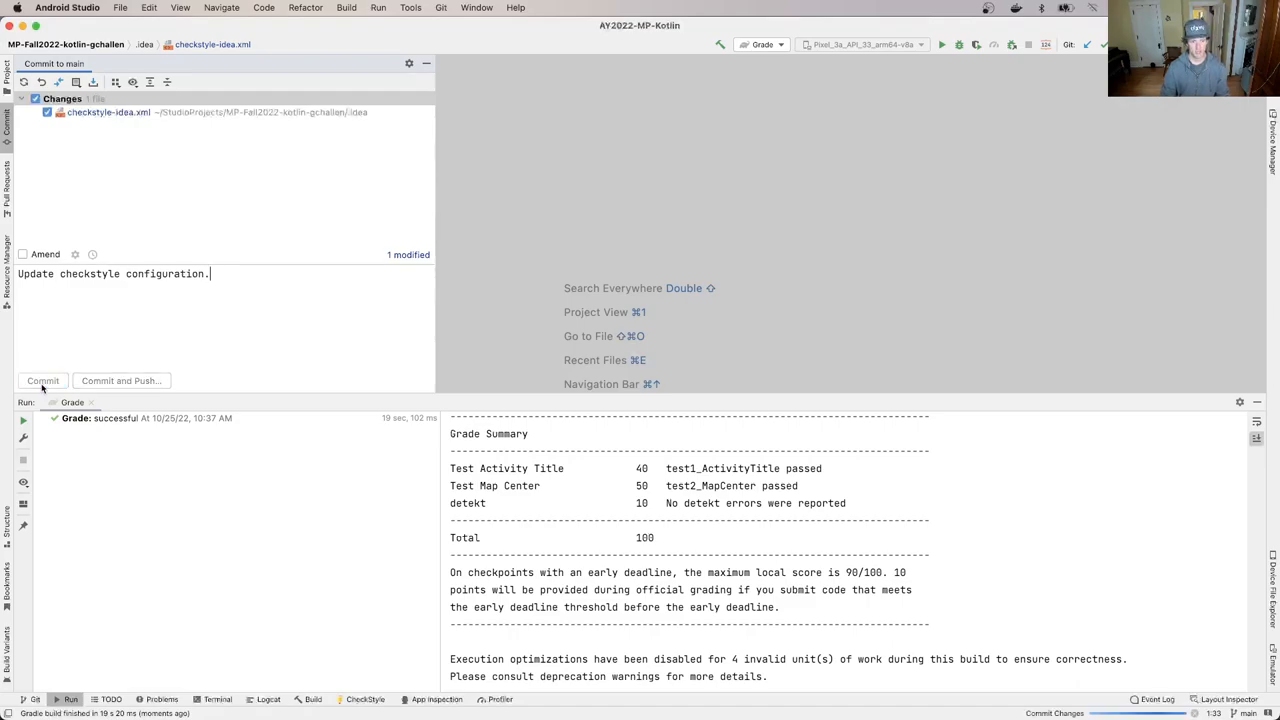
left_click(42, 380)
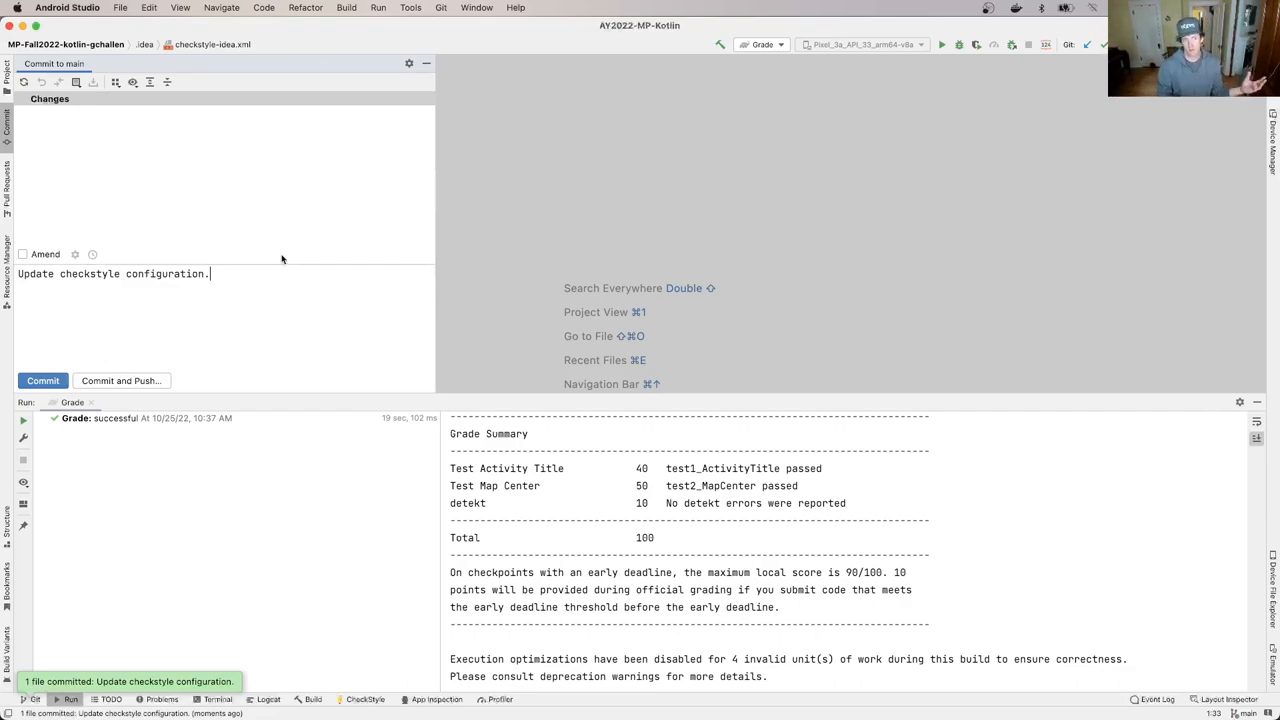
mouse_move(84, 100)
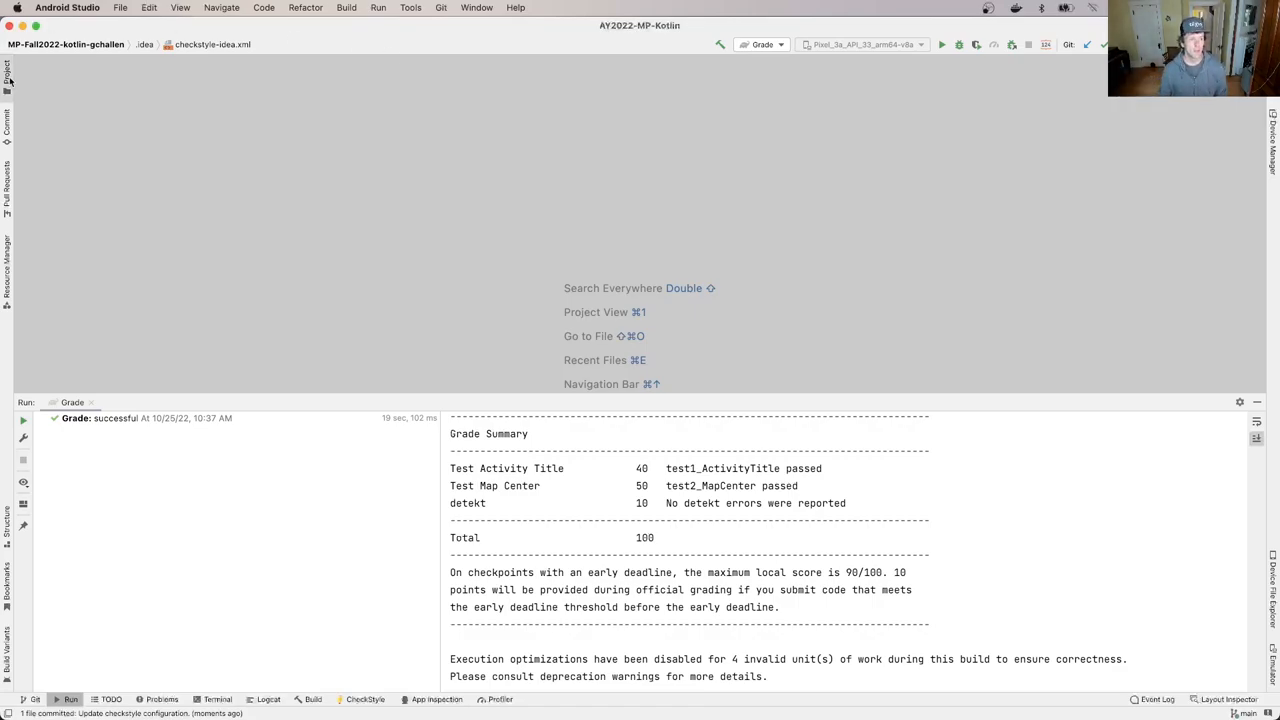
Show the Project file tree expanded to the test mp package
left_click(12, 76)
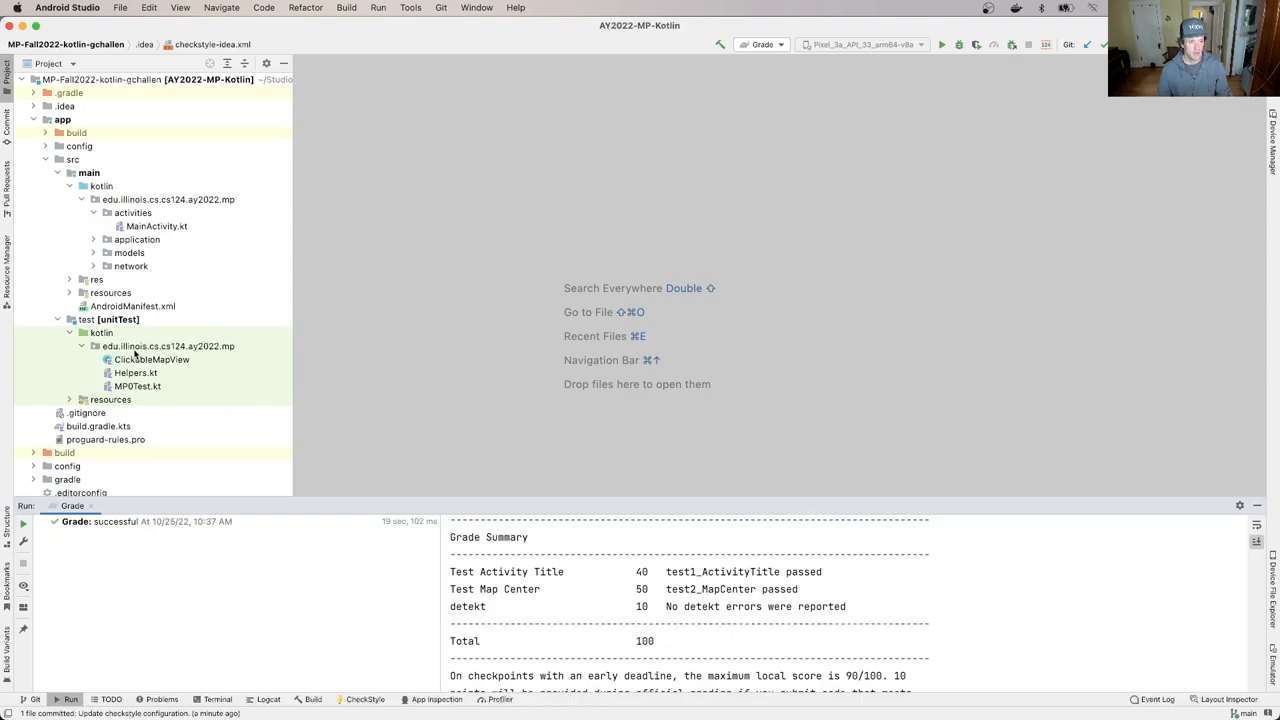
Select the unit-test mp package as the destination for MP1Test.kt
left_click(168, 346)
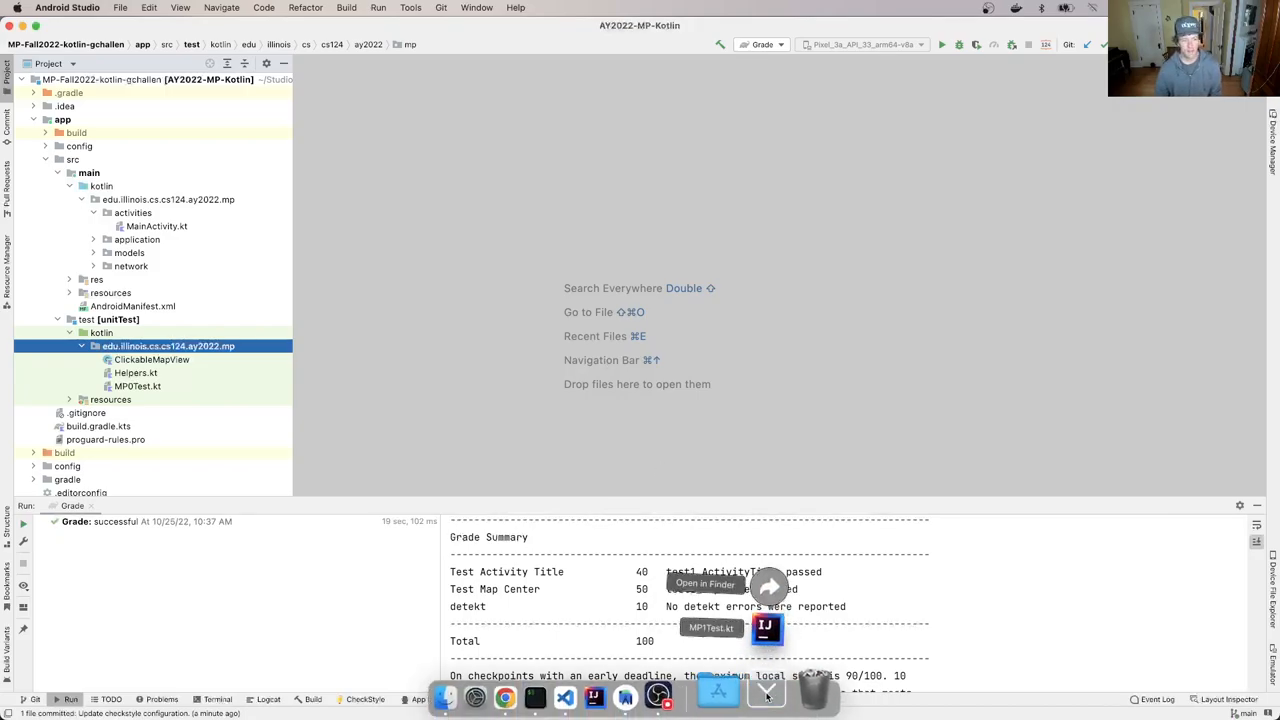
mouse_move(780, 432)
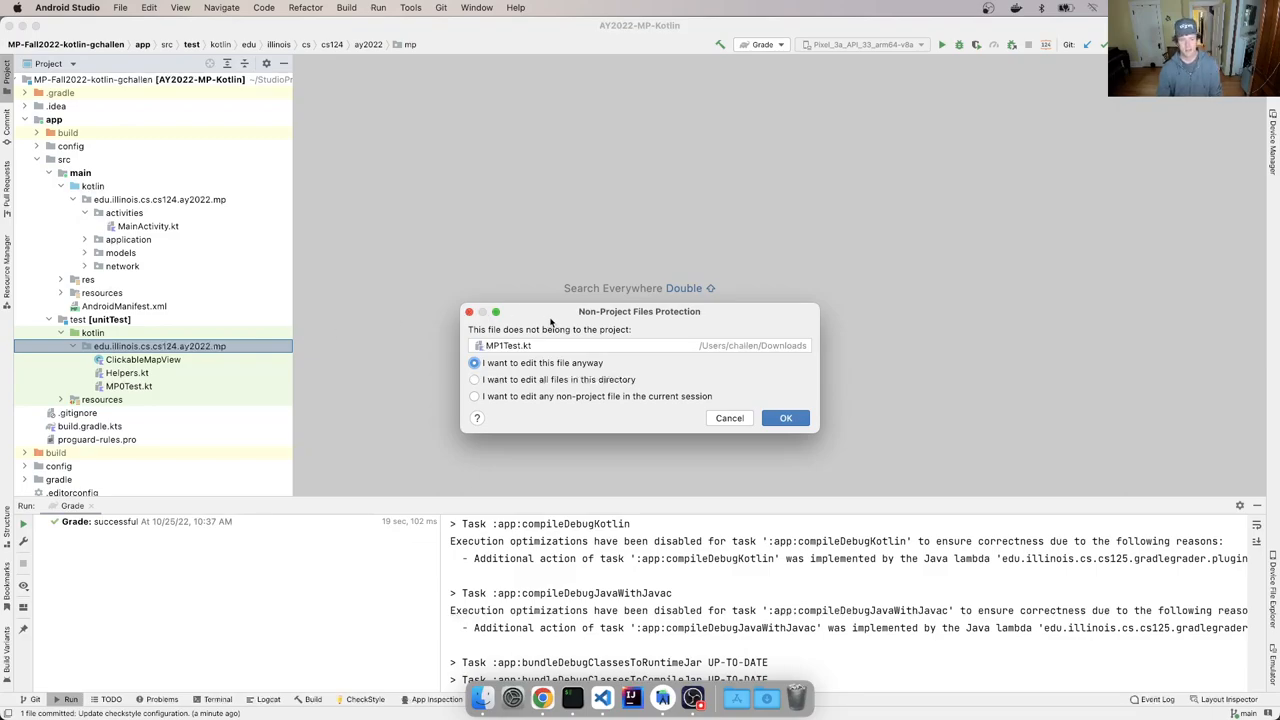
mouse_move(596, 380)
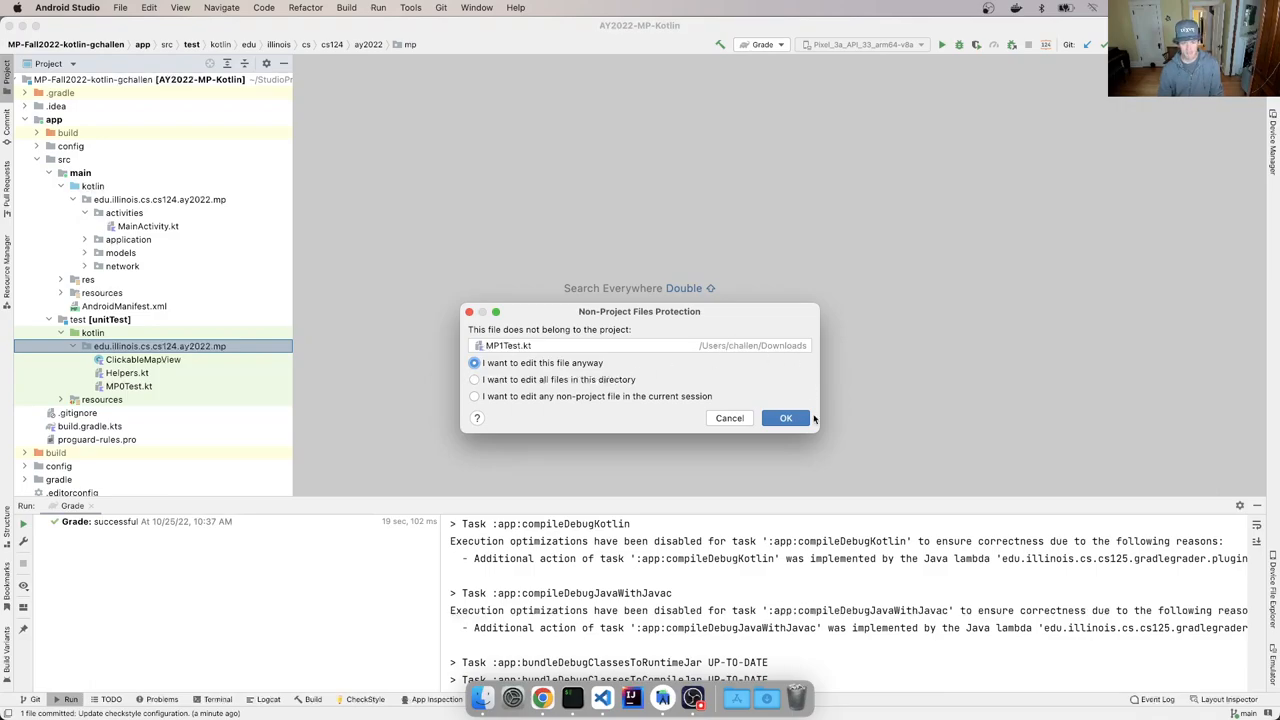
mouse_move(806, 418)
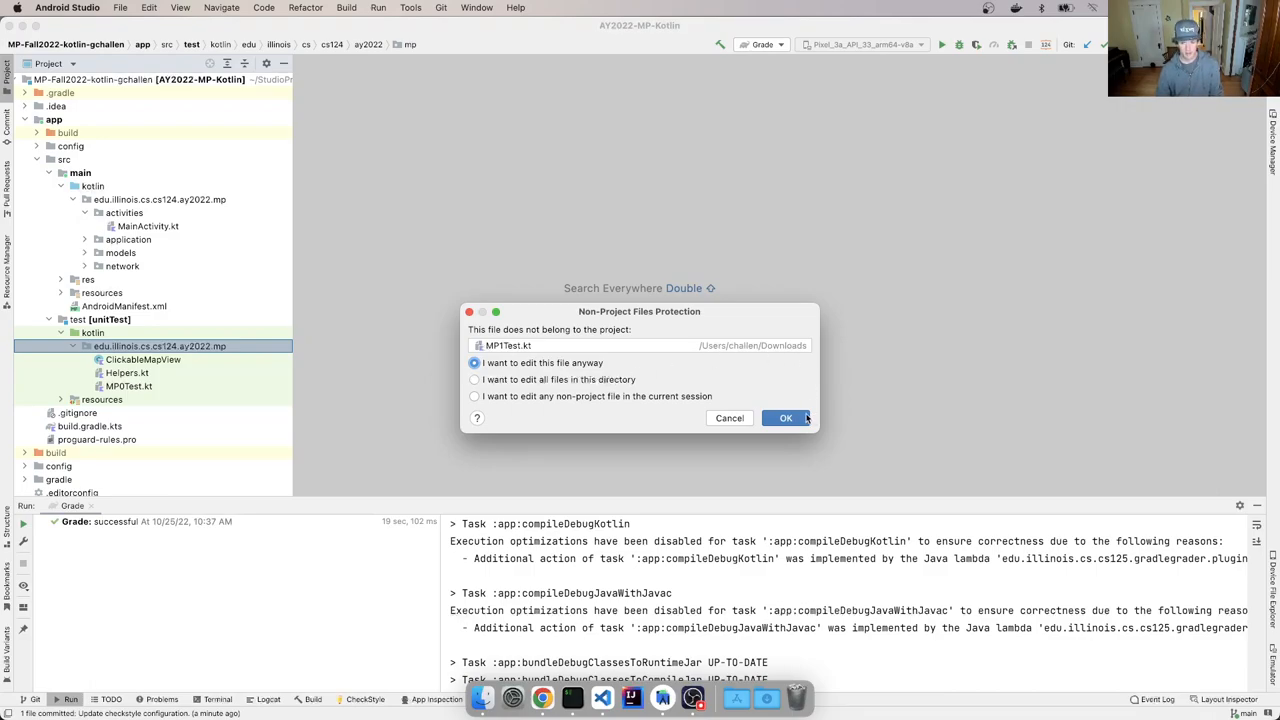
Allow editing the downloaded MP1Test.kt and move it into the test package
left_click(784, 418)
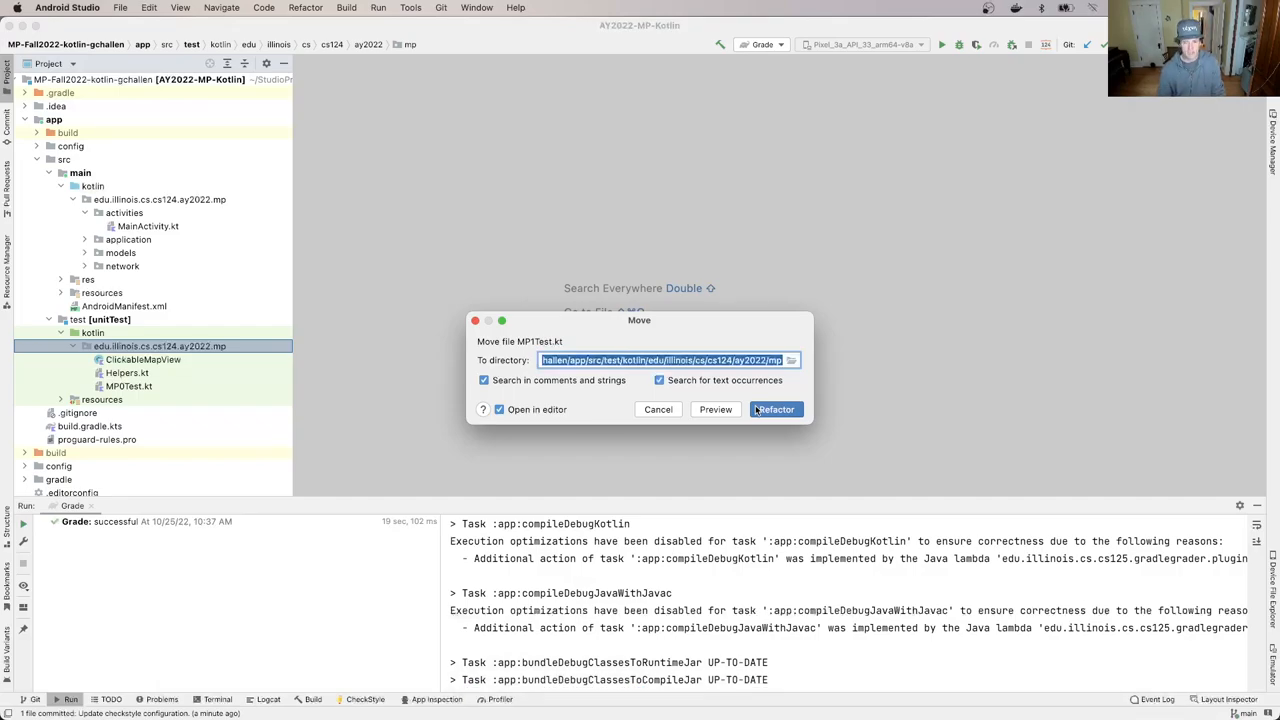
left_click(776, 408)
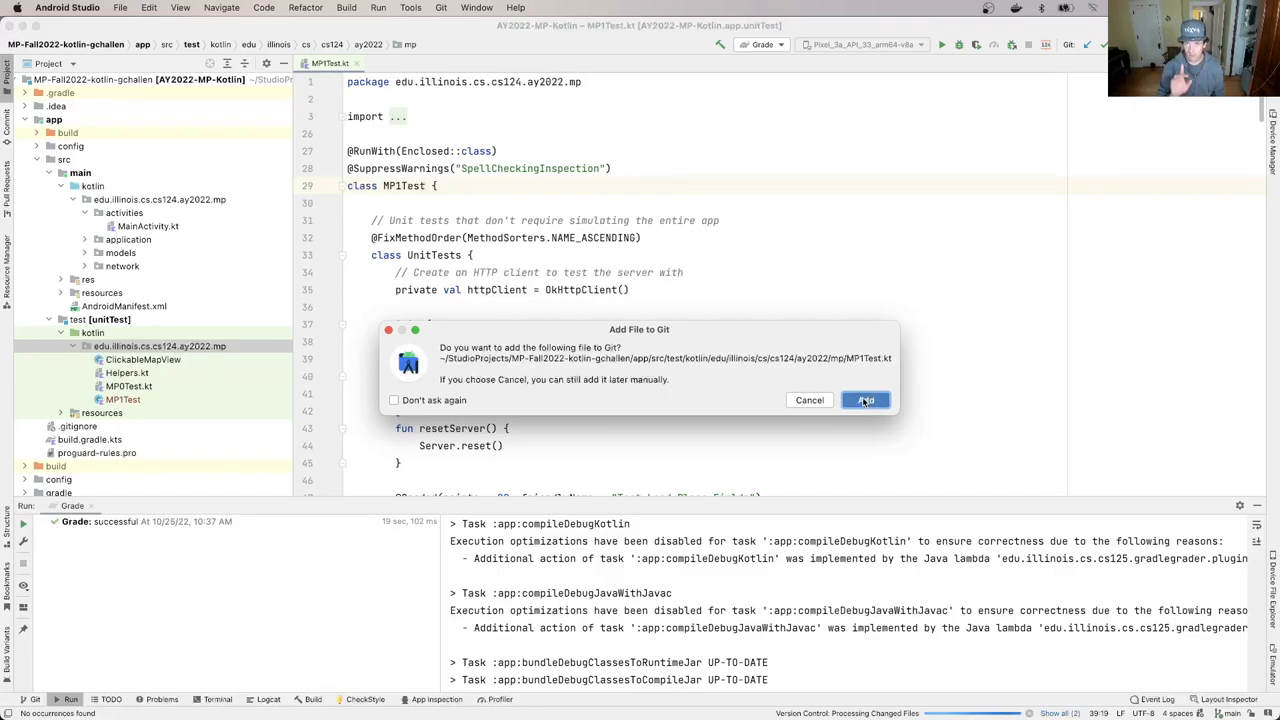
Add MP1Test.kt to Git and bring up the Project tree context menu
left_click(864, 400)
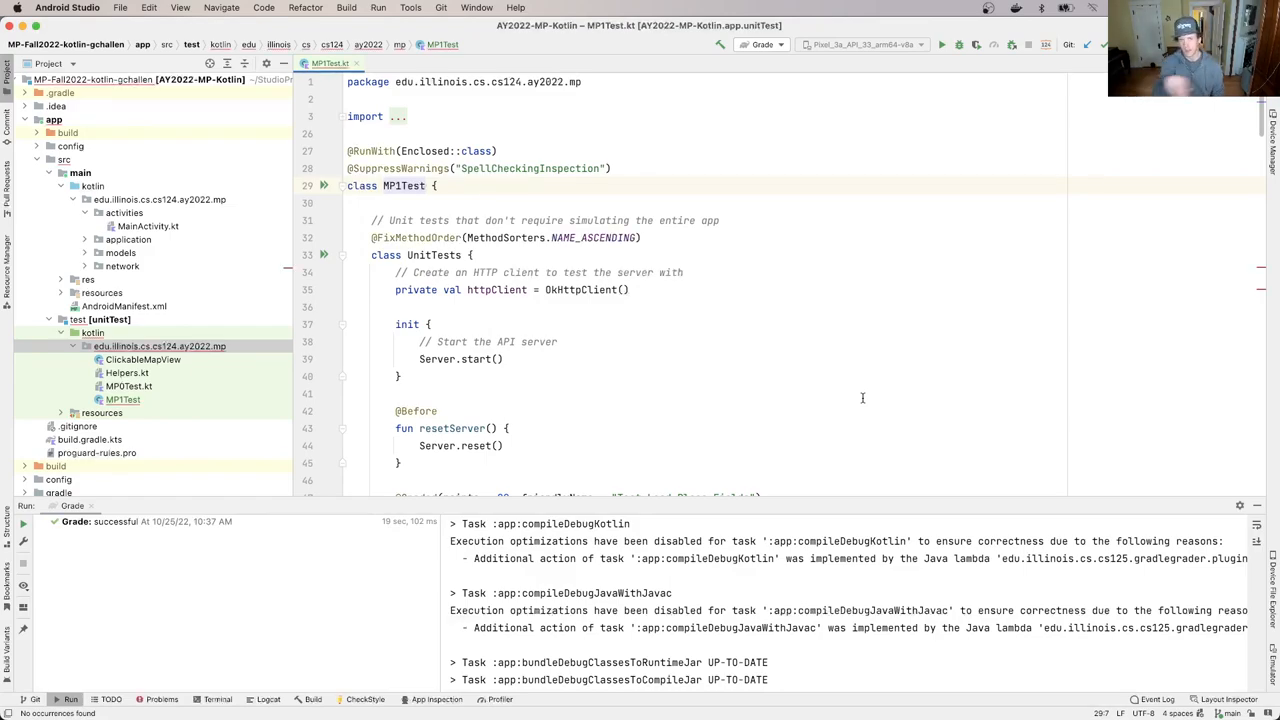
mouse_move(240, 404)
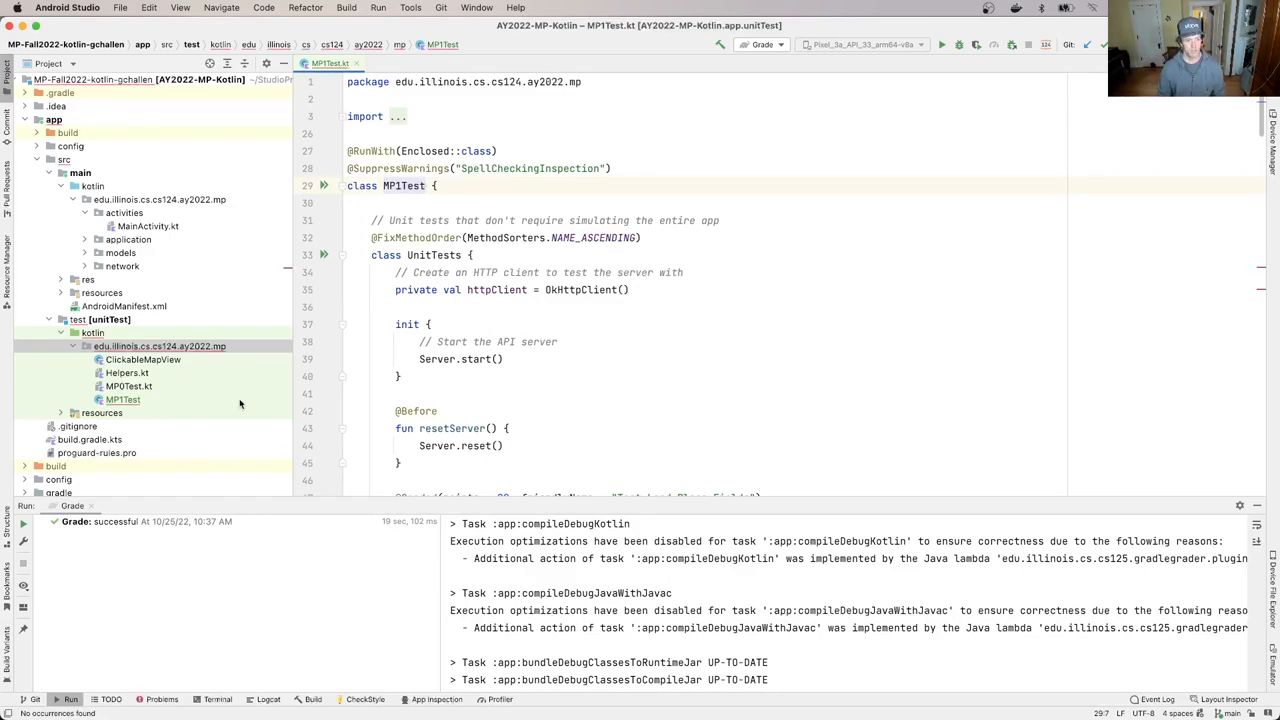
right_click(122, 400)
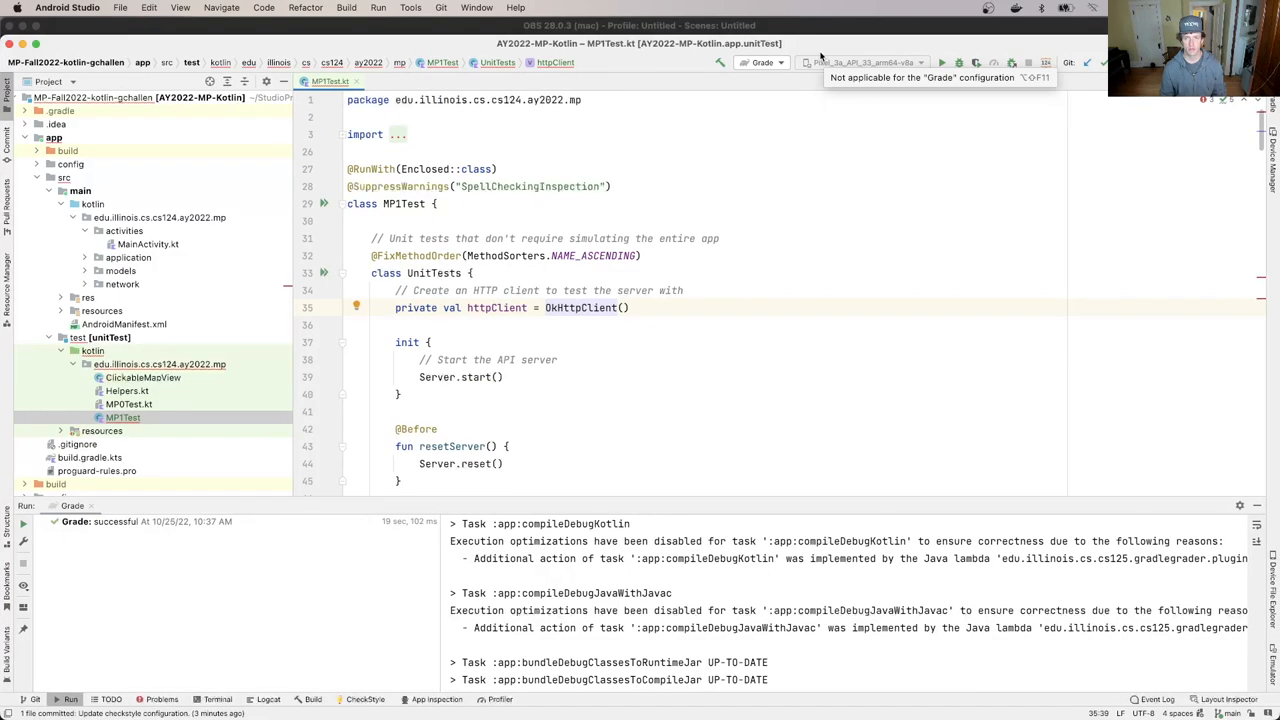
mouse_move(1104, 30)
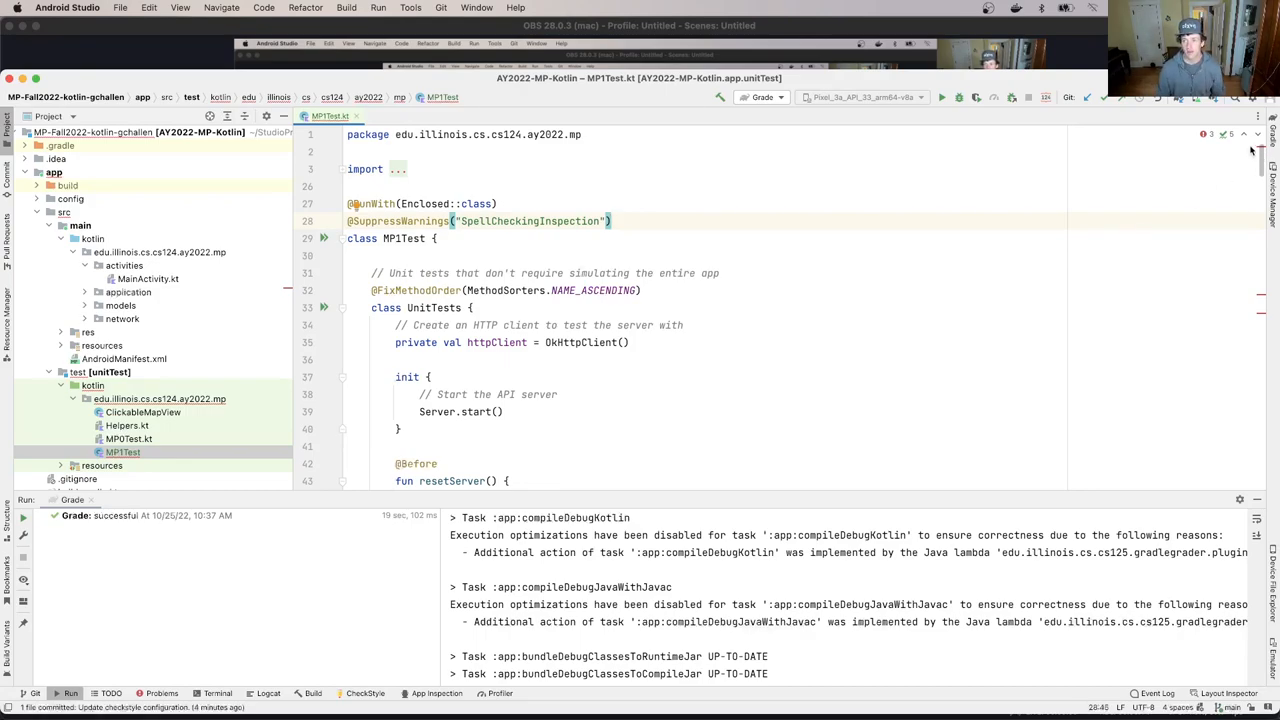
left_click(1202, 132)
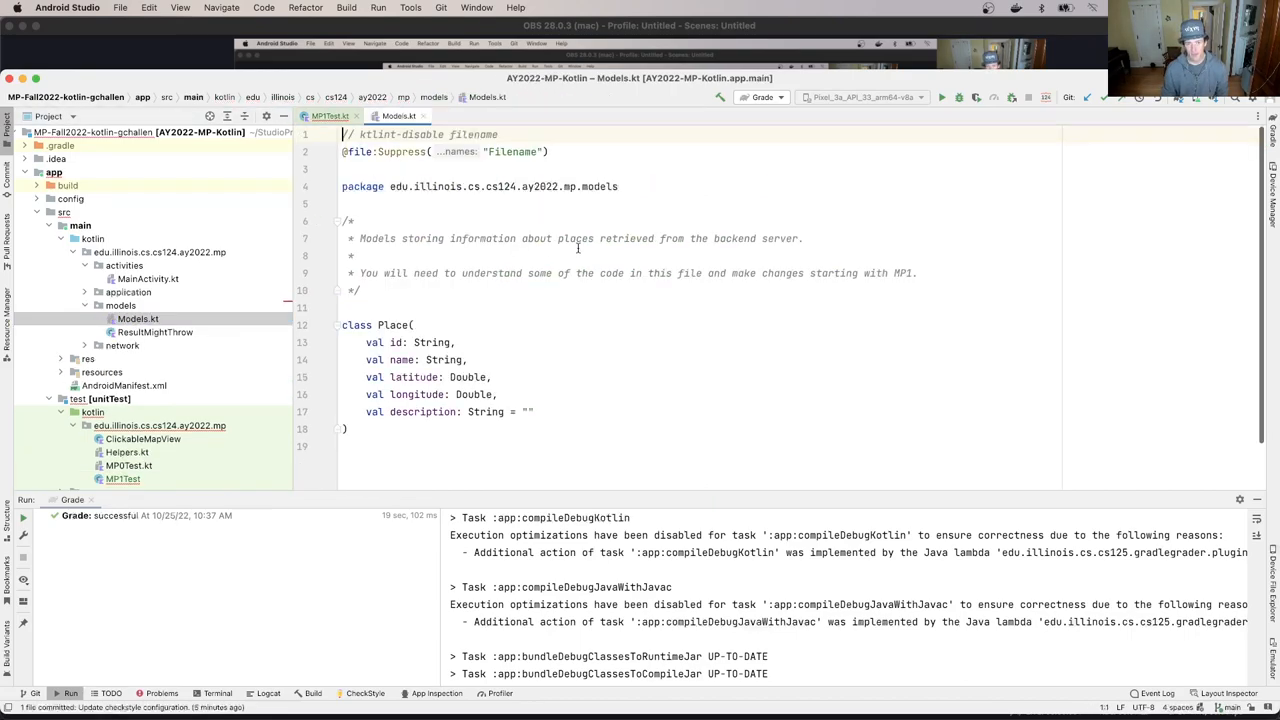
Write fun search(places: List<Place>, search: String): List<Place> returning places, and start a comment above it
scroll("down", 3)
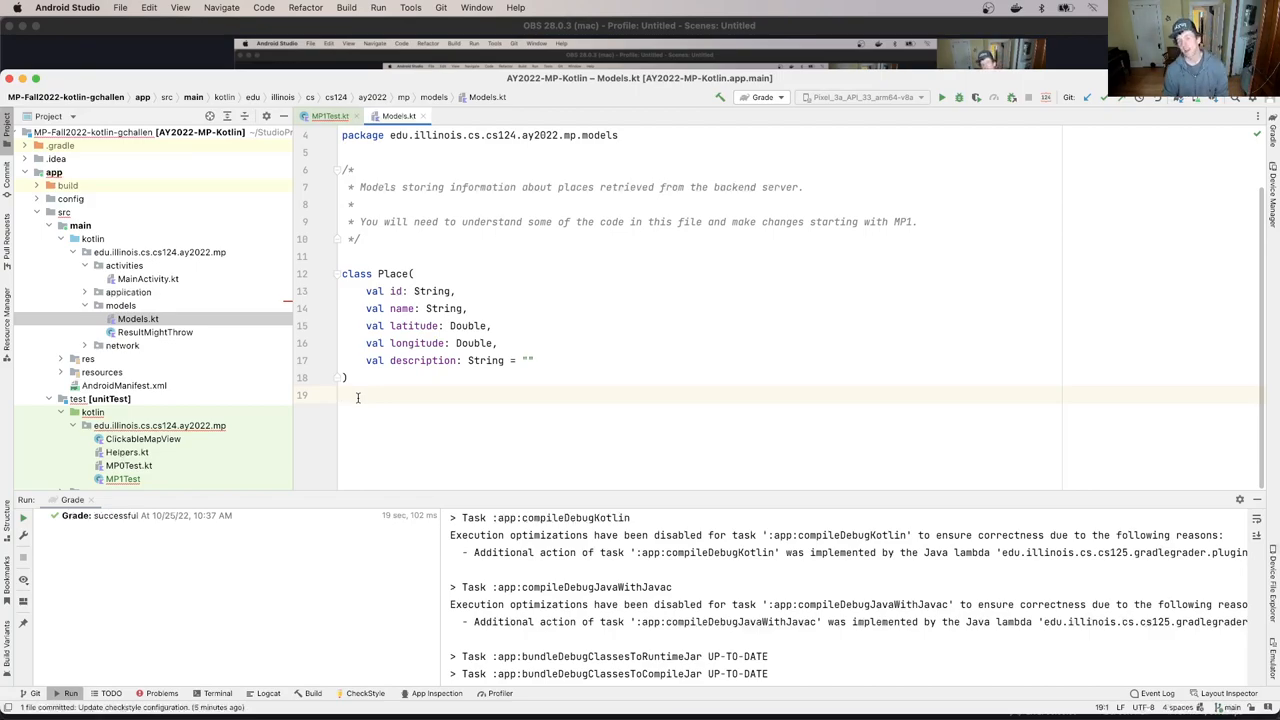
type("fun")
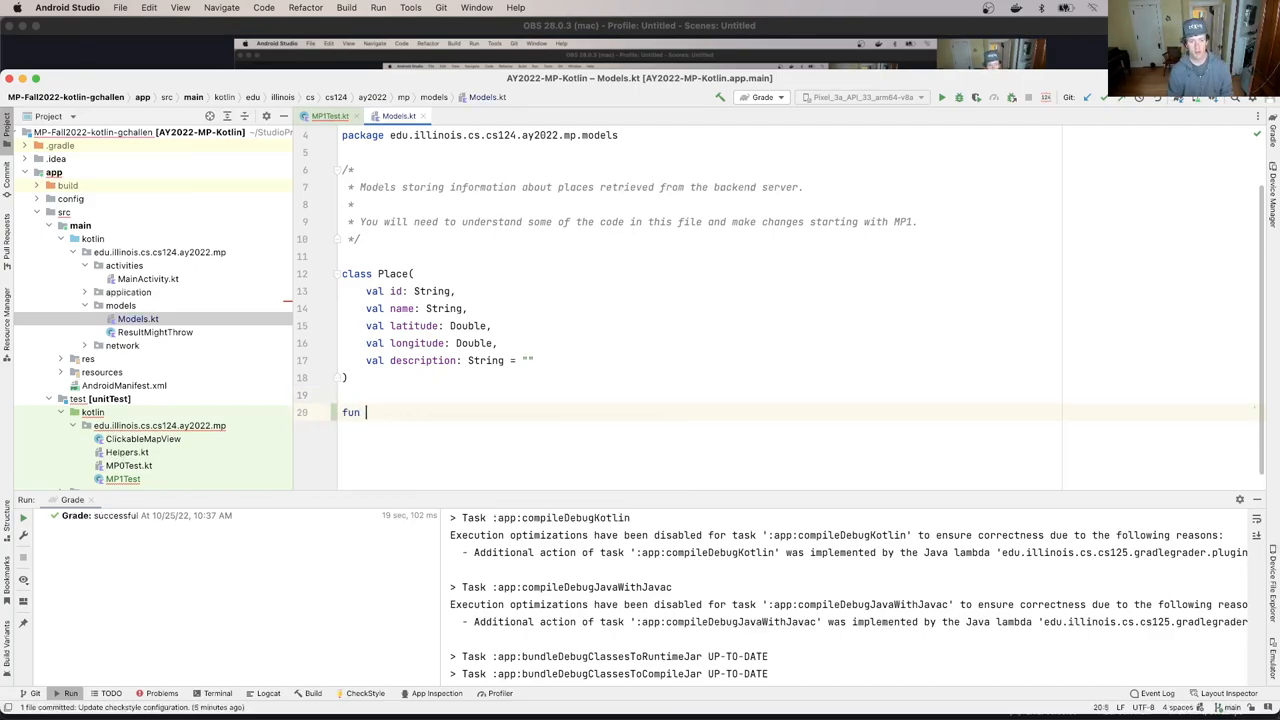
type("search(L")
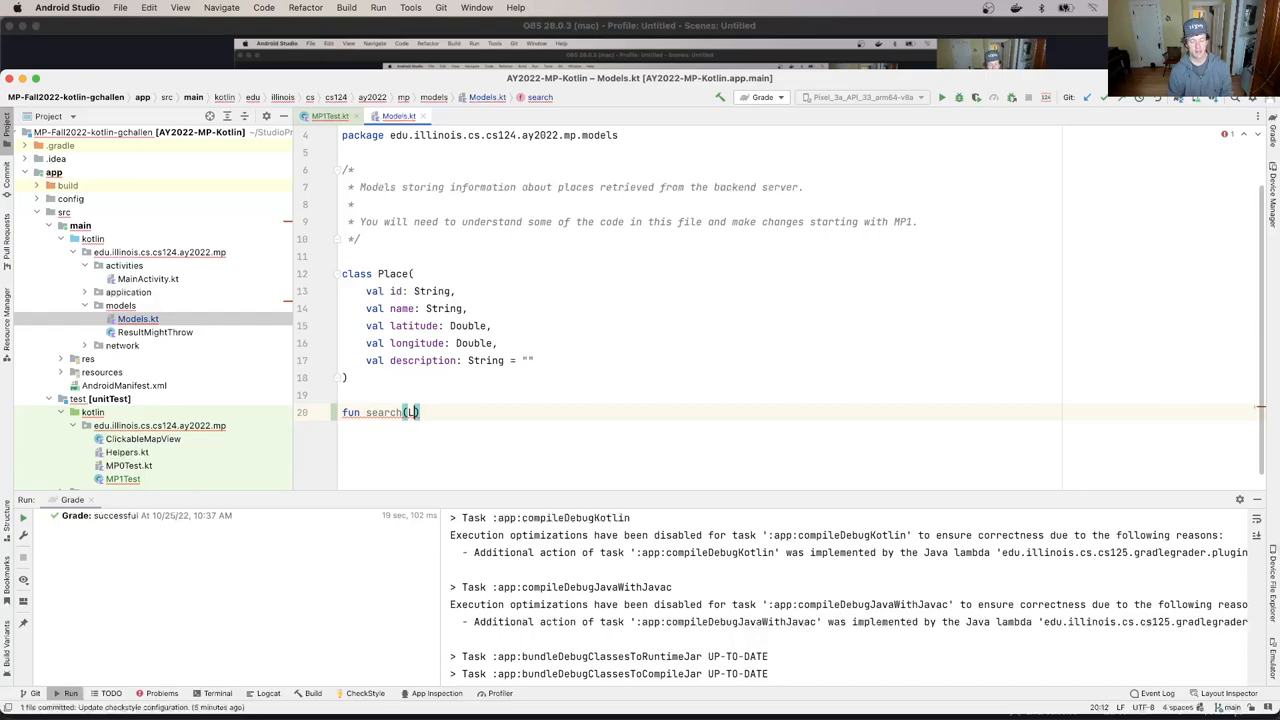
type("places: Place")
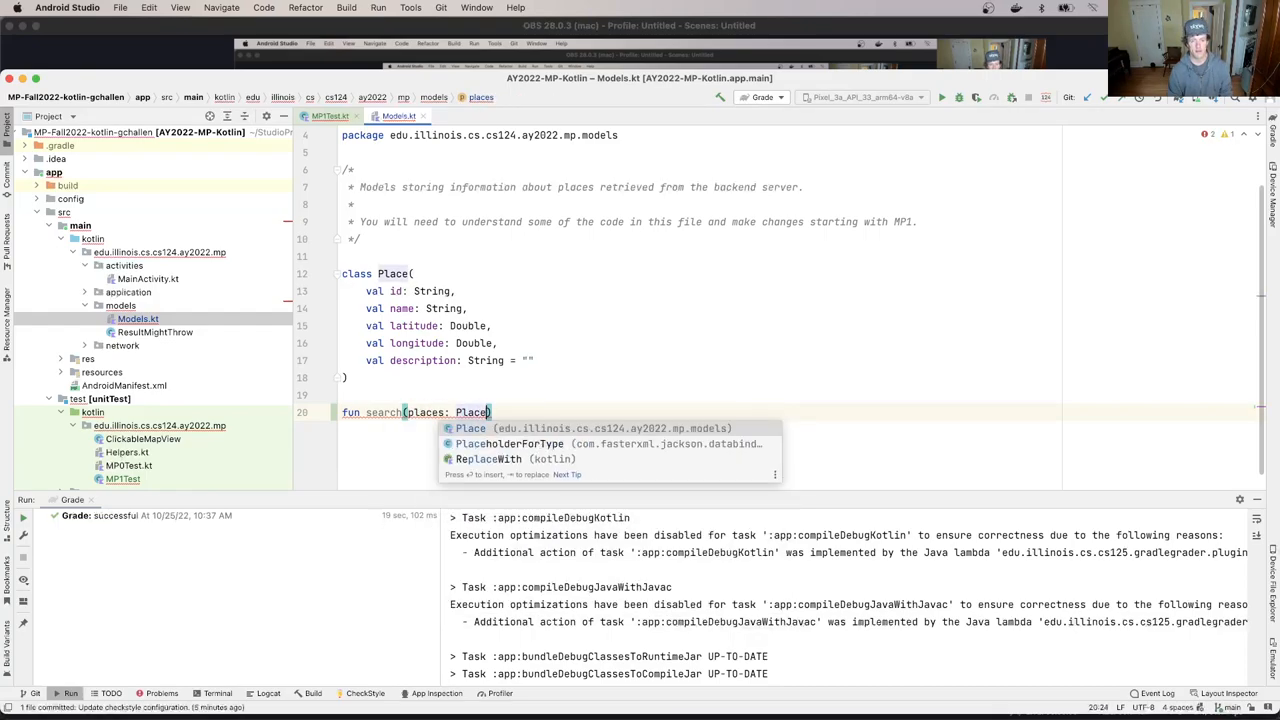
type("List")
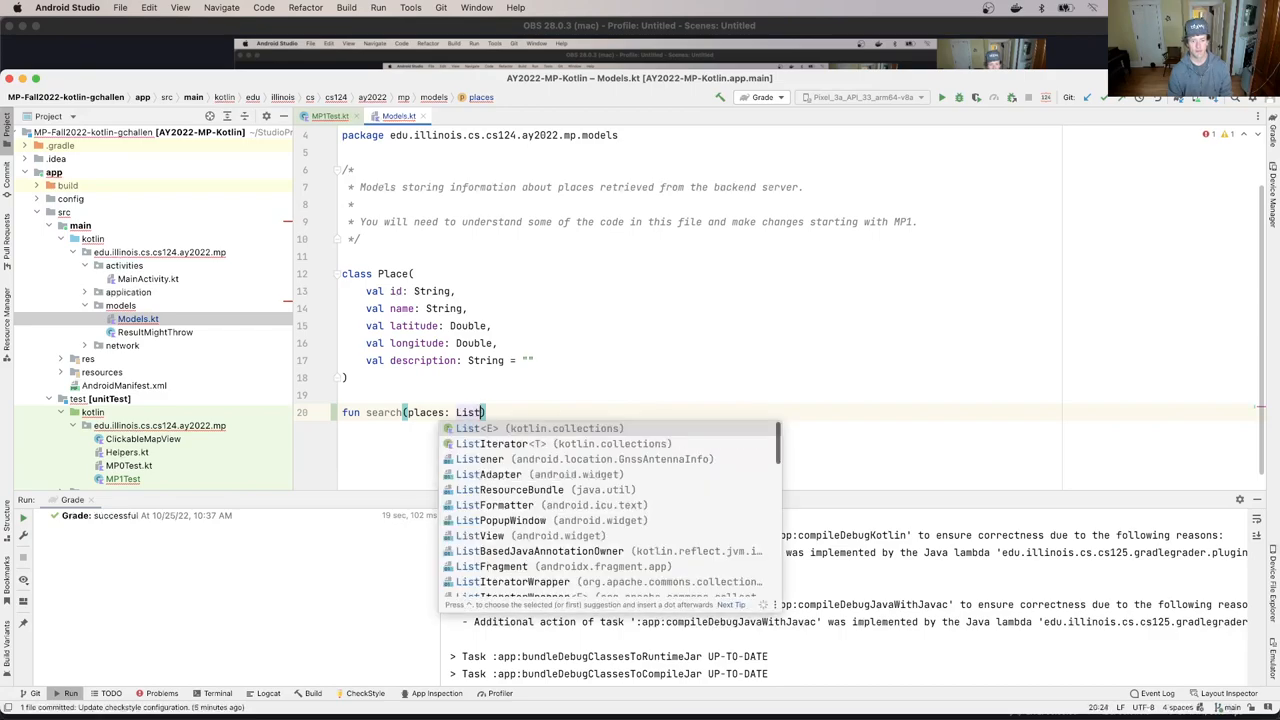
type("<Place>")
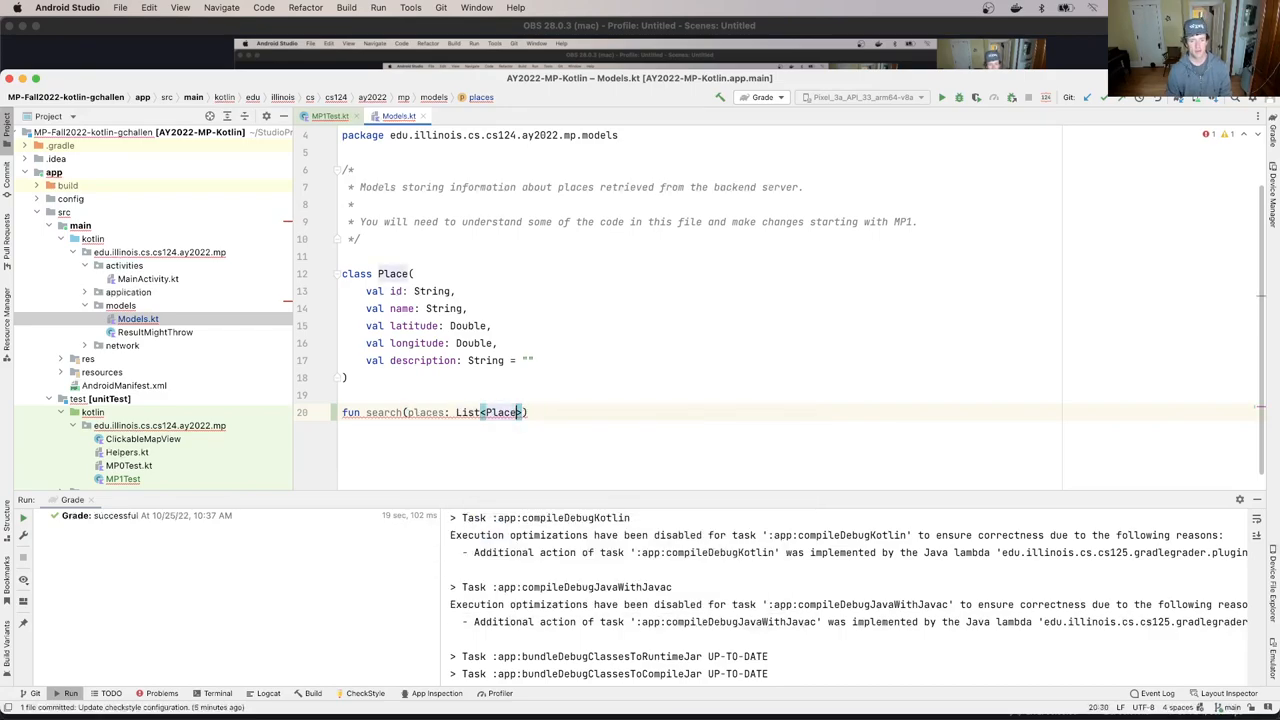
type(", search: String")
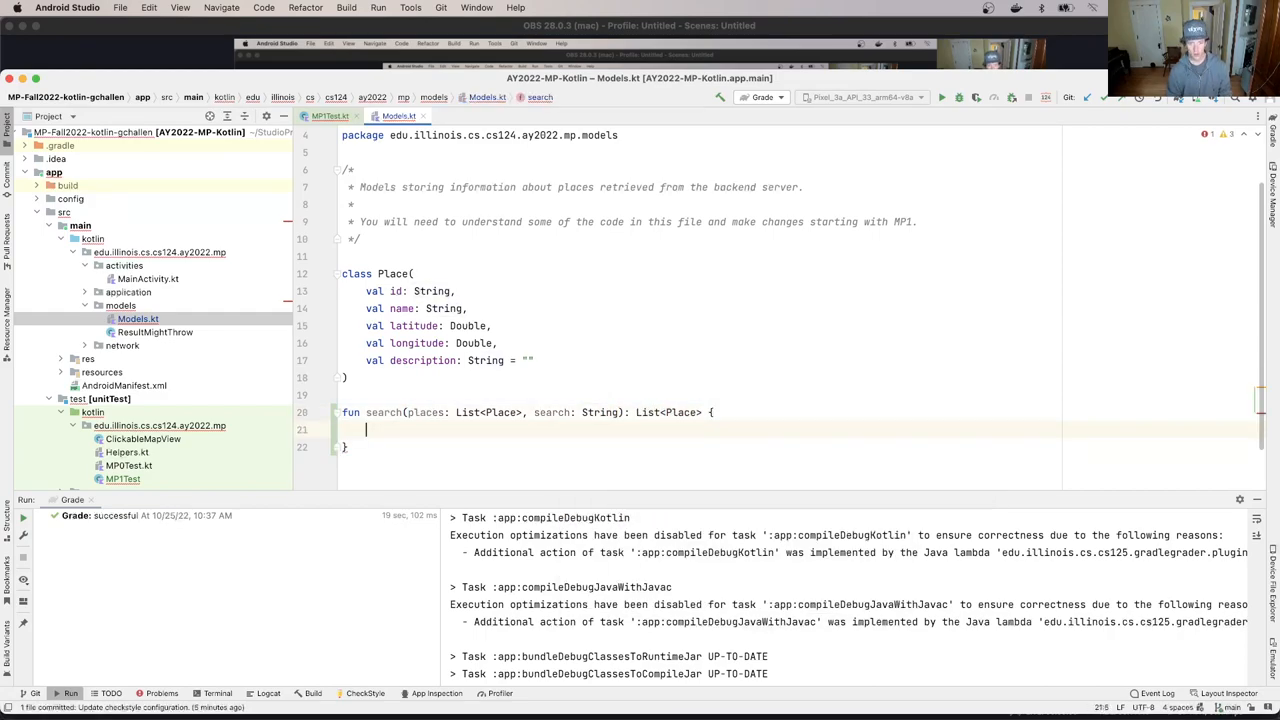
type("return places")
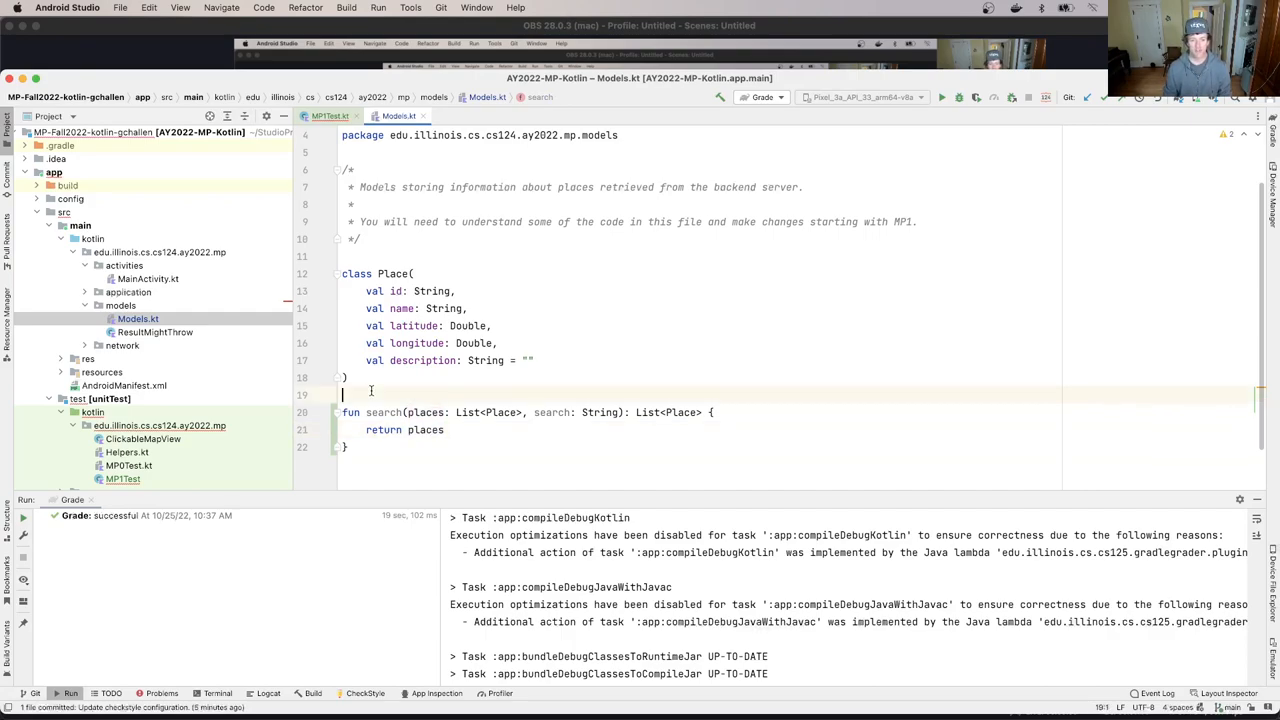
type("//")
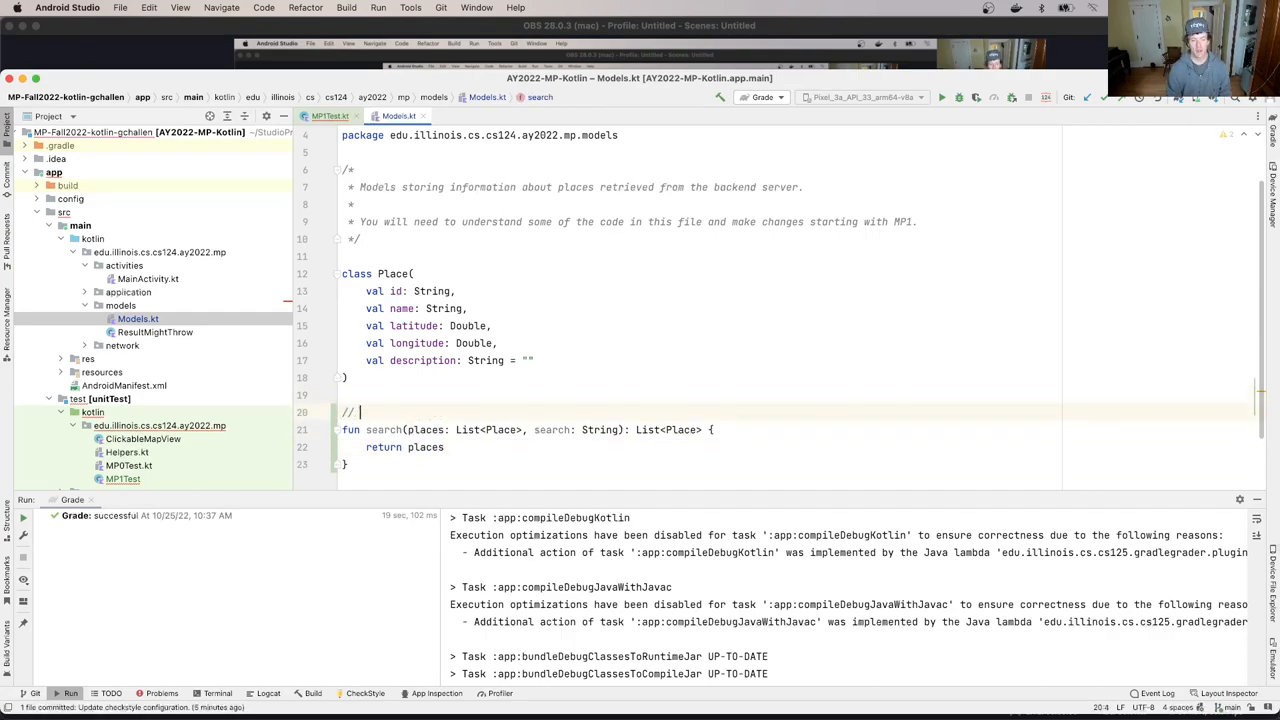
Complete the comment as '// search(list, search)'
type("search(")
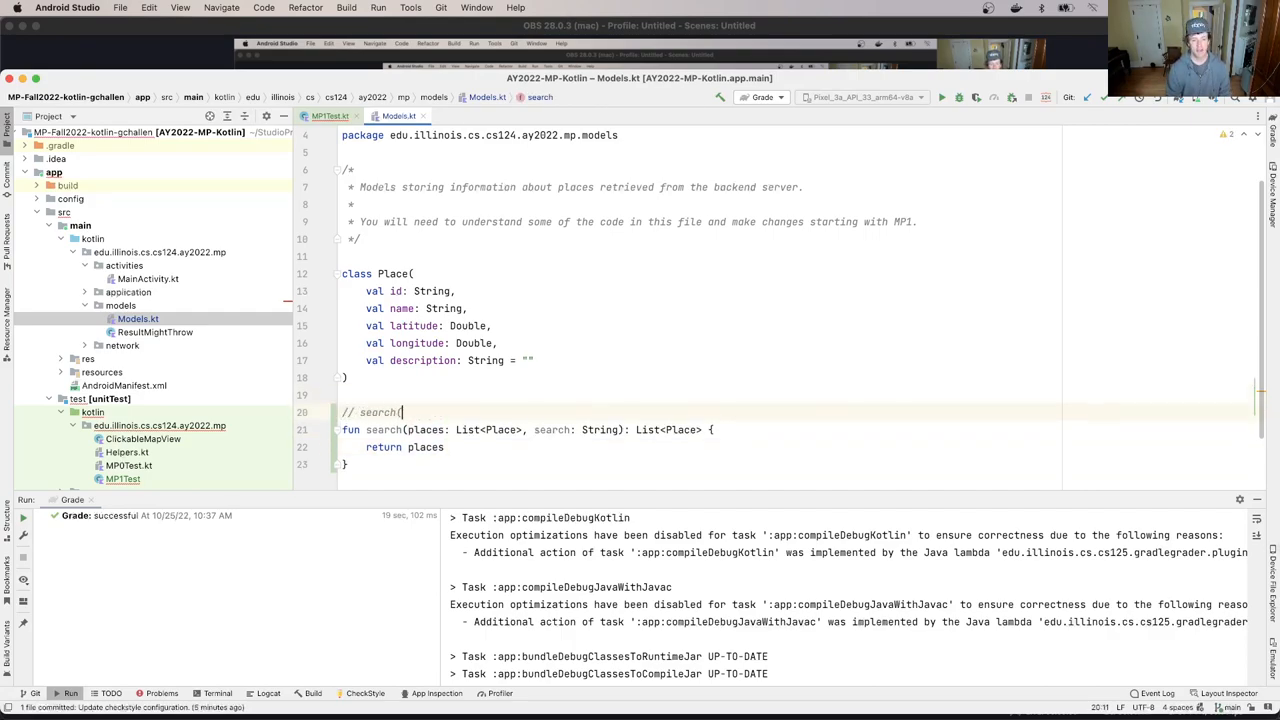
type("list, search)")
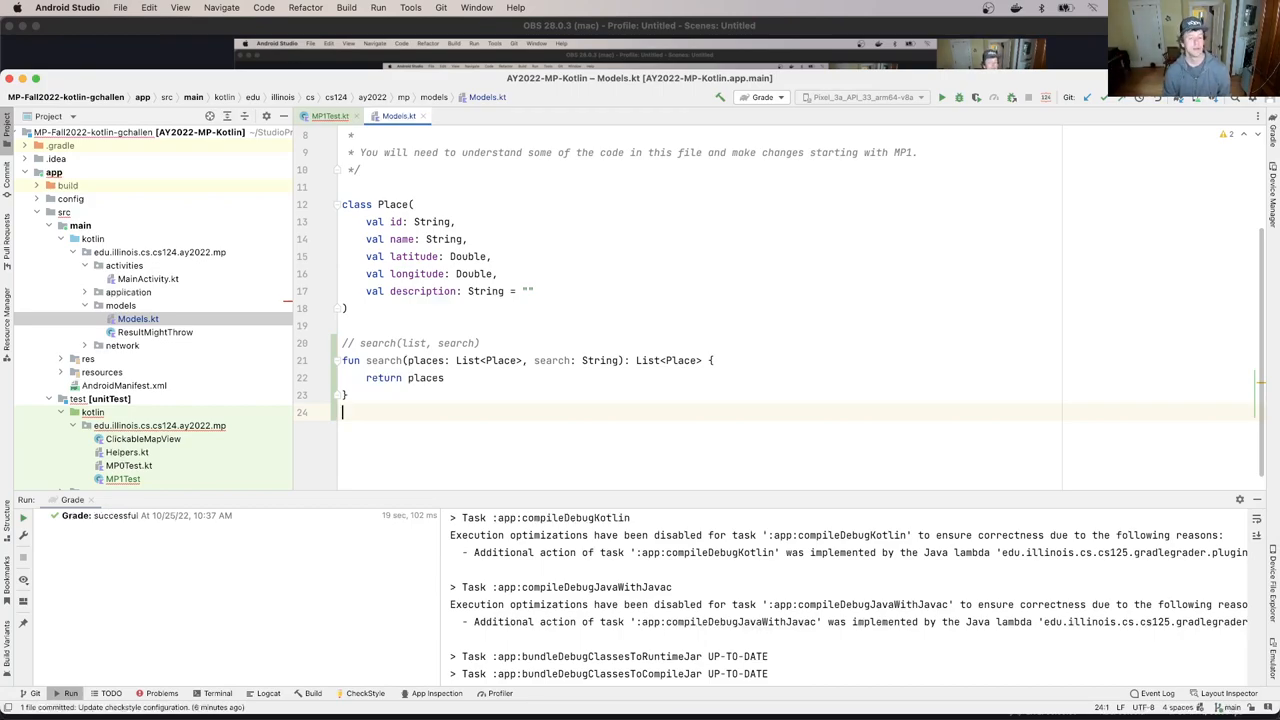
Write the extension fun List<Place>.search(search: String): List<Place> returning this
type("fun_L")
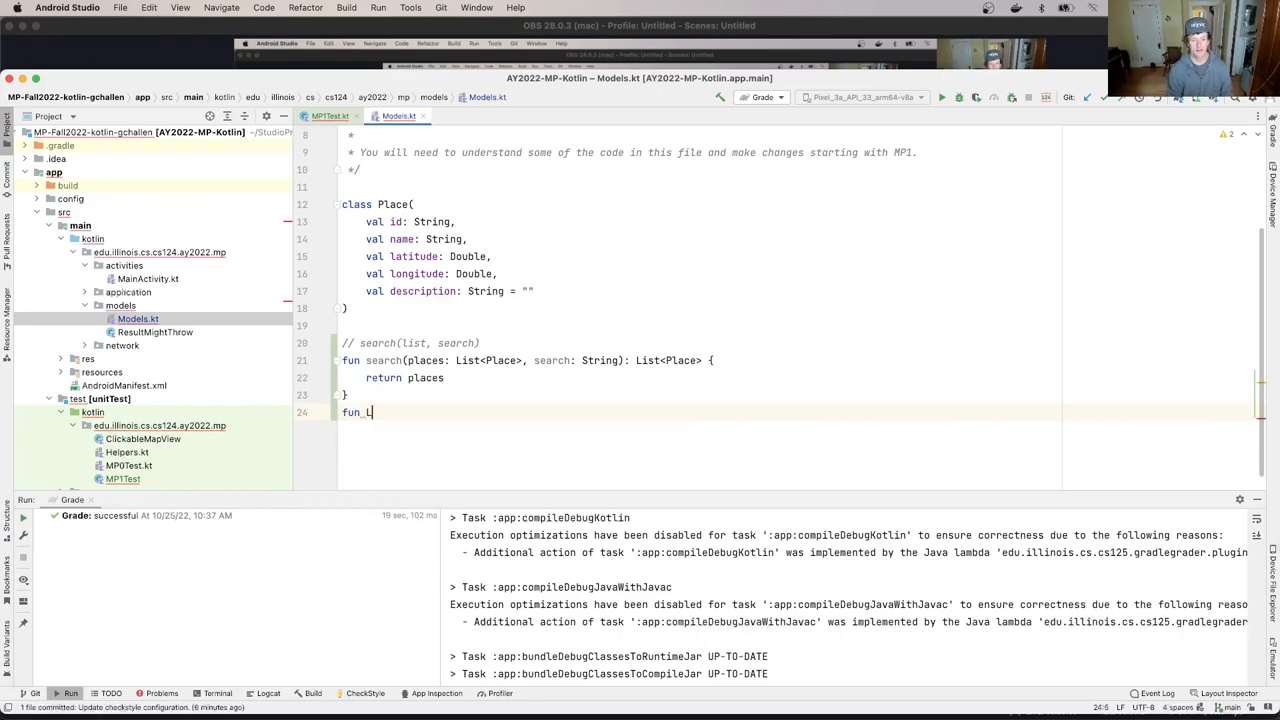
type("ist<Place>.")
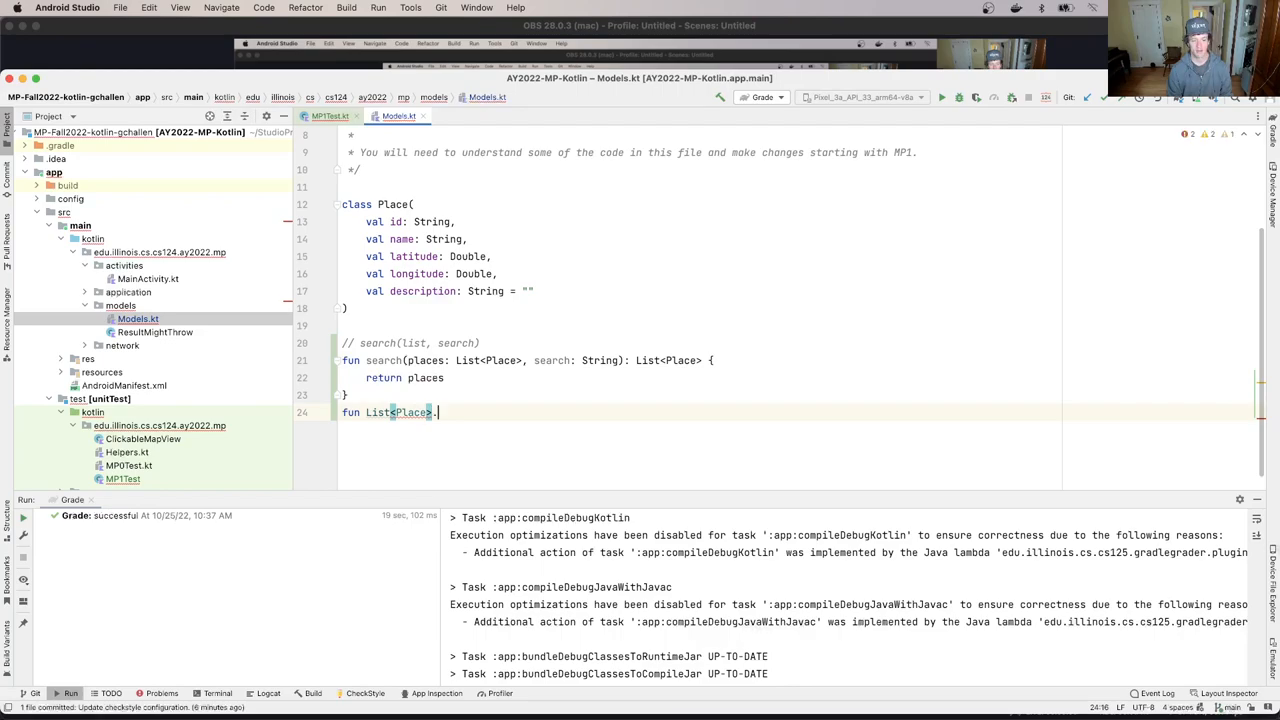
type(".search(search: String): List")
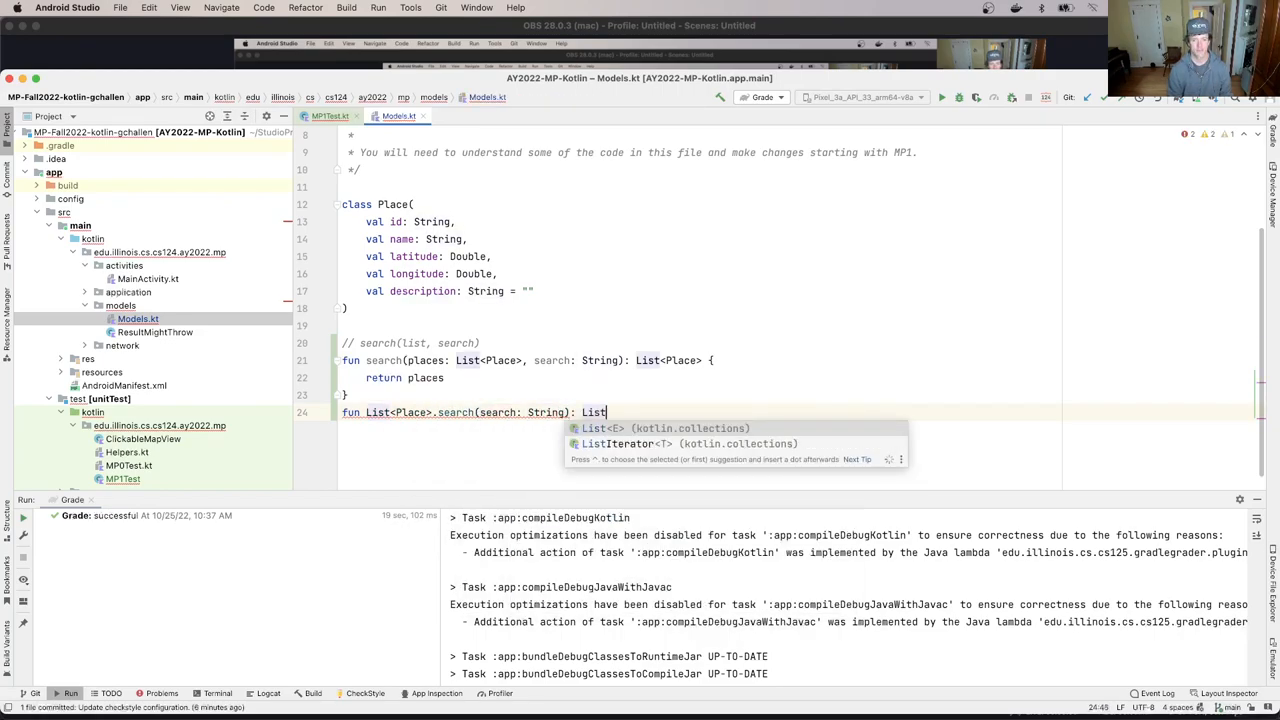
type("<Place> {")
type("return this")
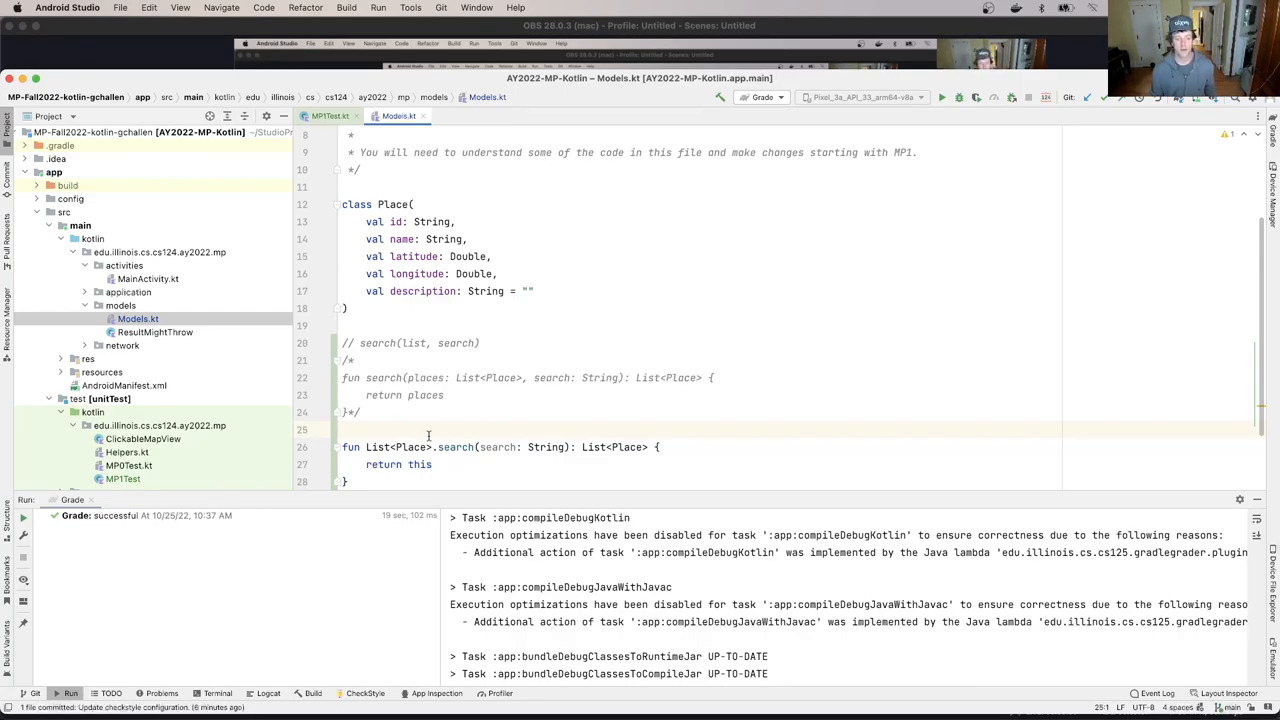
scroll("down", 3)
type("//")
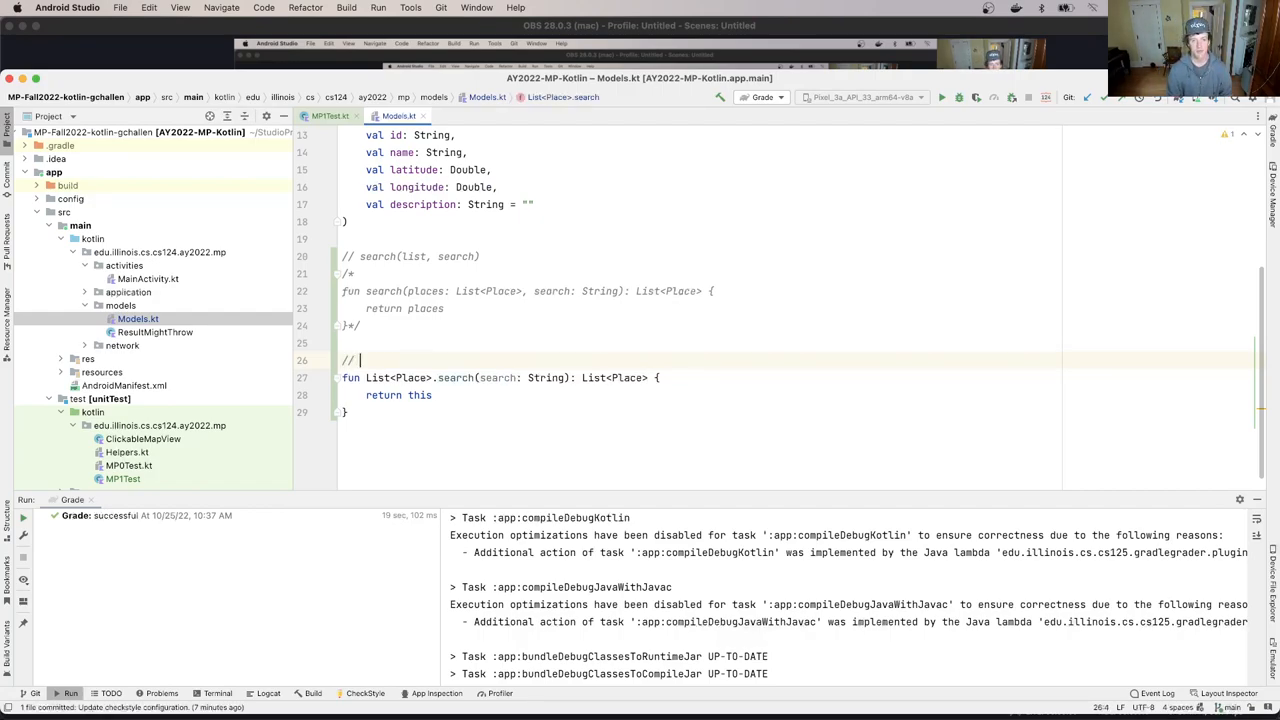
Add the comment '// list.search(search)' above the extension function with a blank line
type("list.search(search")
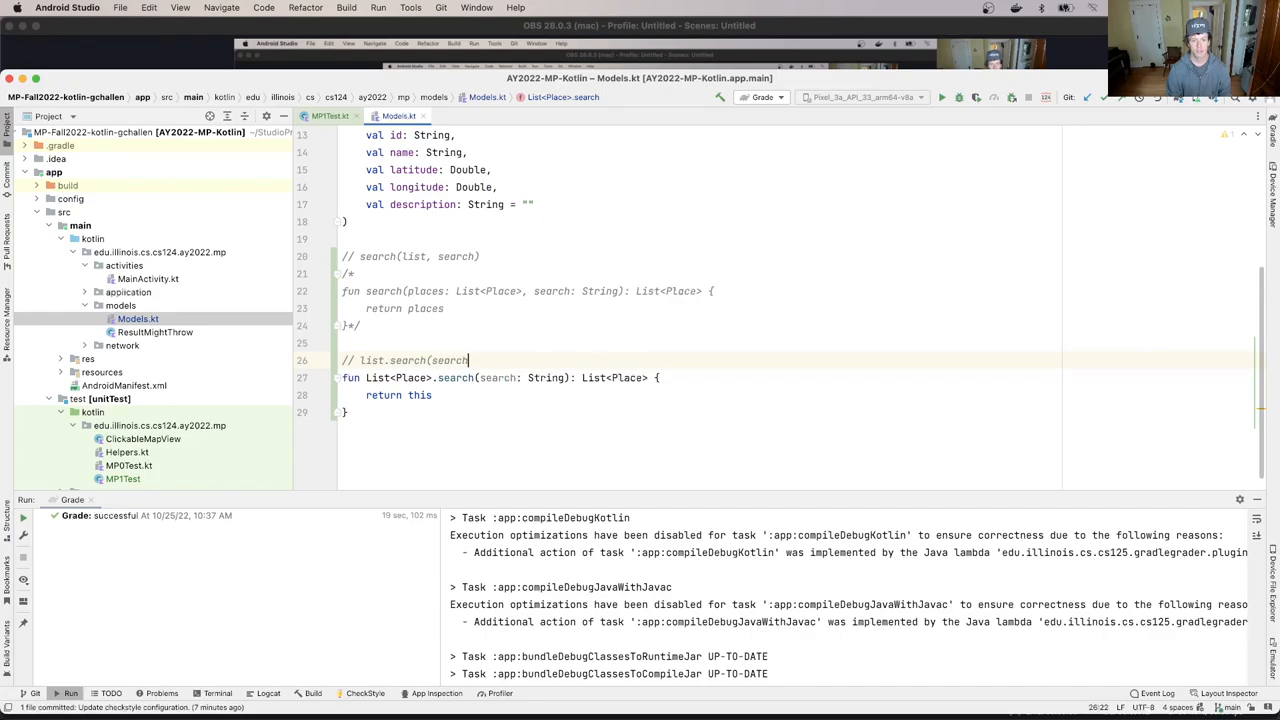
key("Enter")
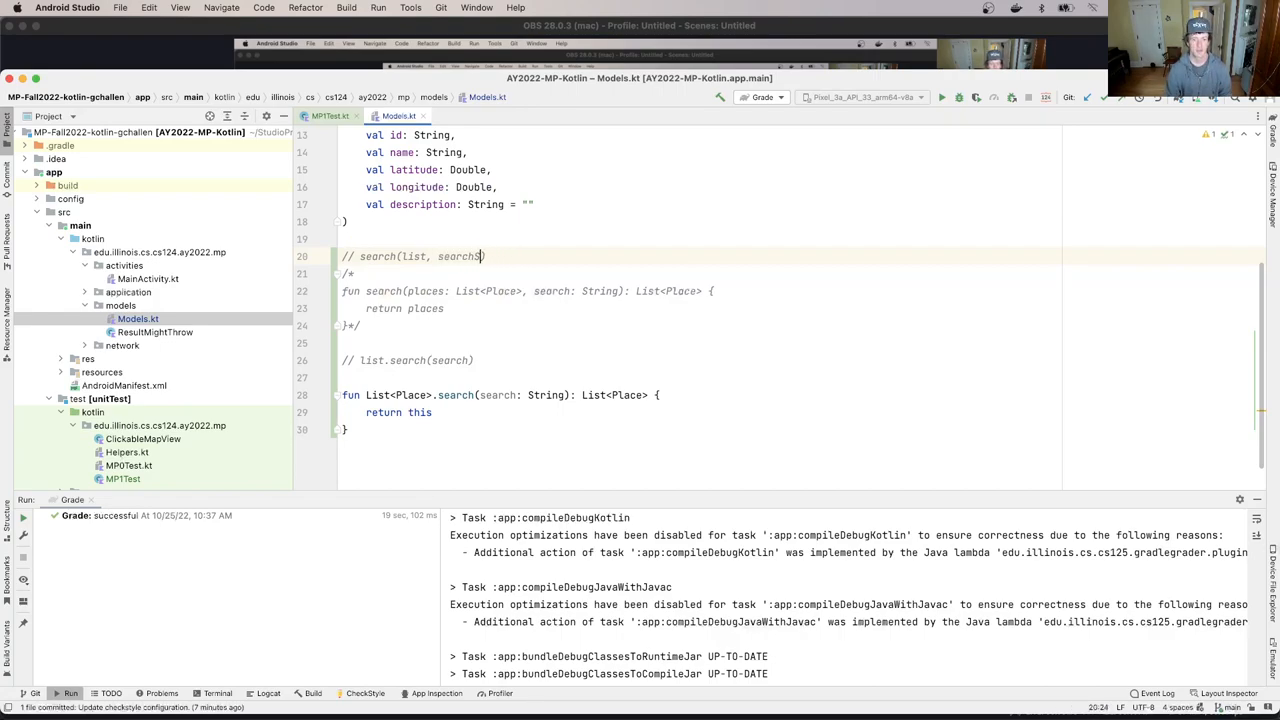
Rename the search parameter to searchString in the comments and the List<Place> extension function
double_click(552, 292)
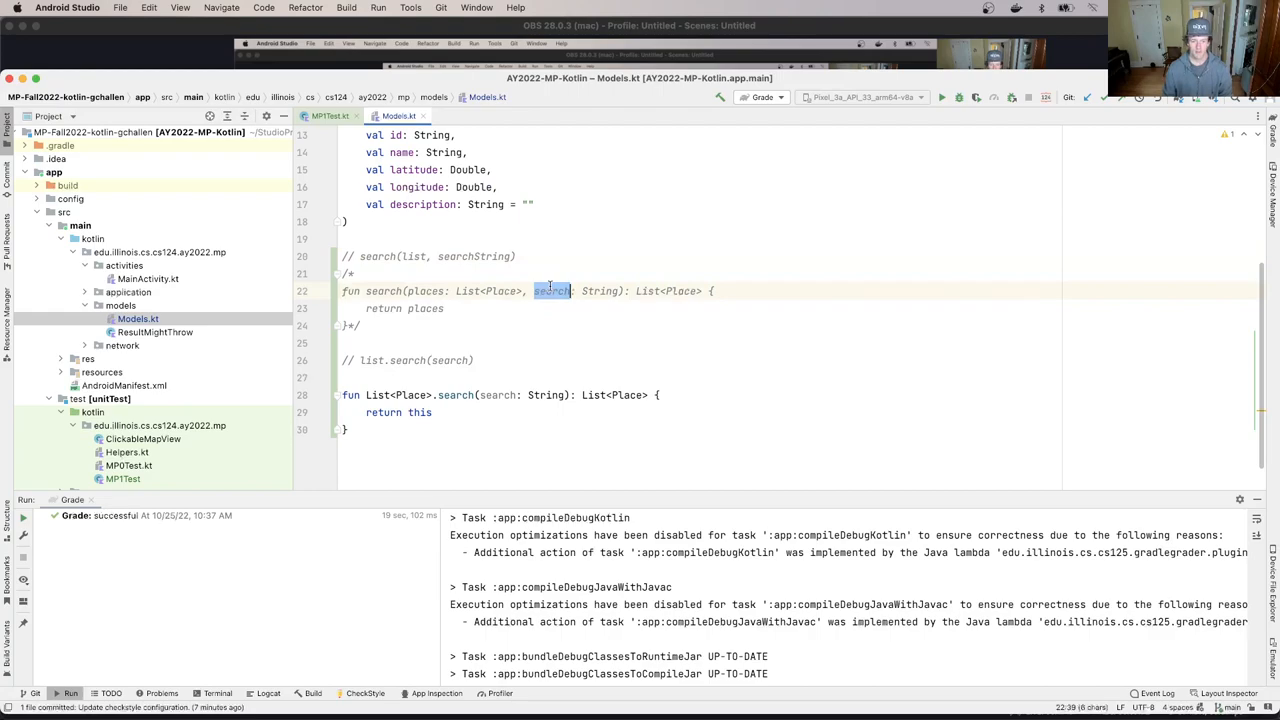
type("searchString")
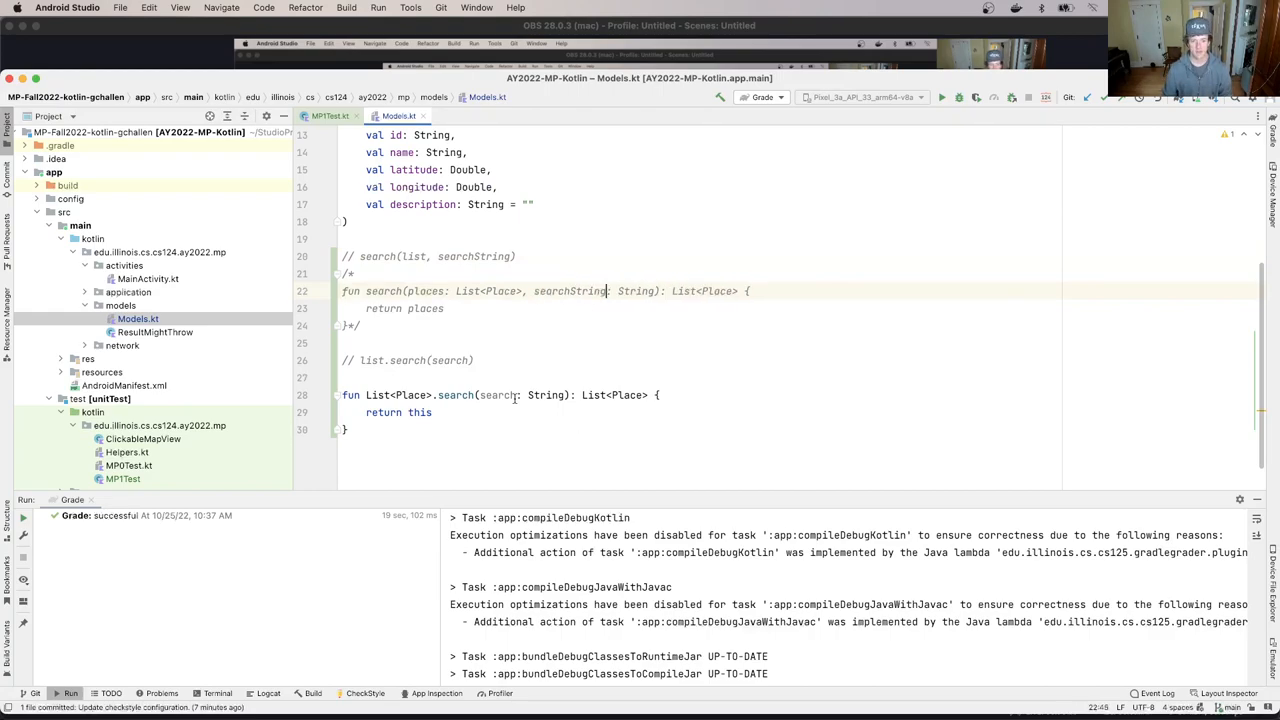
type("searchString")
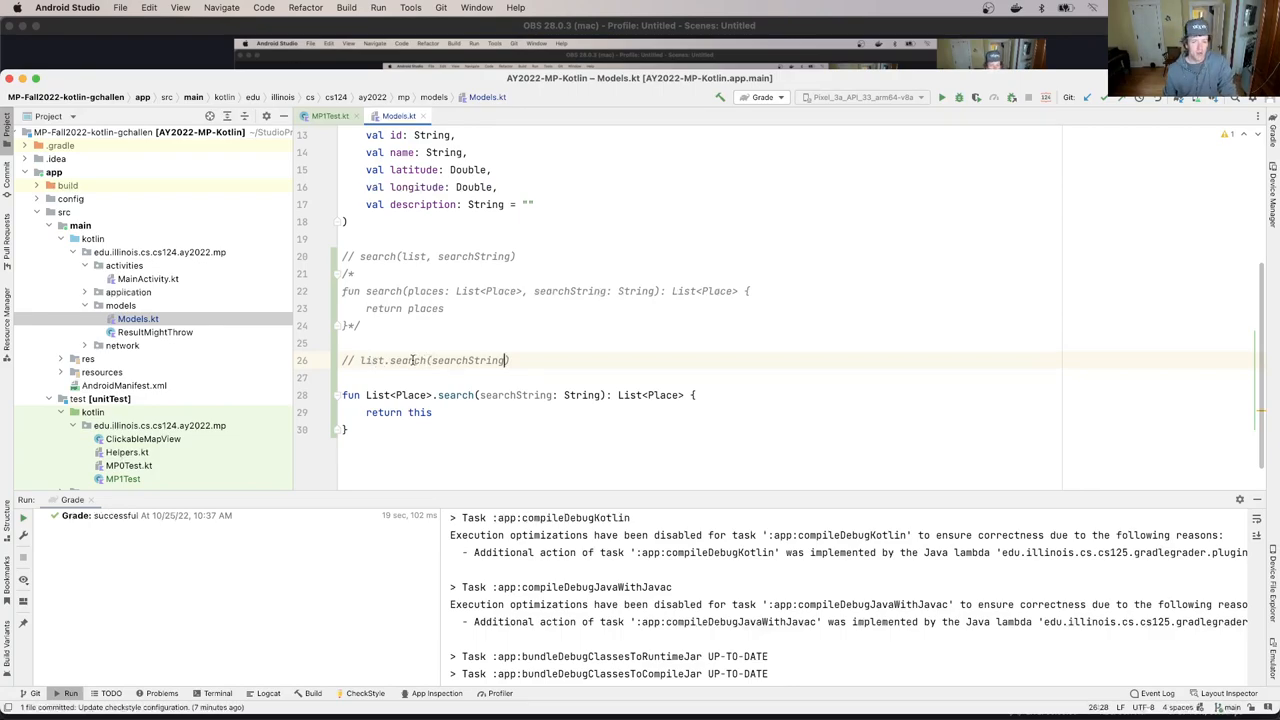
double_click(408, 360)
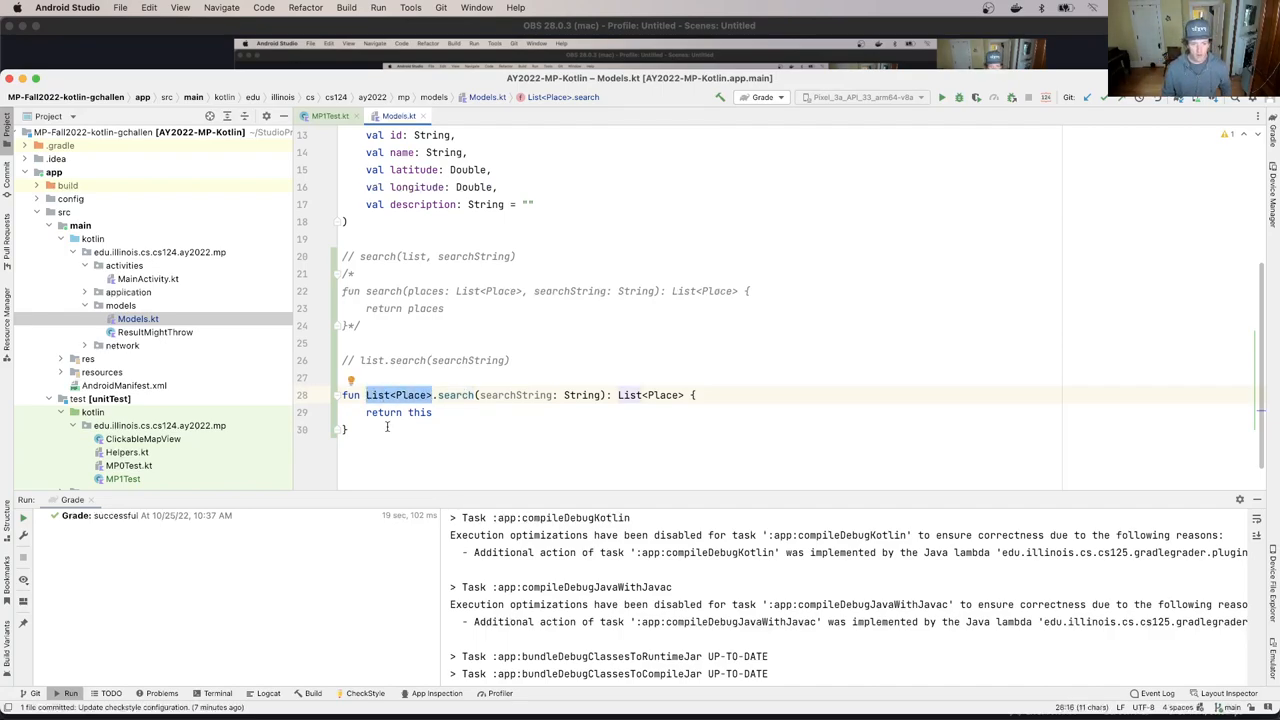
Sketch a commented class List<Place> block with fun search(search) below the extension
type("//")
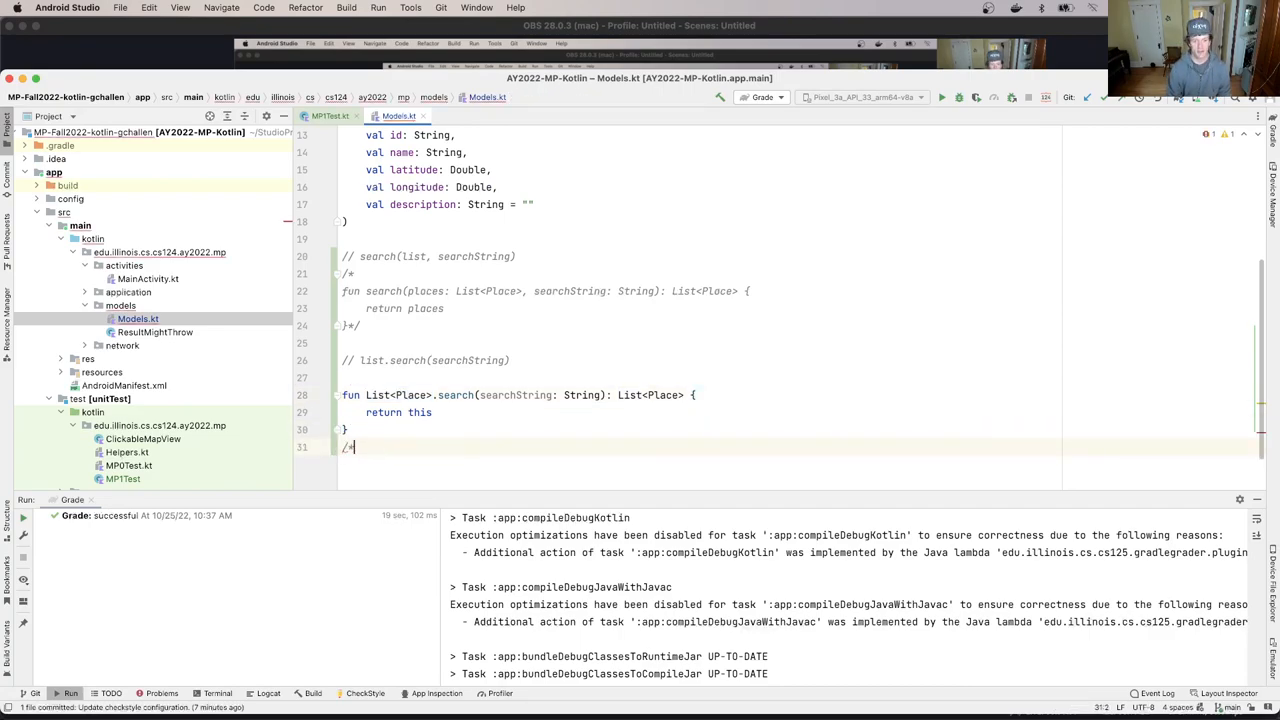
type("class List<Pl")
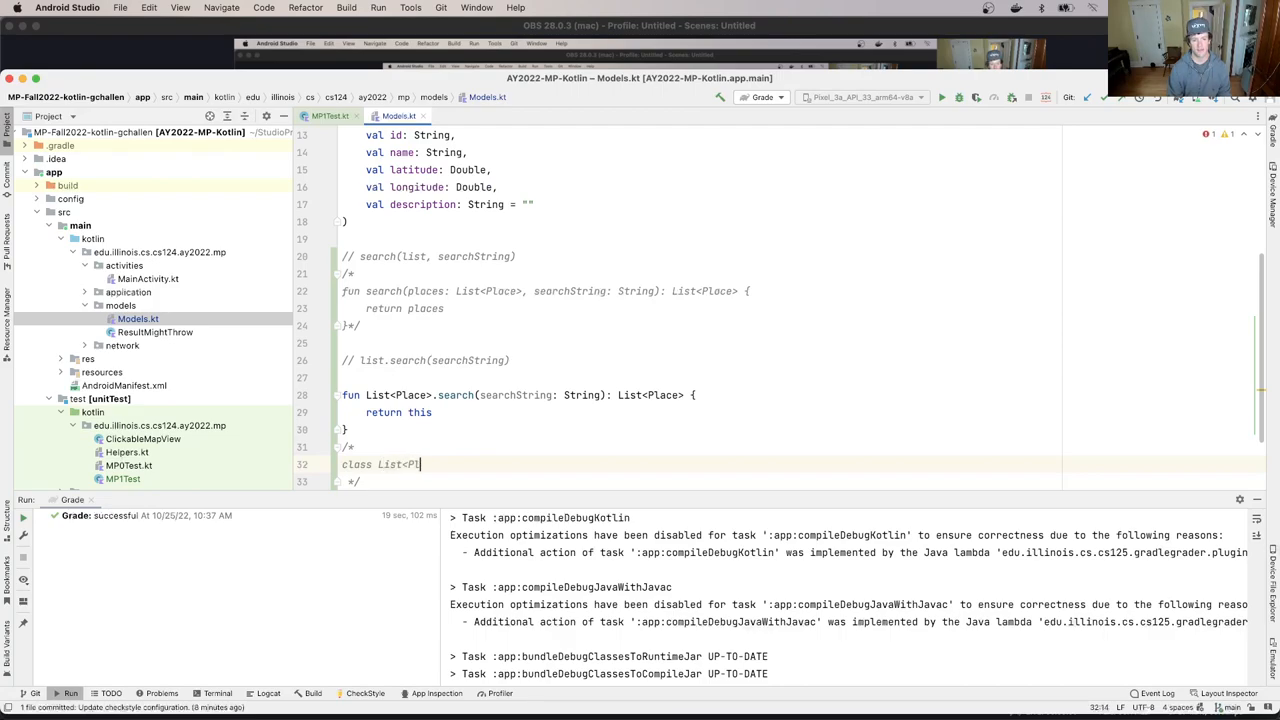
type("ace> {")
type("//")
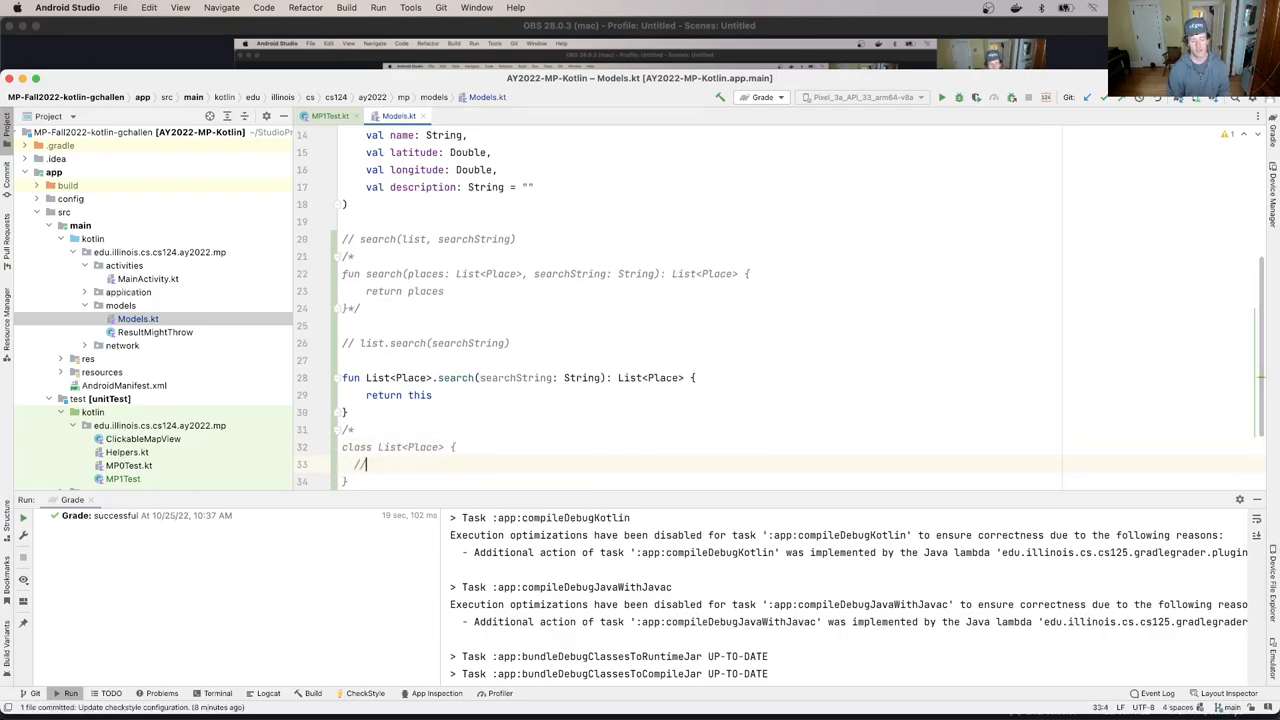
type("fun size(")
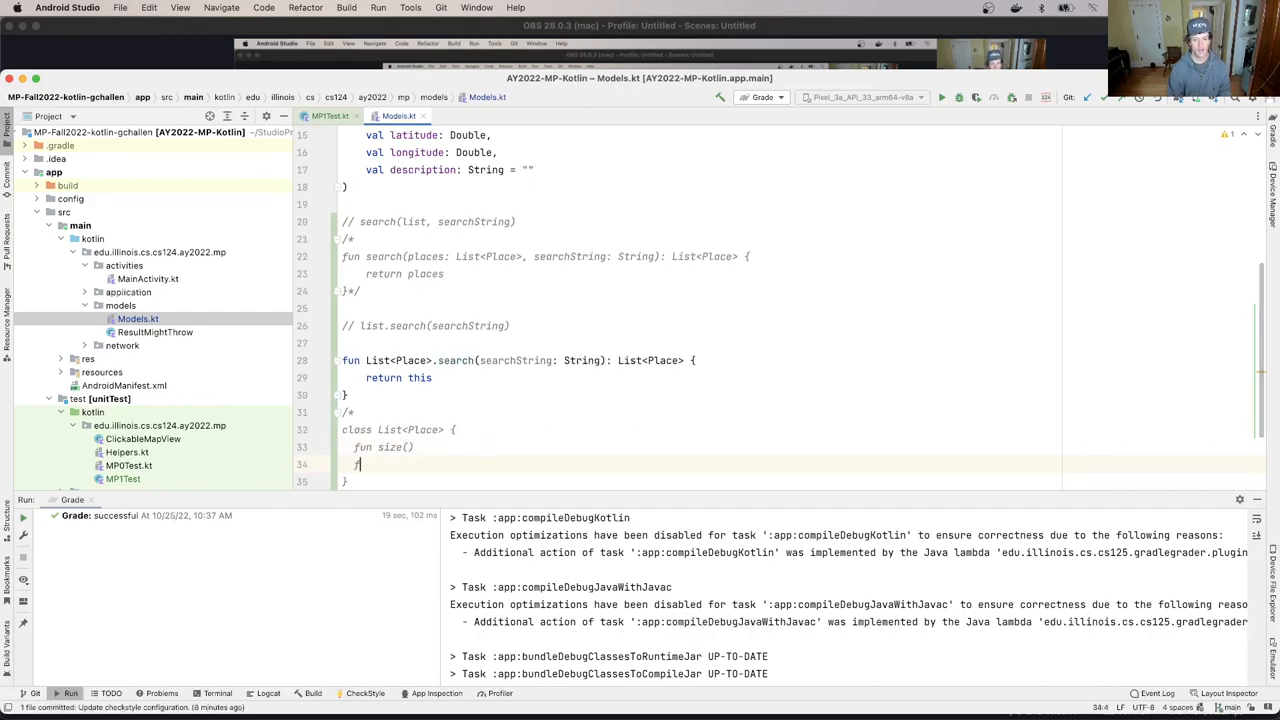
type("fun search(searchString: String")
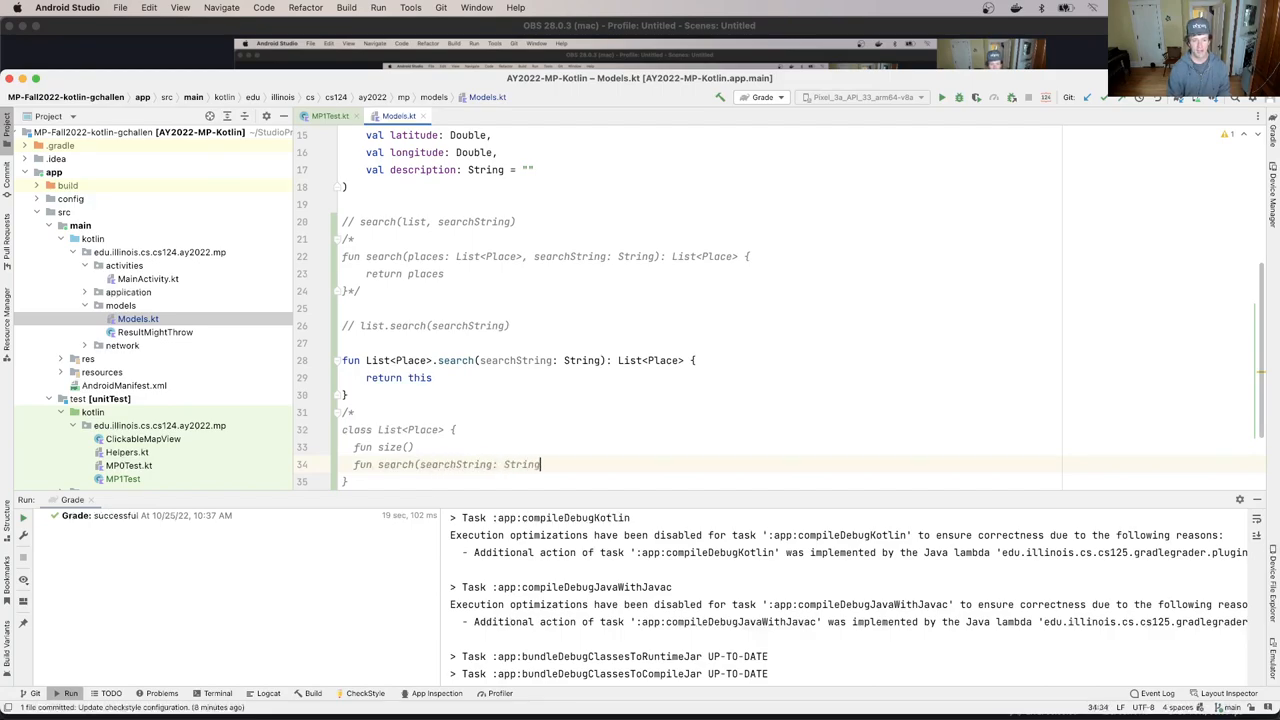
Finish the search signature with ': List<Place>' and a body returning this
type(": List<Place>")
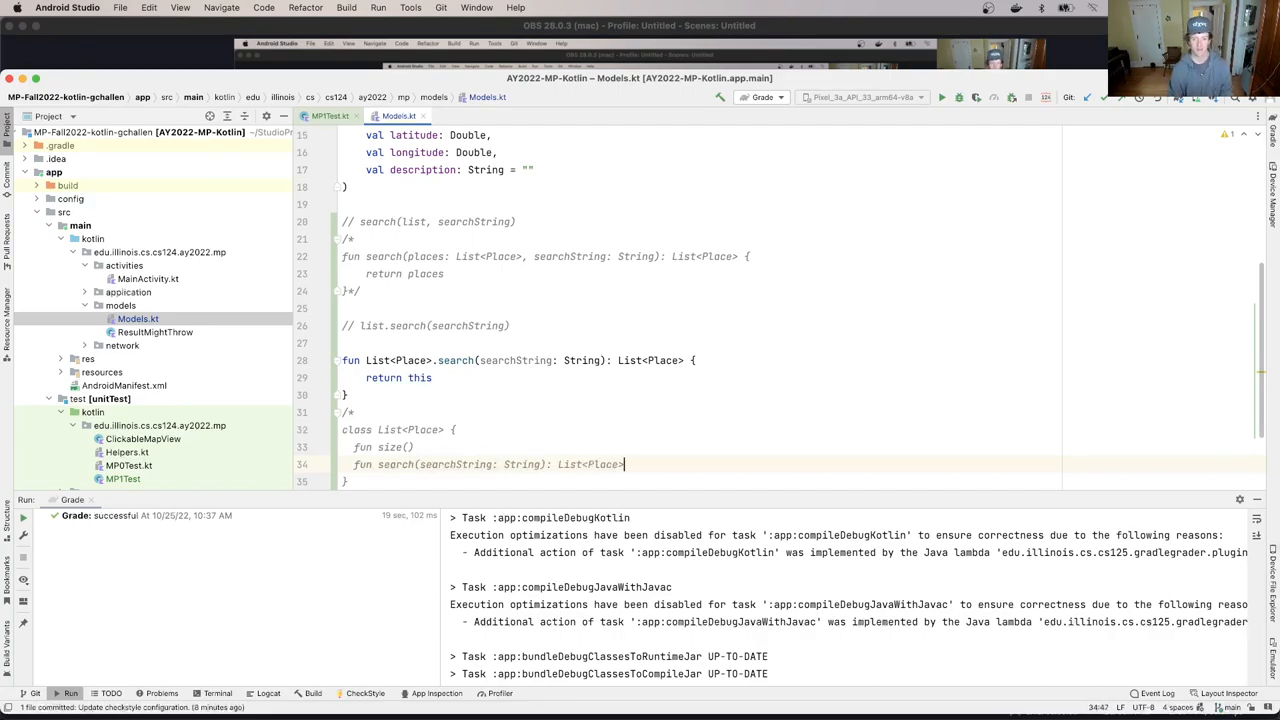
type("{")
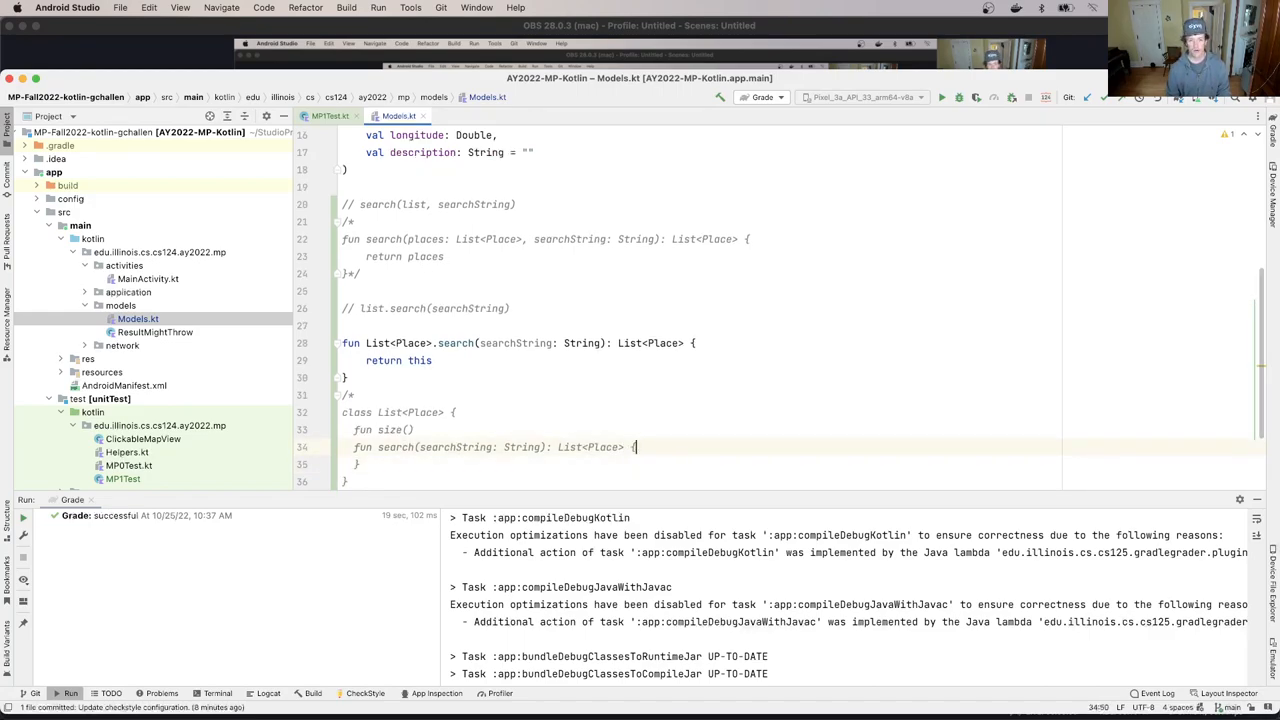
type("return this")
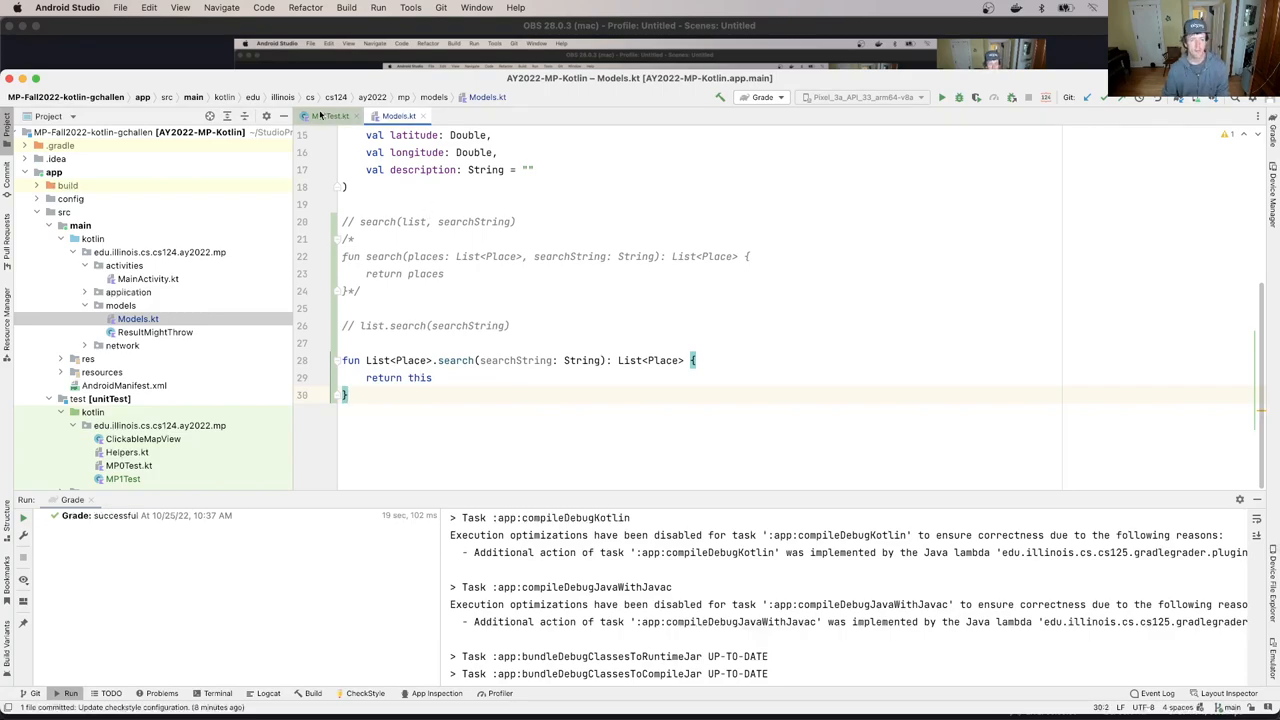
Bring MP1Test.kt into the editor from the project tree
left_click(330, 114)
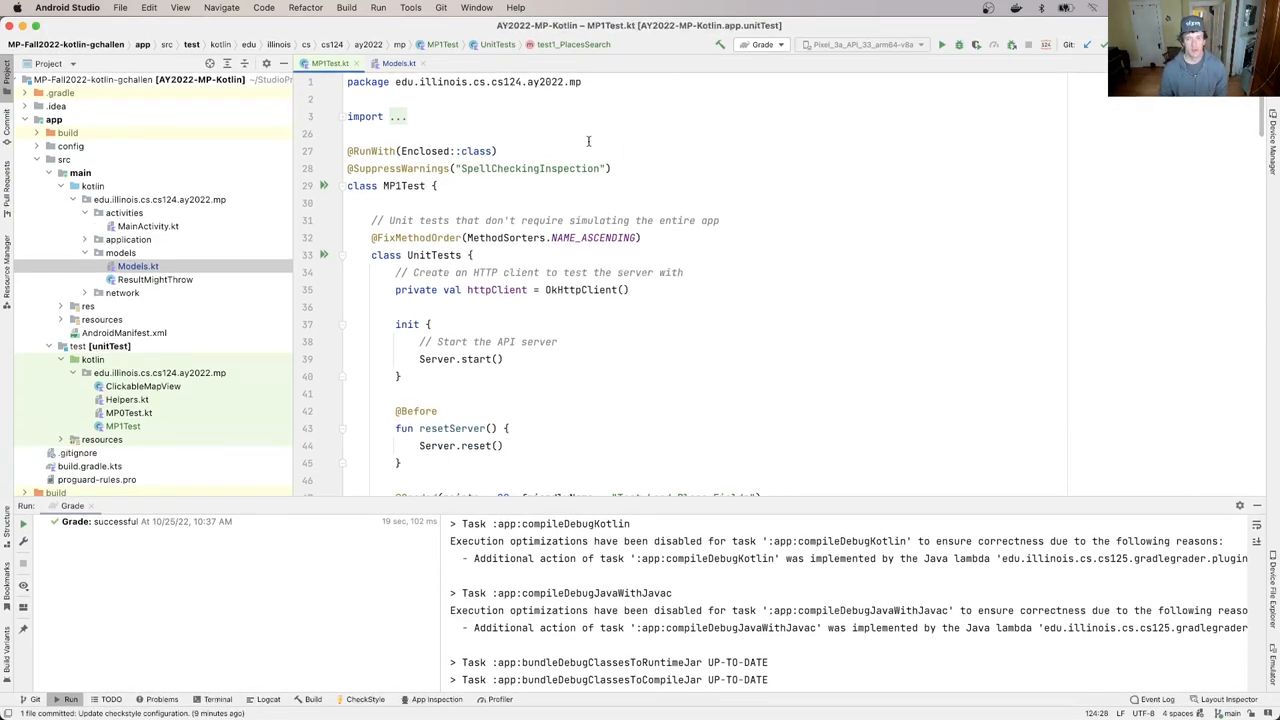
mouse_move(792, 108)
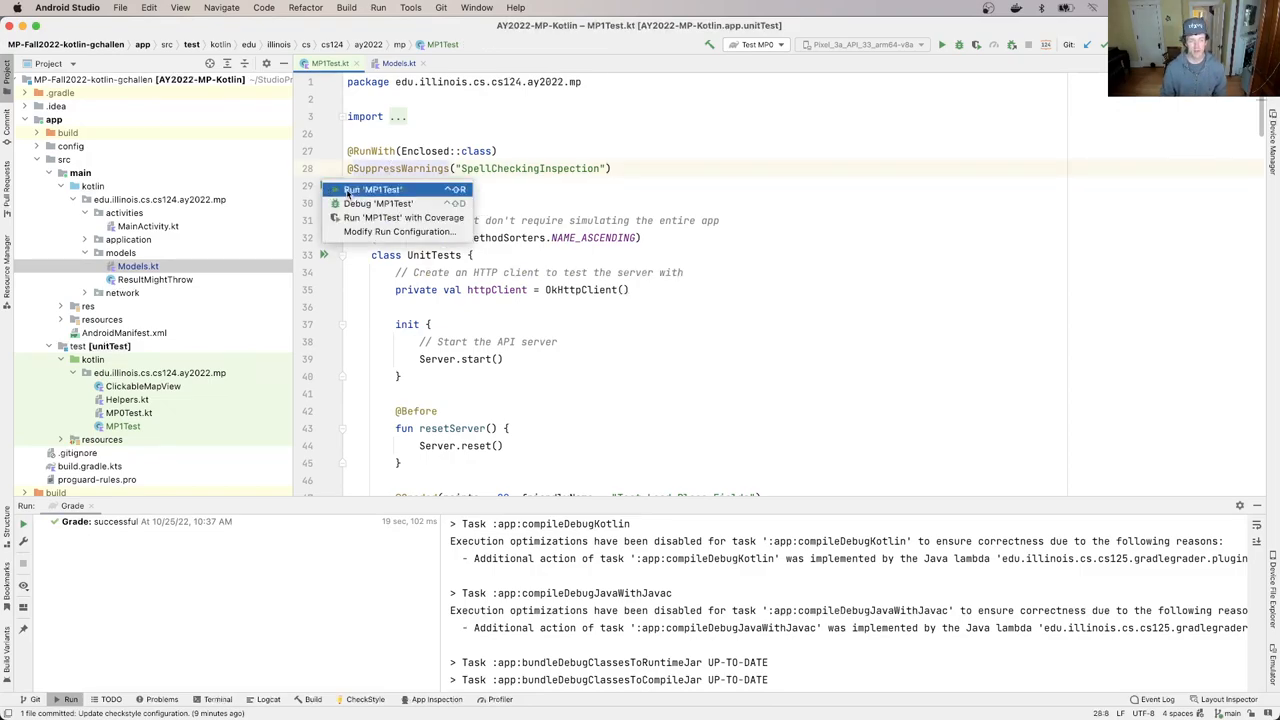
Run the MP1Test unit tests, see all three fail, and return to MP1Test.kt via Models.kt
left_click(372, 188)
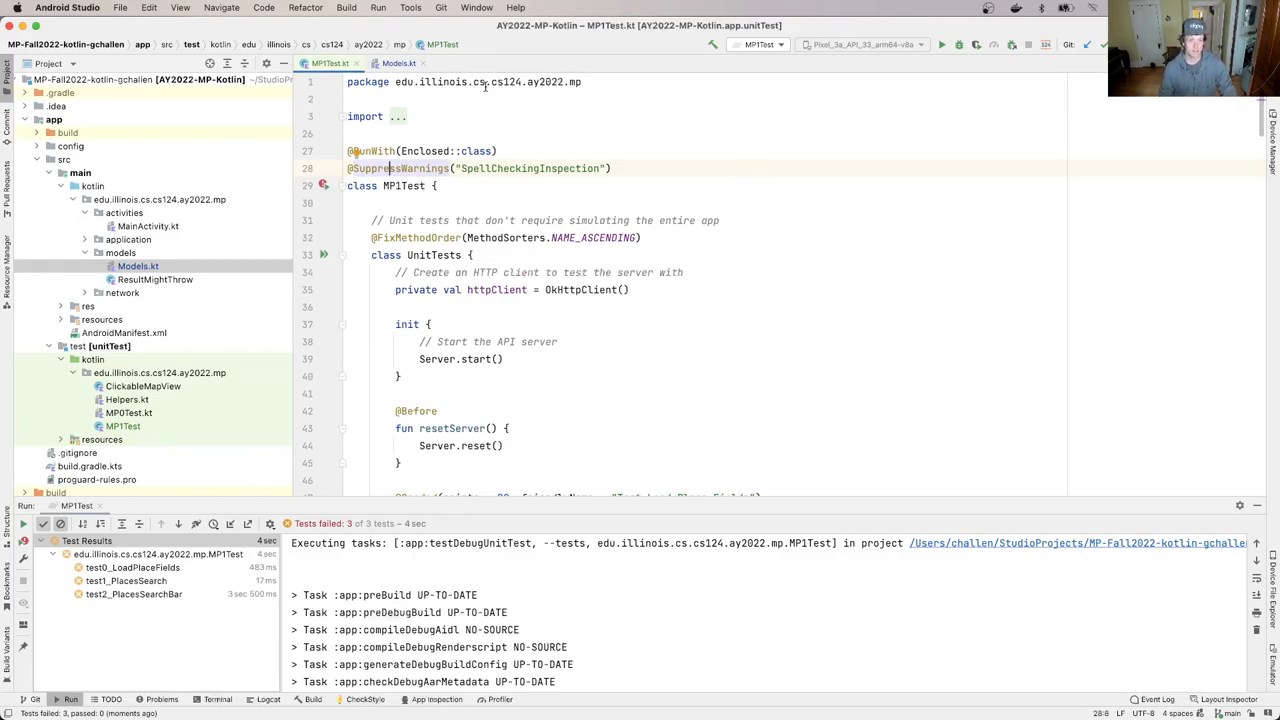
left_click(436, 62)
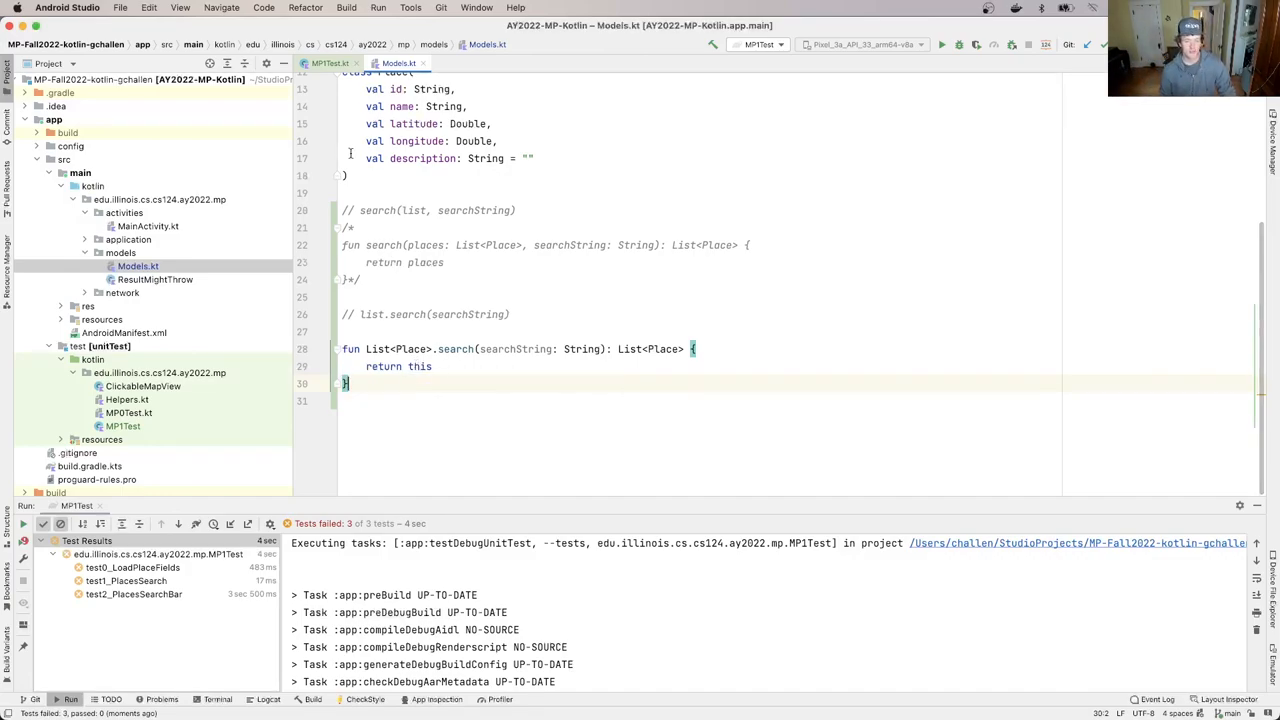
left_click(328, 62)
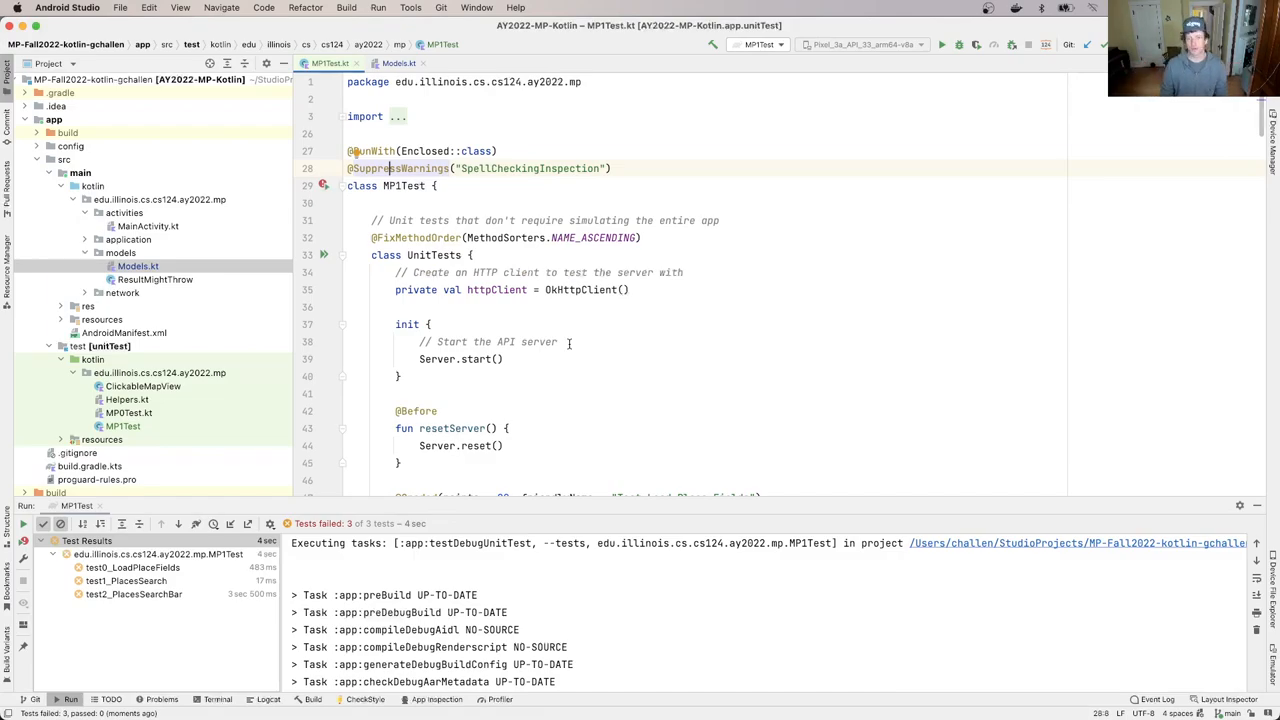
mouse_move(580, 340)
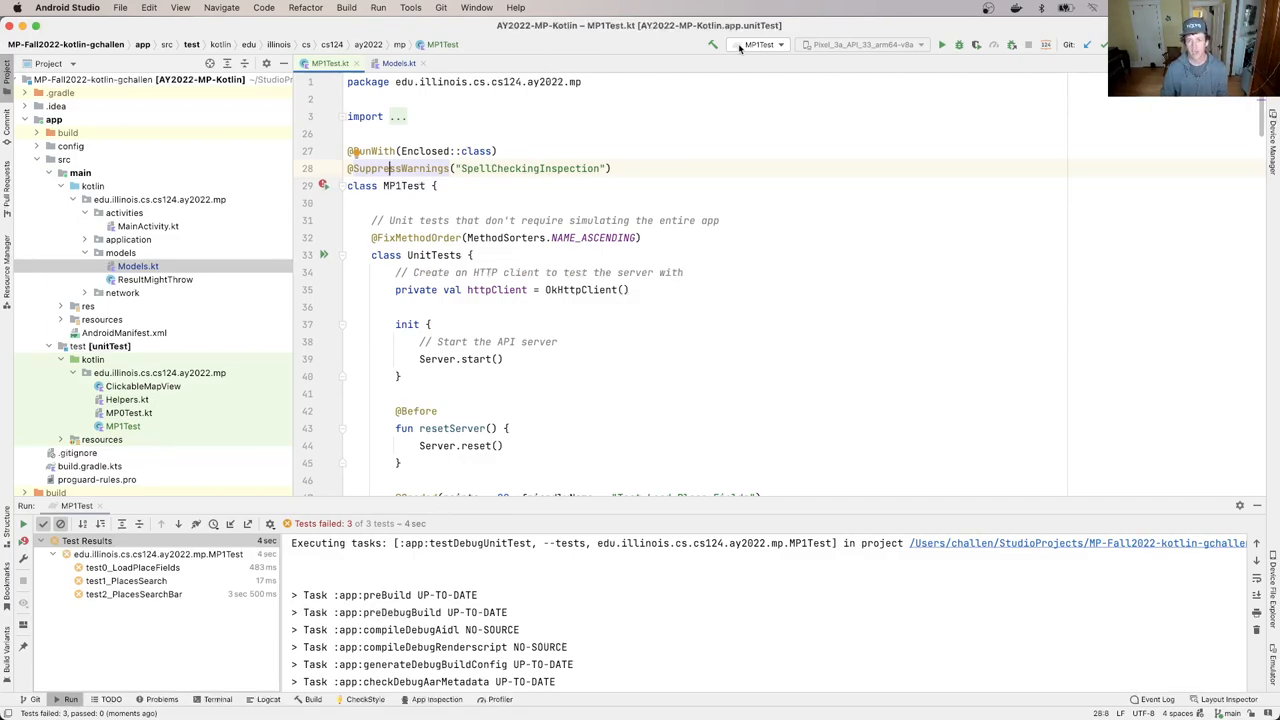
Rename the run configuration to 'Test MP1' and store it as a project file
left_click(756, 44)
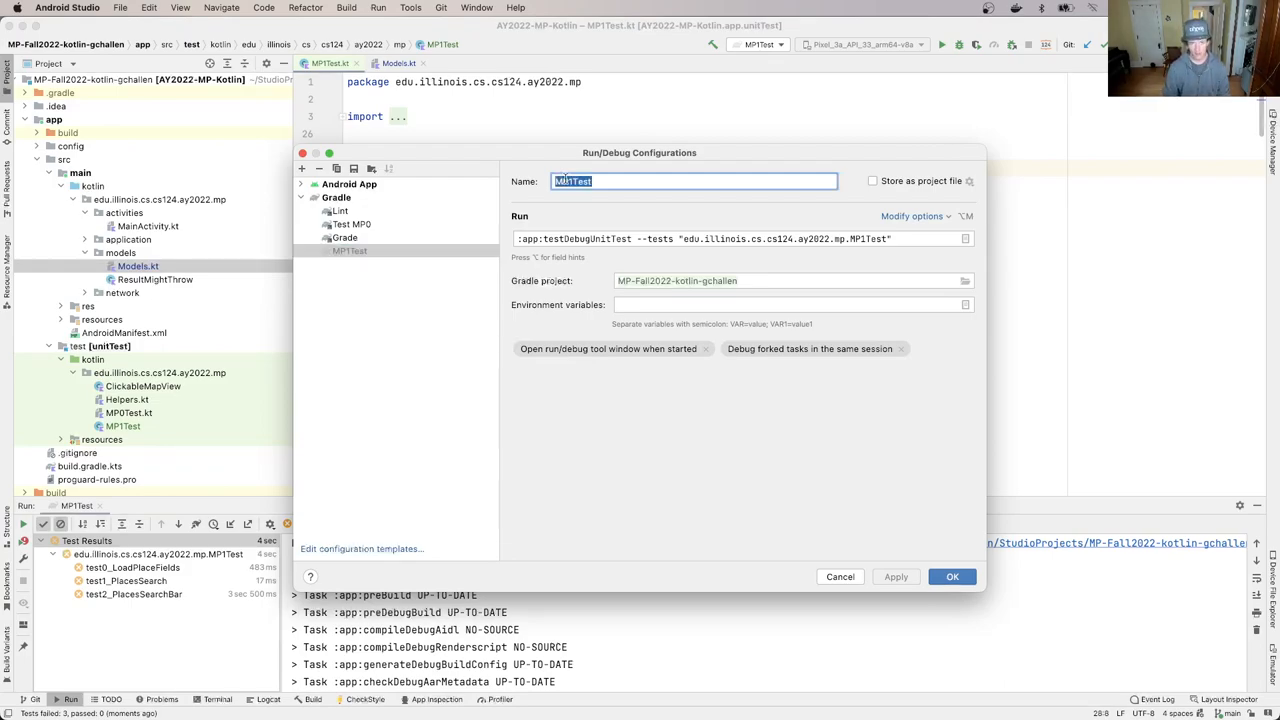
type("Test MP1")
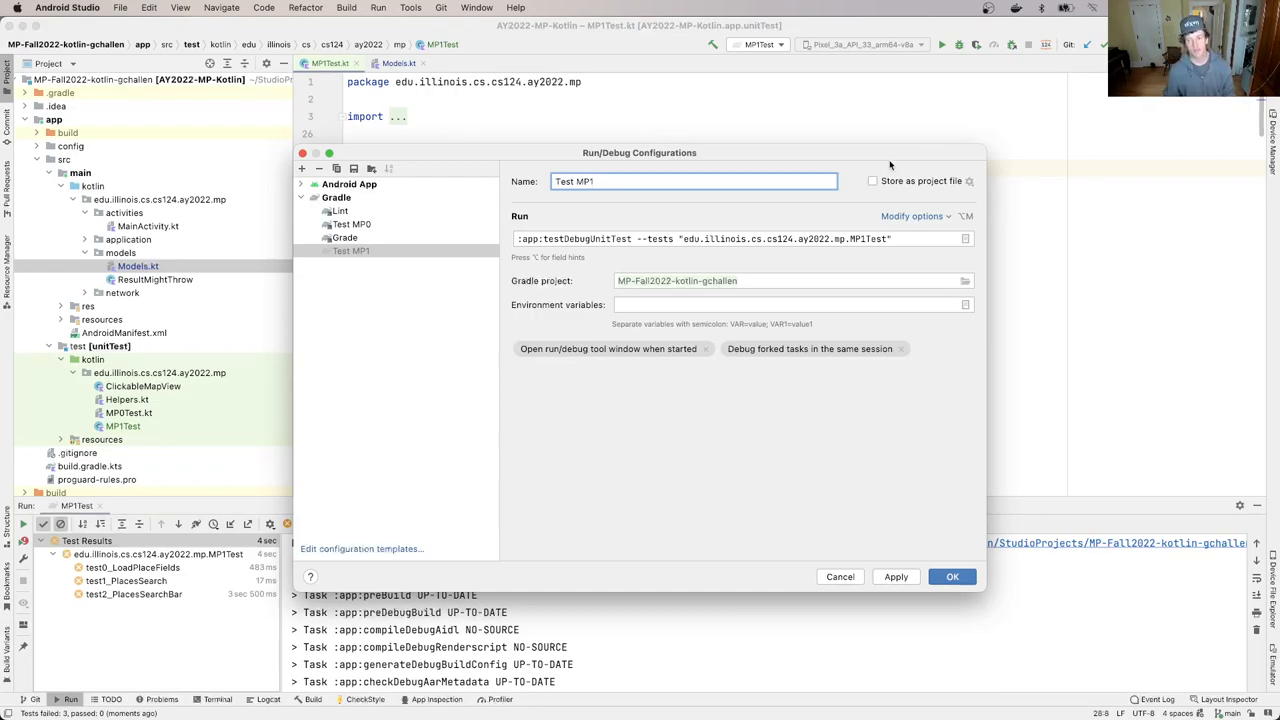
left_click(872, 180)
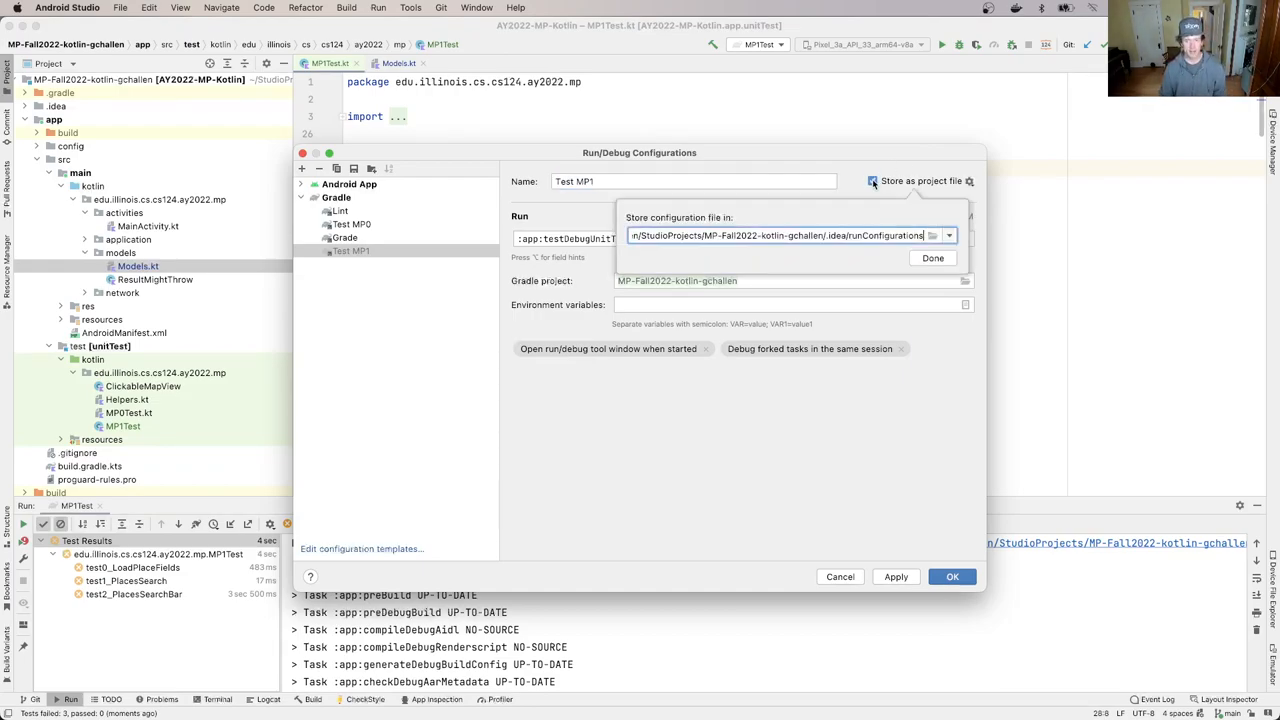
left_click(932, 258)
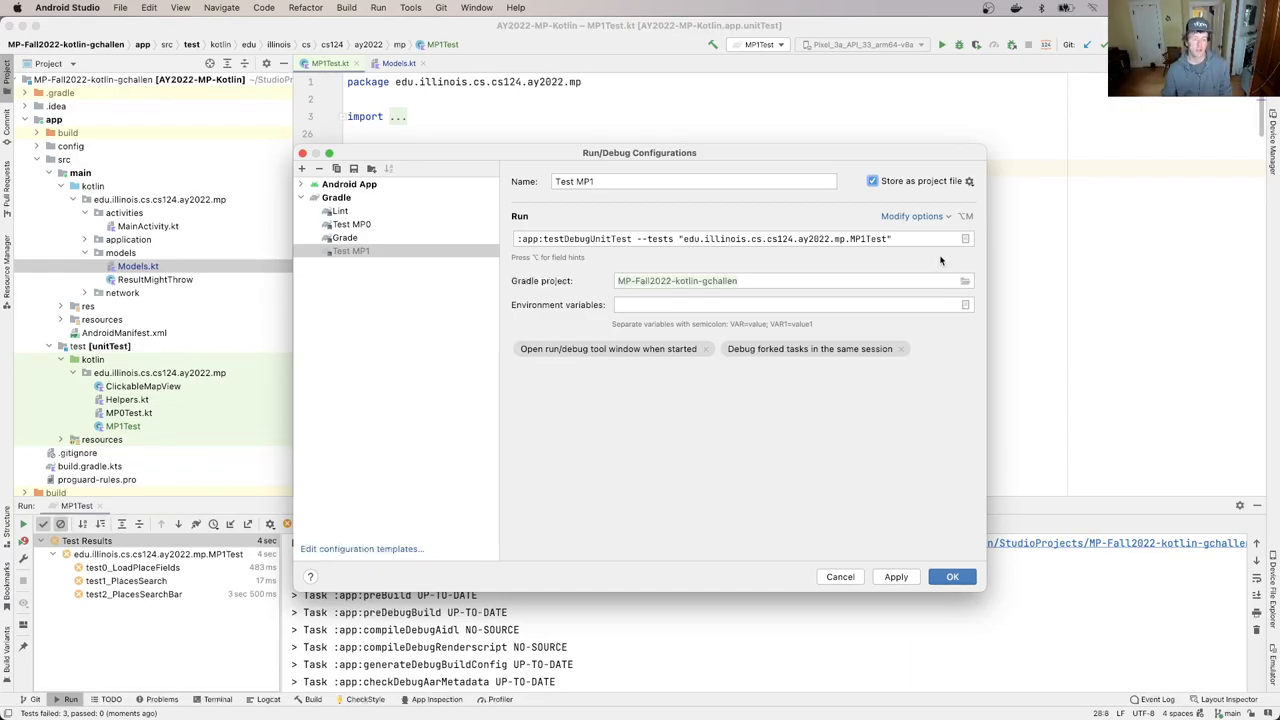
Select the Test MP1 configuration in the list and save the dialog with OK
left_click(352, 252)
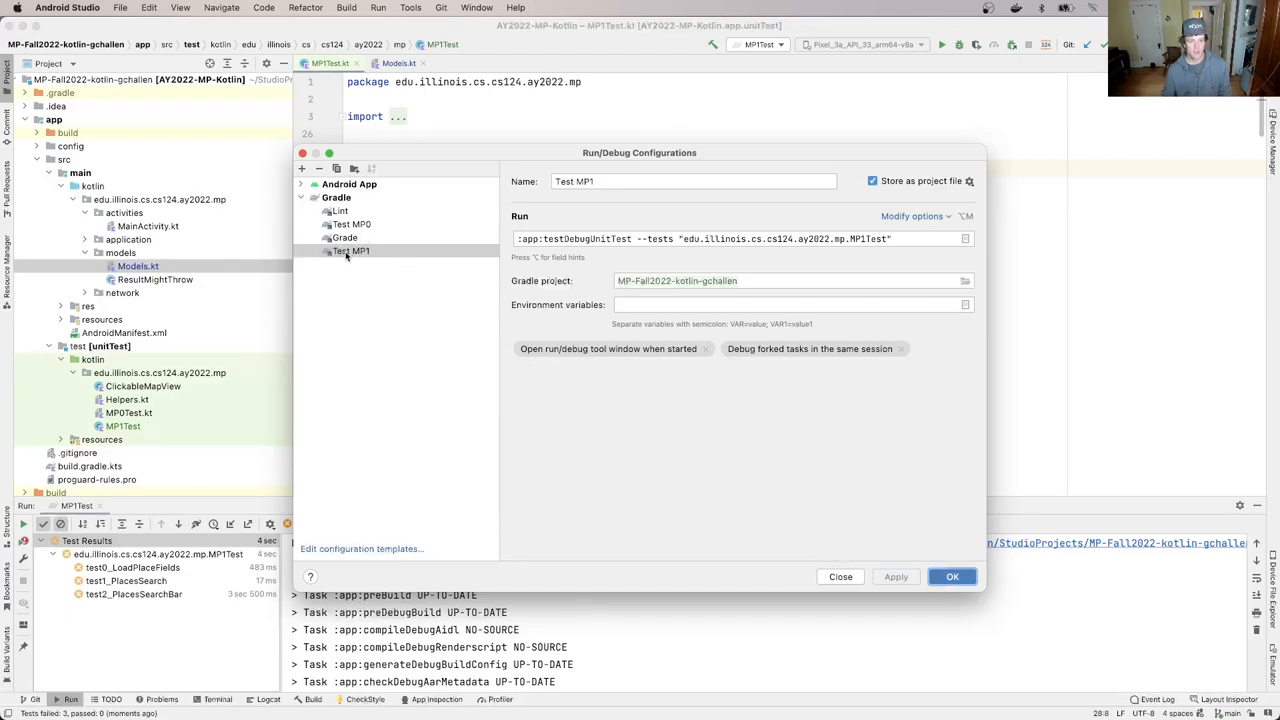
left_click(352, 252)
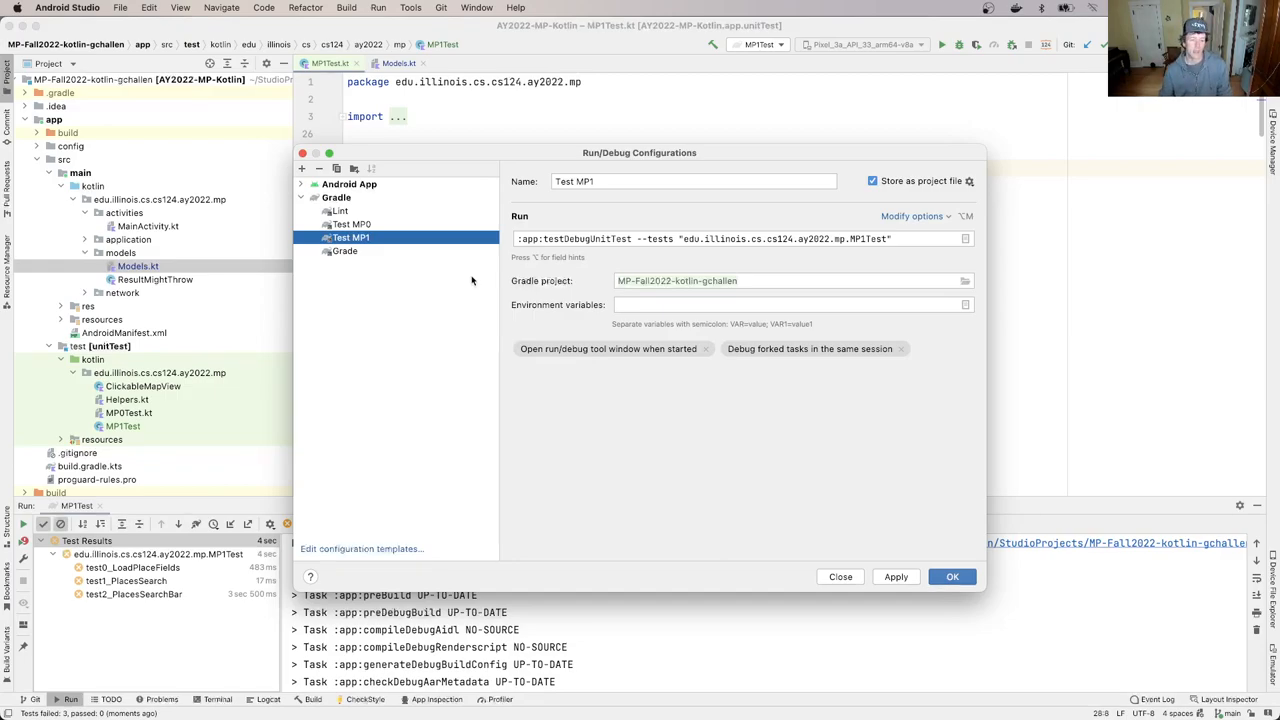
left_click(952, 576)
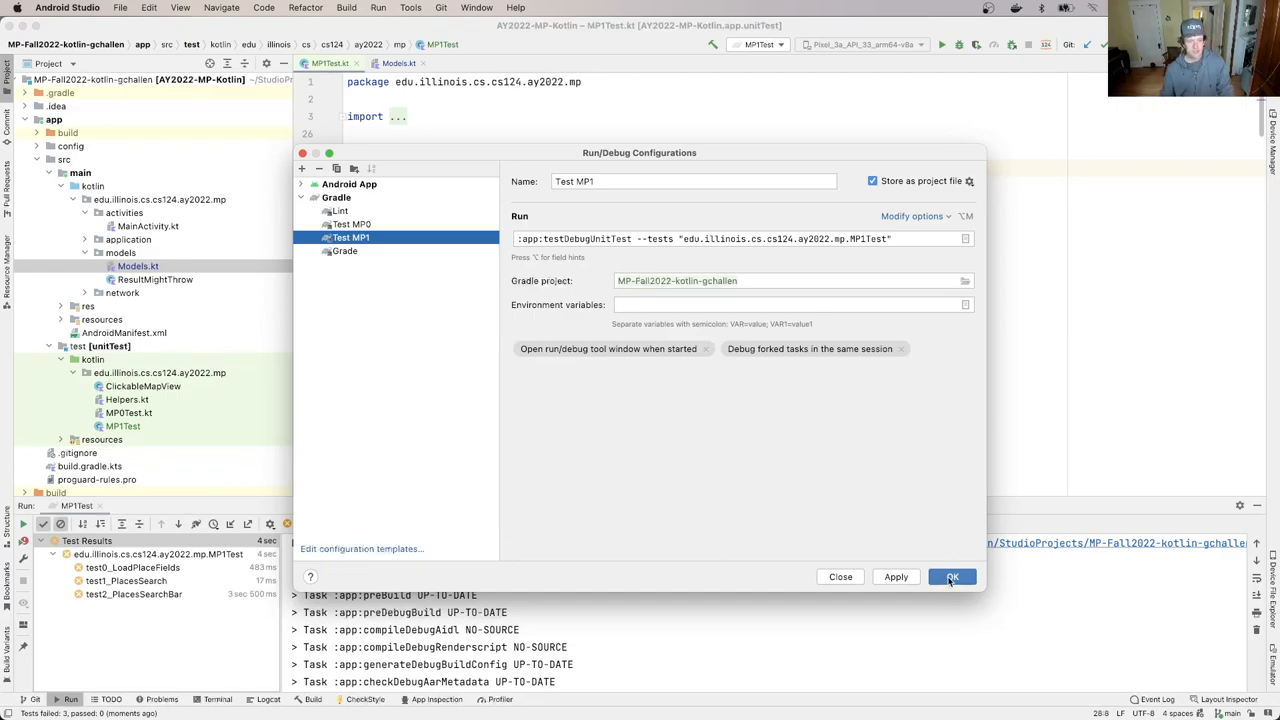
left_click(952, 576)
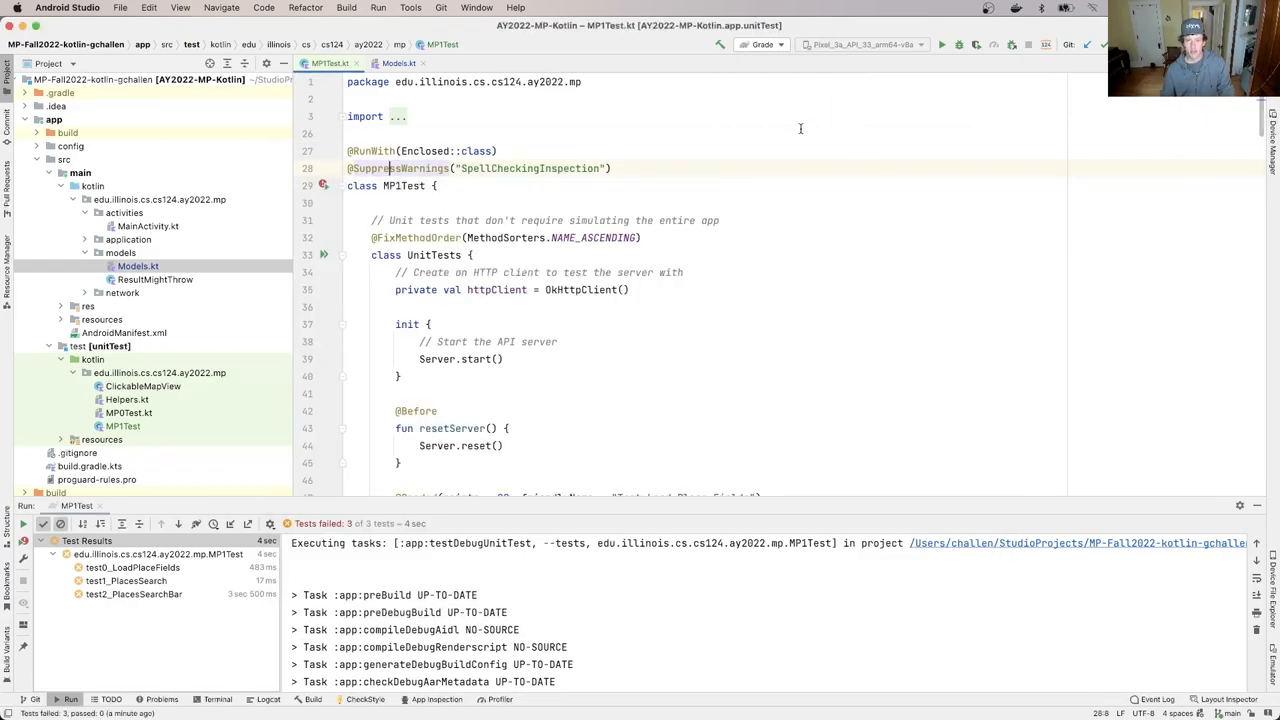
Run the Grade configuration and read its summary totalling 100
left_click(952, 44)
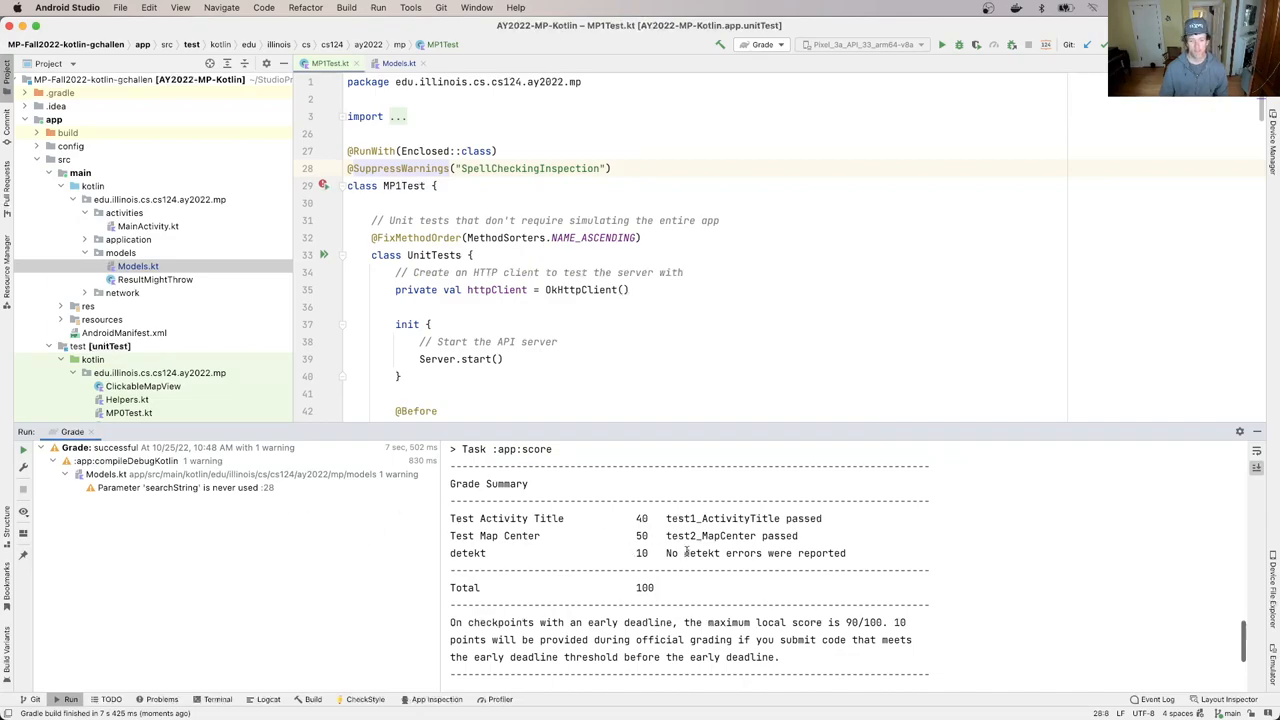
mouse_move(616, 552)
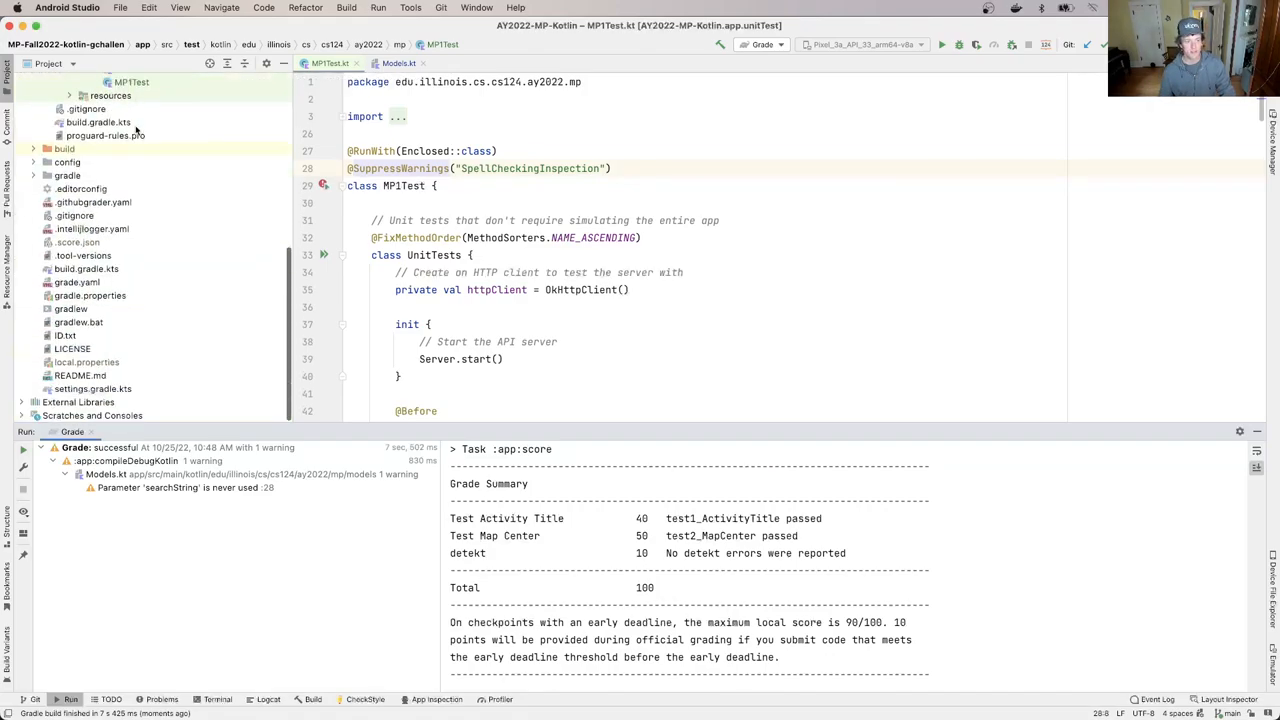
Change grade.yaml's checkpoint value from 0 to 1
left_click(76, 282)
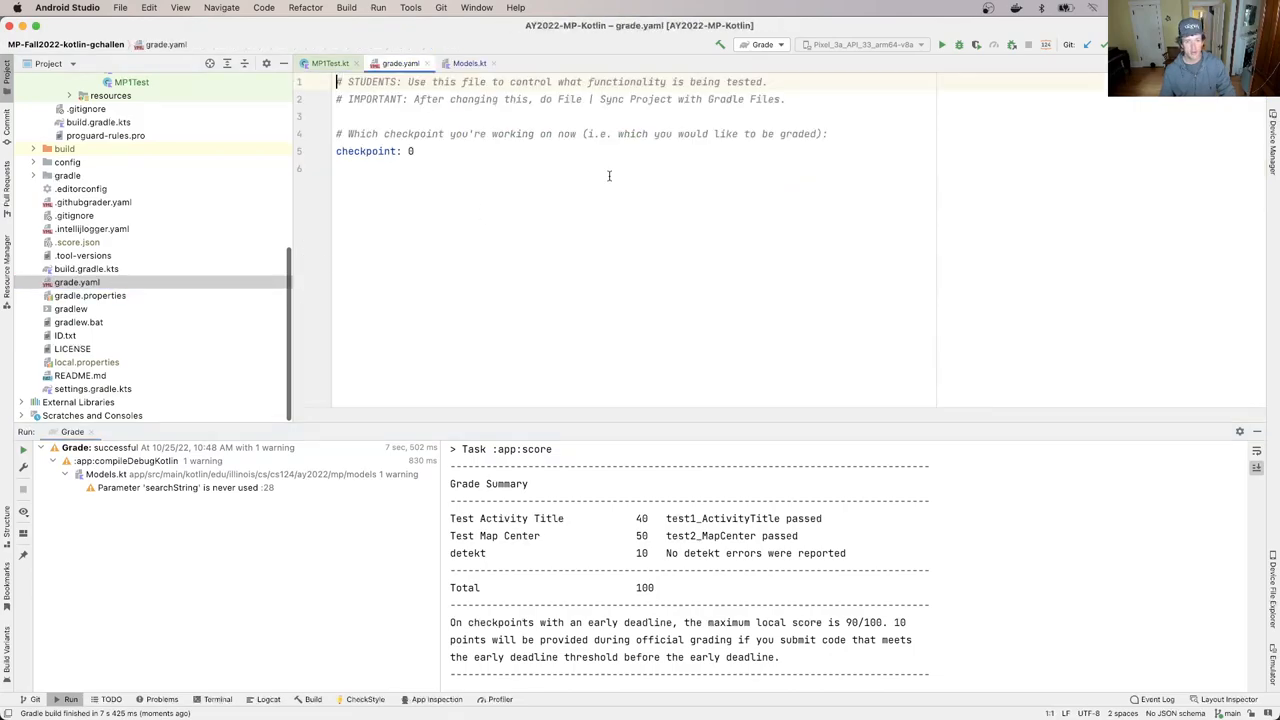
left_click(444, 152)
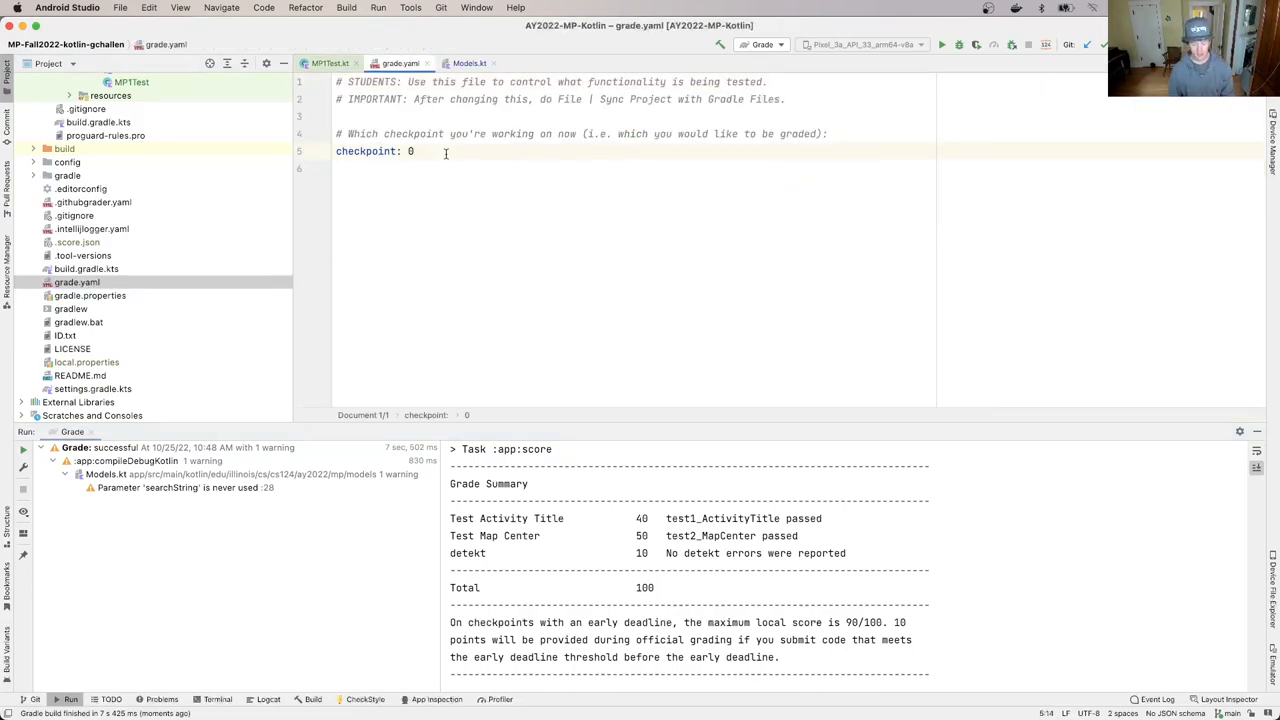
type("1")
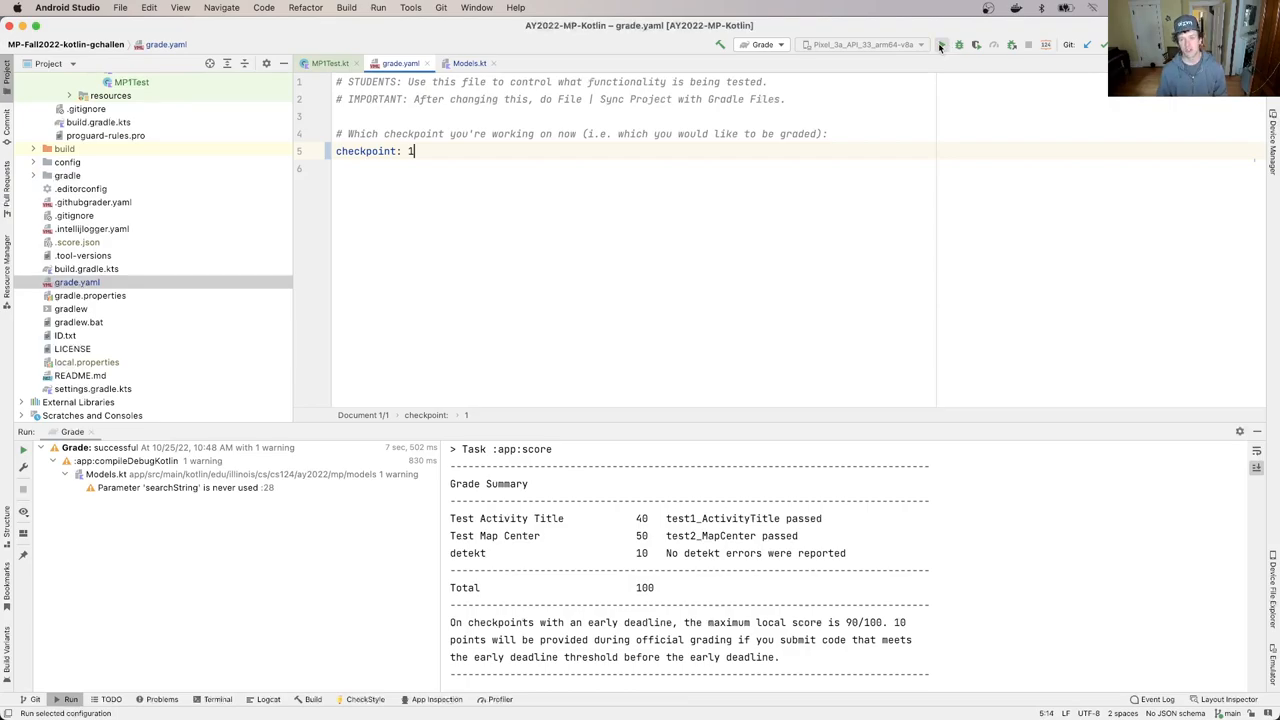
mouse_move(944, 44)
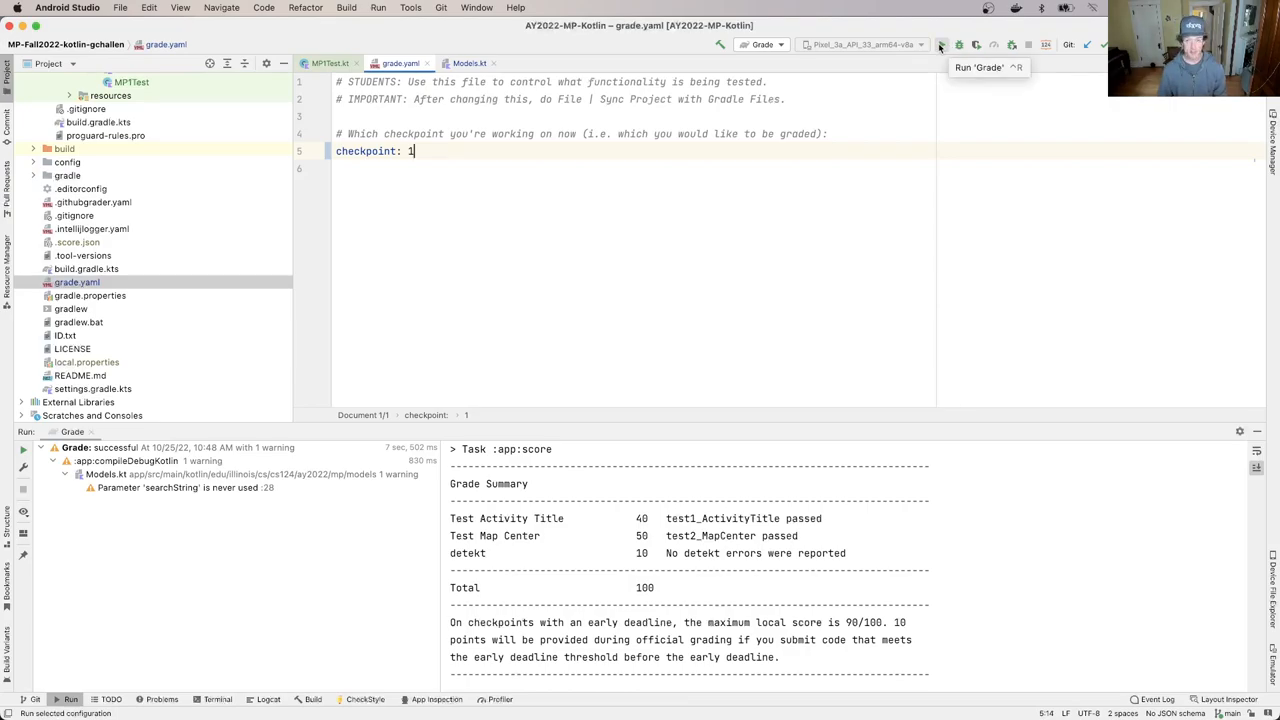
Rerun the grader for checkpoint 1 scoring 10, then bring up Models.kt and the Commit tool window
left_click(952, 44)
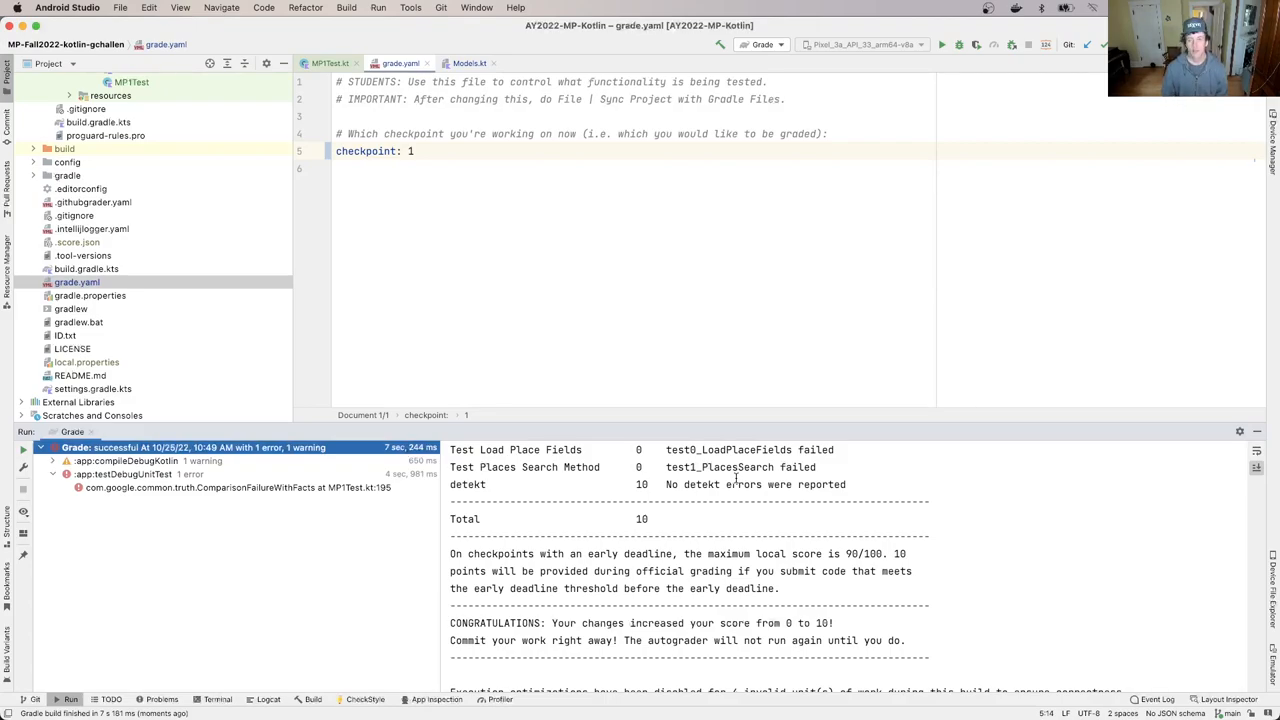
mouse_move(584, 360)
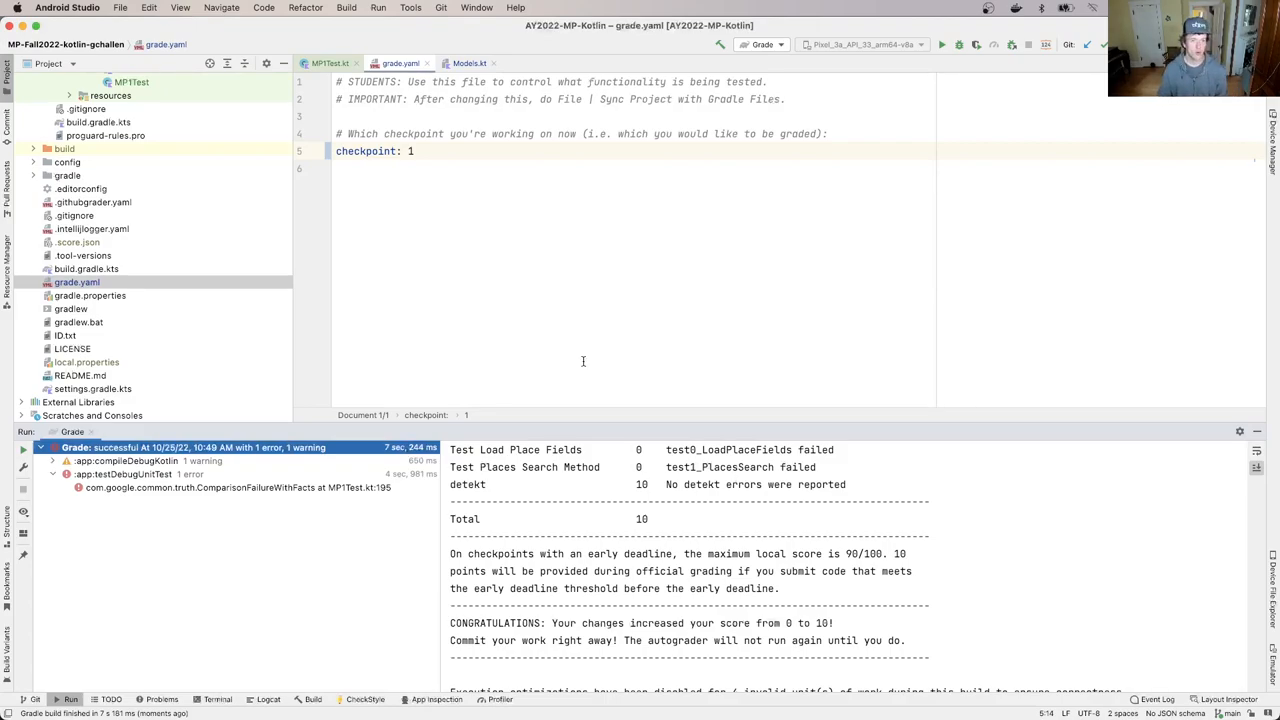
left_click(472, 64)
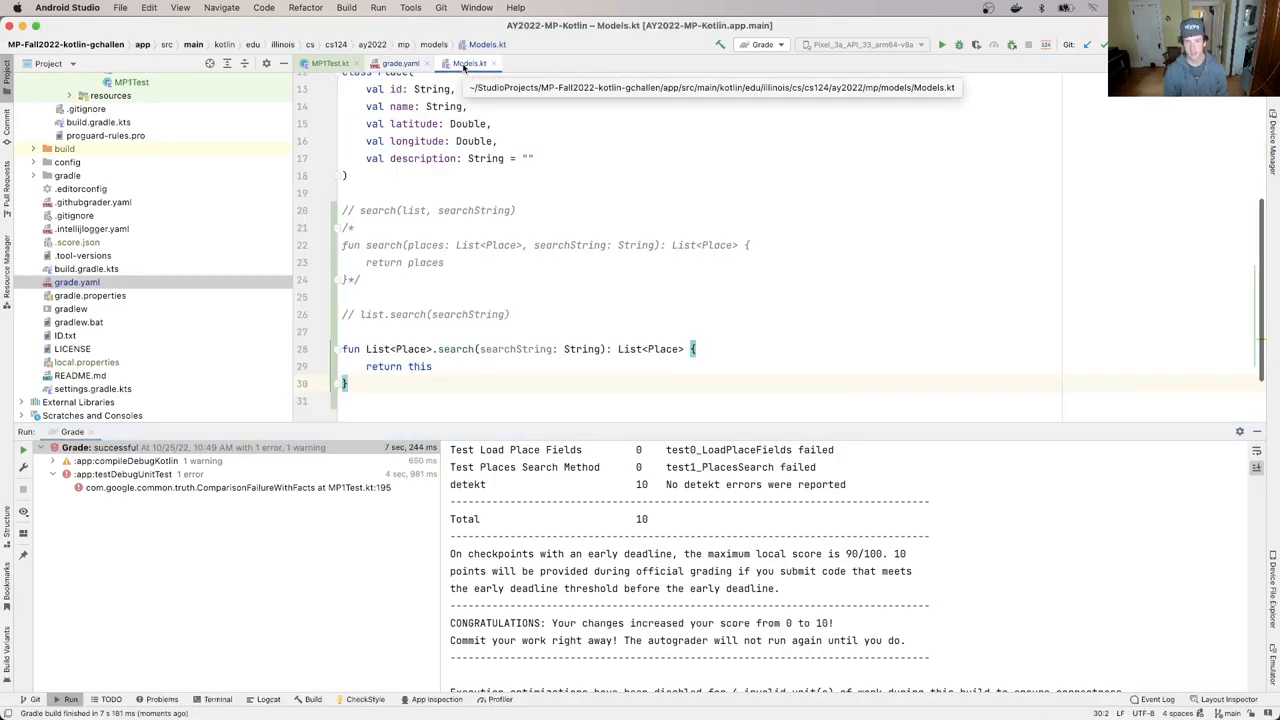
left_click(330, 62)
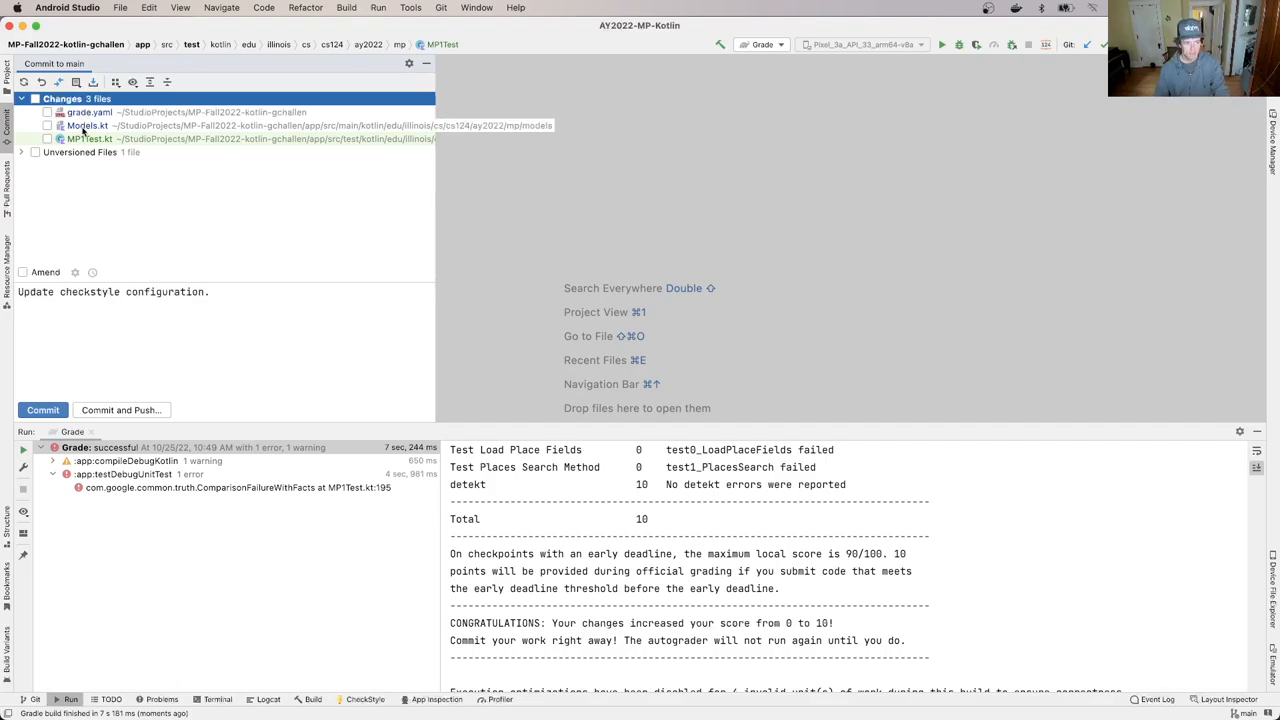
Review the changed Models.kt and MPTest.kt files and expand the Unversioned Files node
left_click(84, 126)
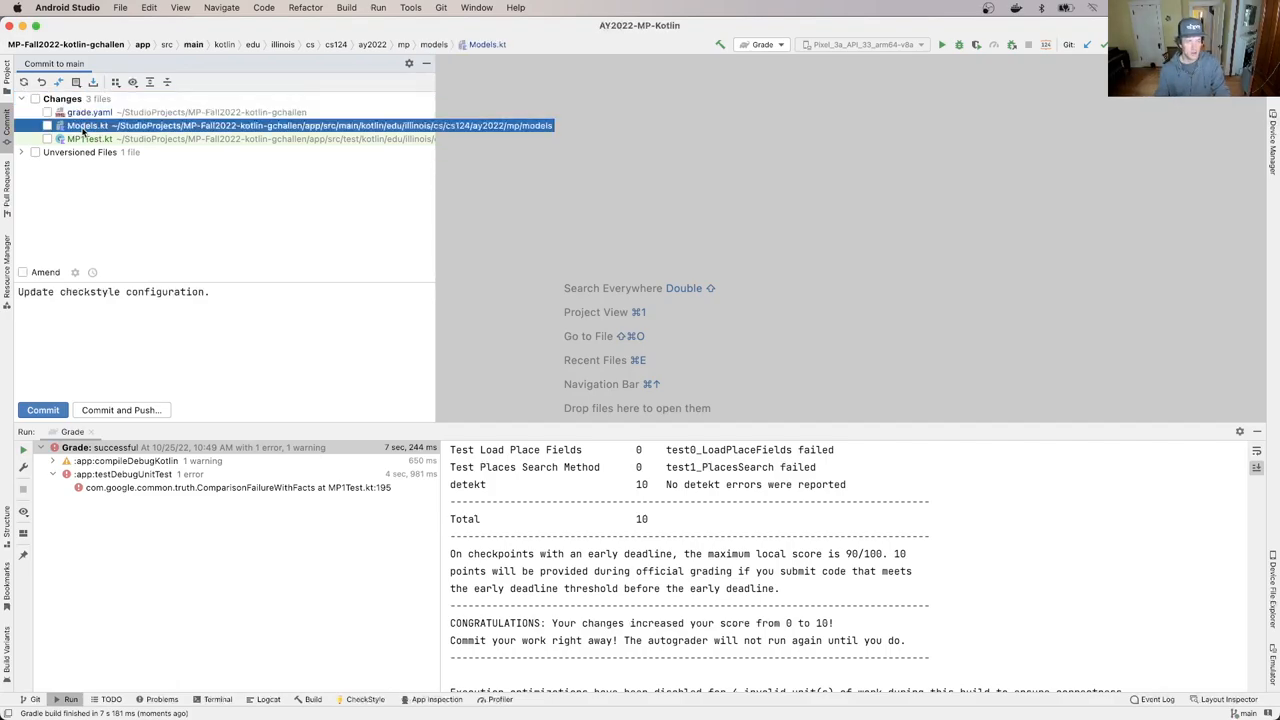
left_click(84, 140)
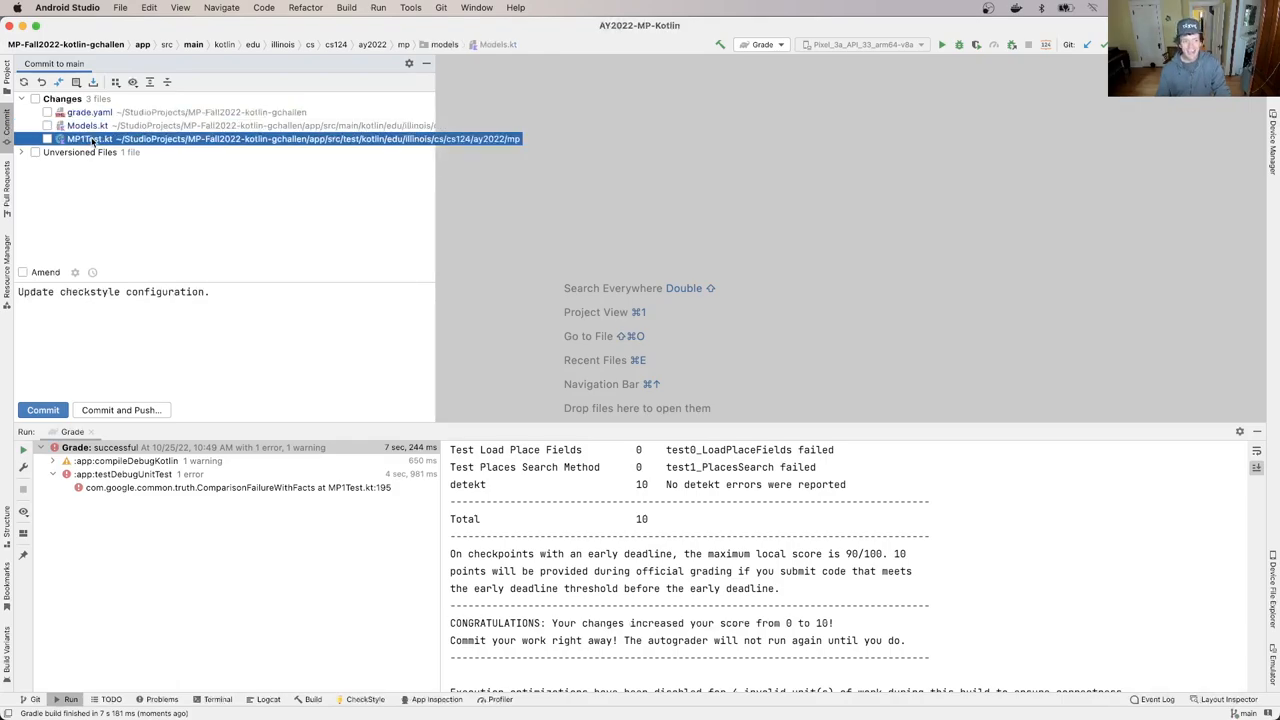
left_click(76, 124)
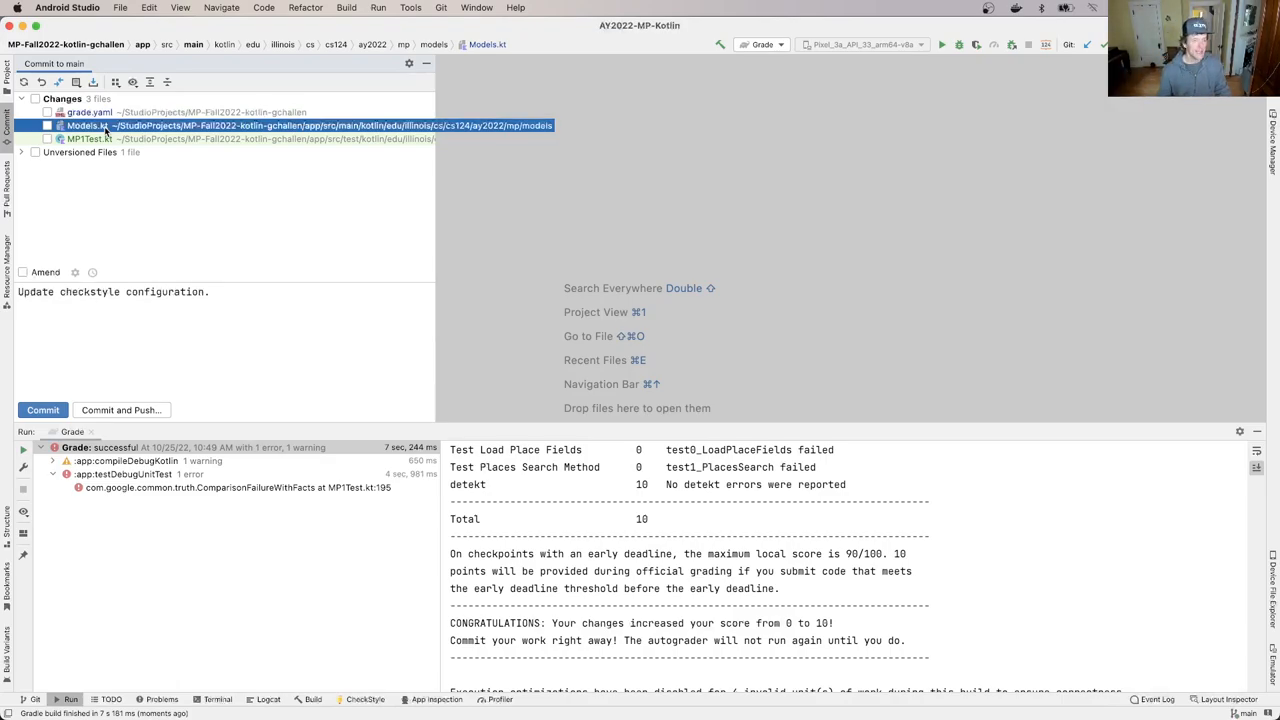
left_click(28, 152)
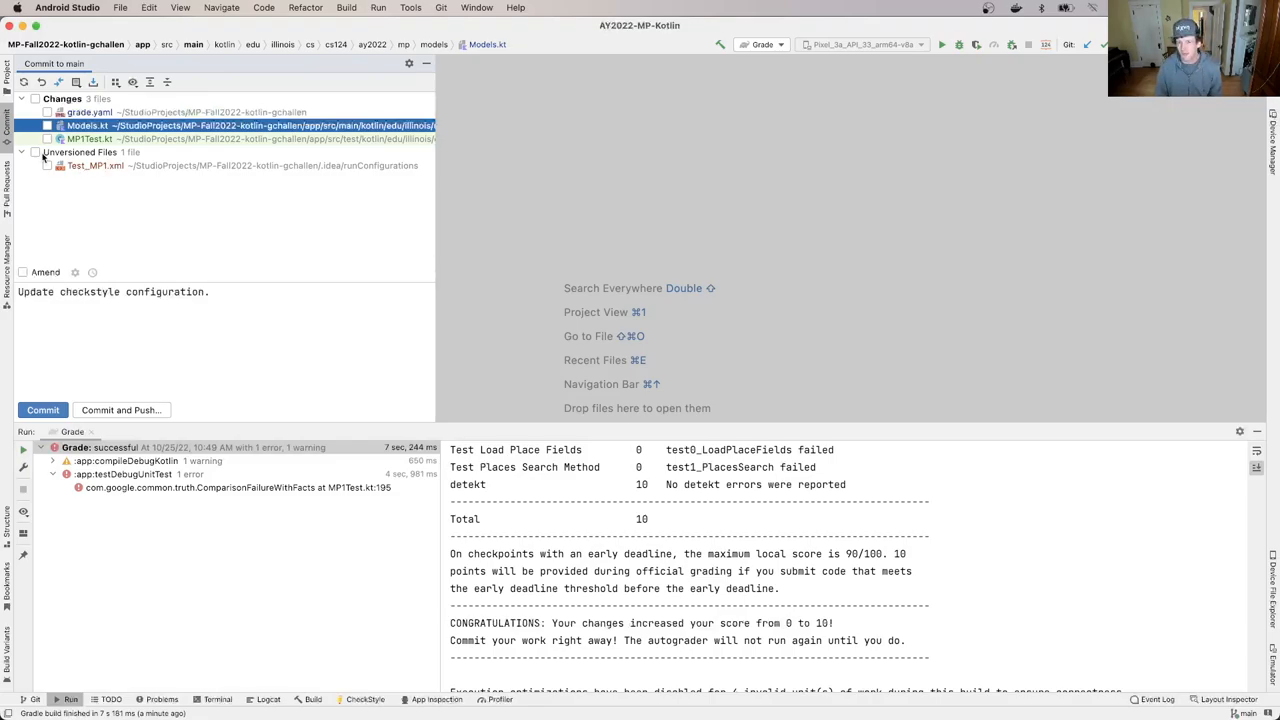
Include all changes plus Test_MP1.xml and commit with message 'Getting started on MP1.'
left_click(48, 154)
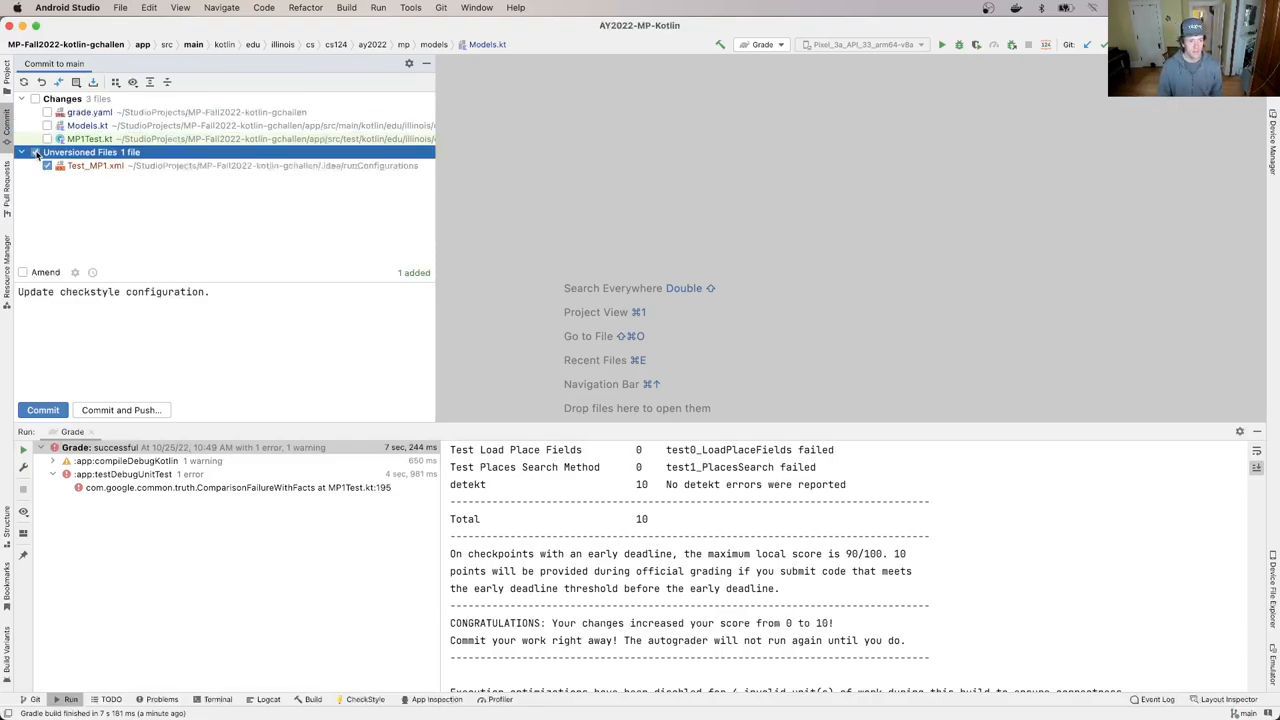
left_click(36, 100)
type("G")
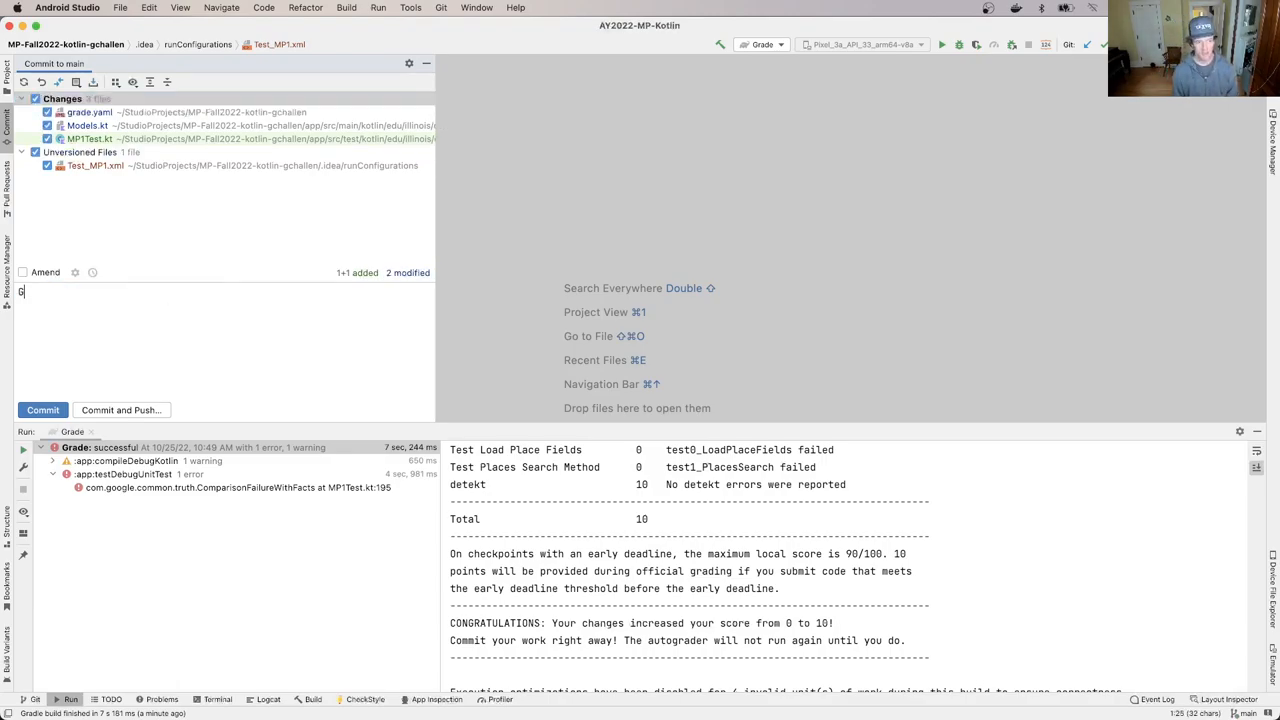
type("etting started on")
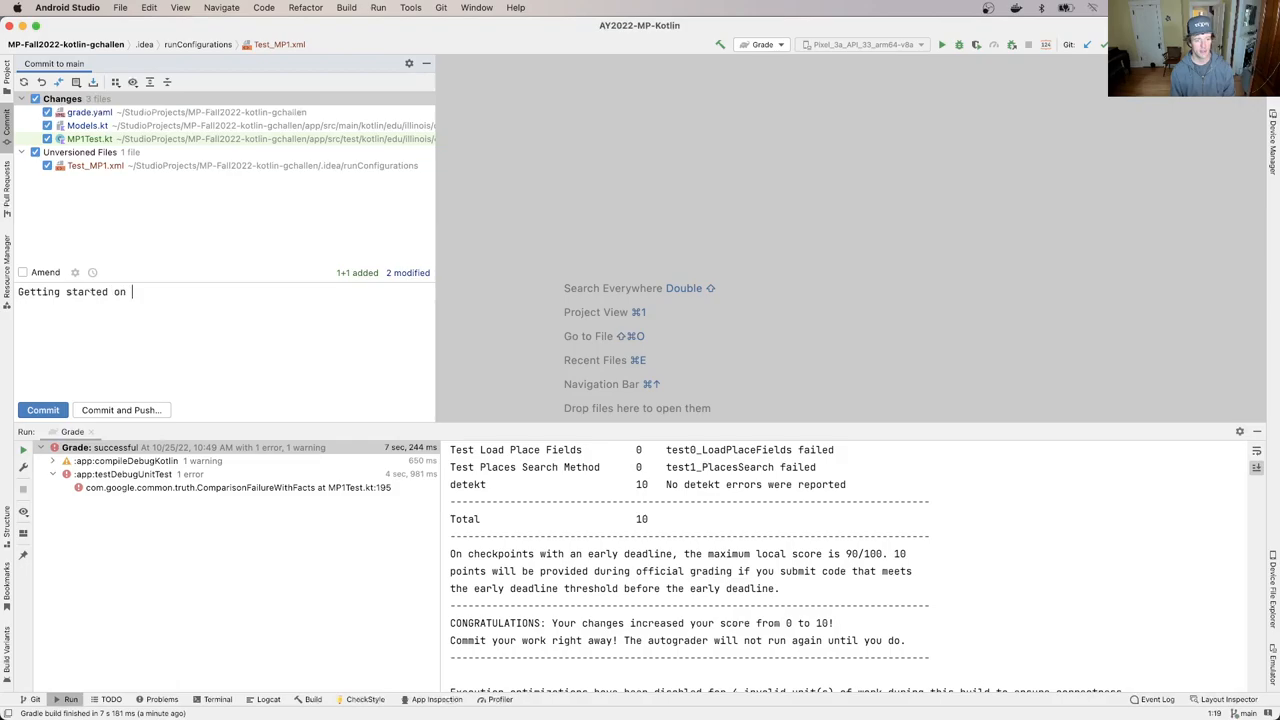
type("MP1.")
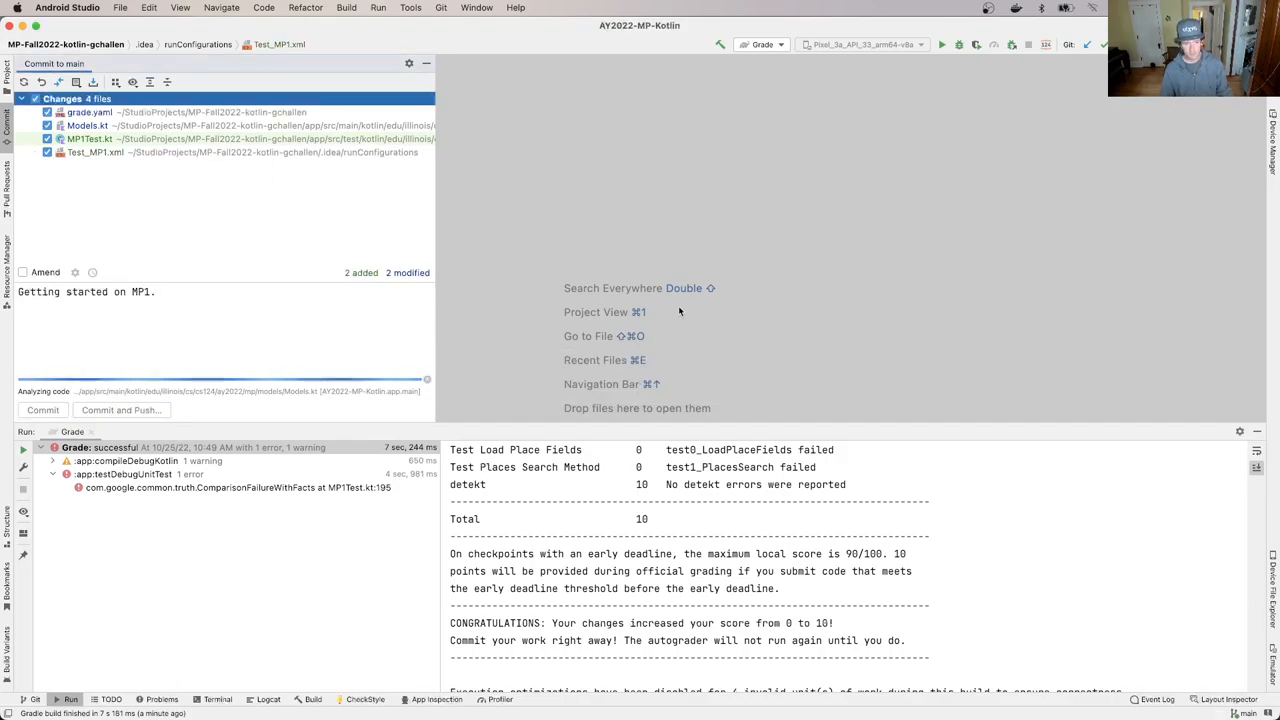
Commit the four included files as 'Getting started on MP1.' despite the checkstyle warning
left_click(42, 410)
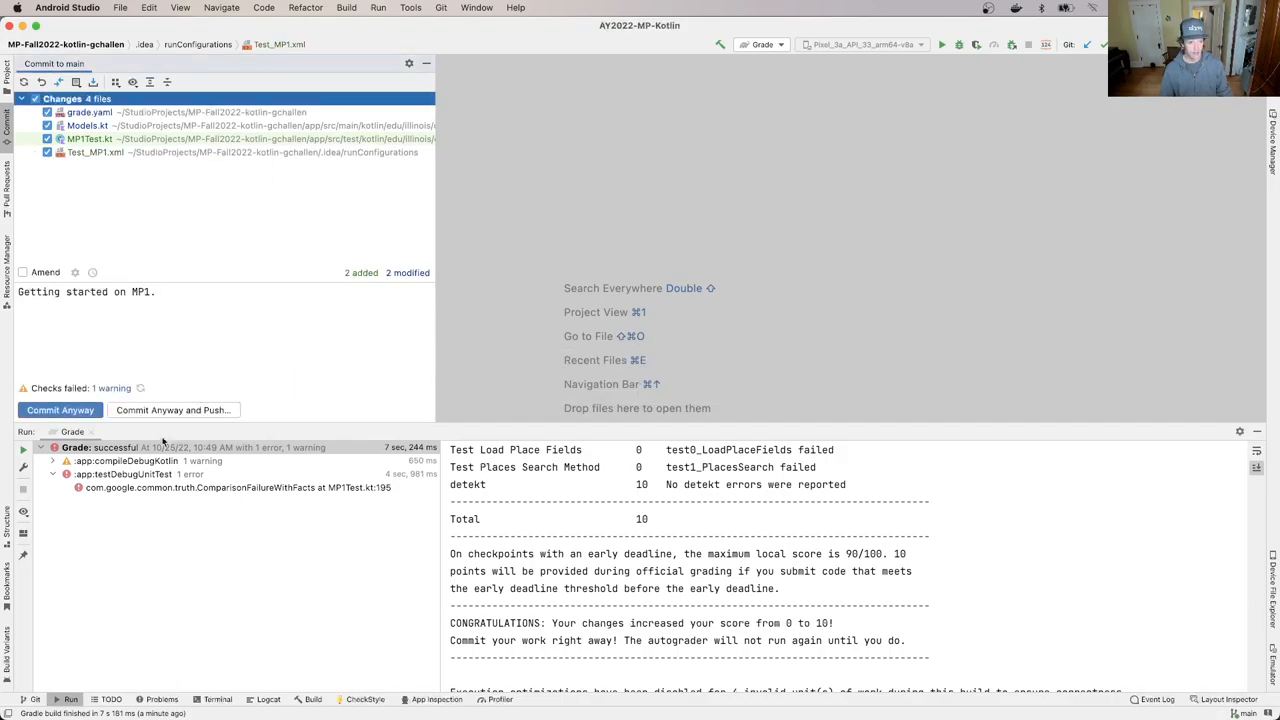
left_click(172, 410)
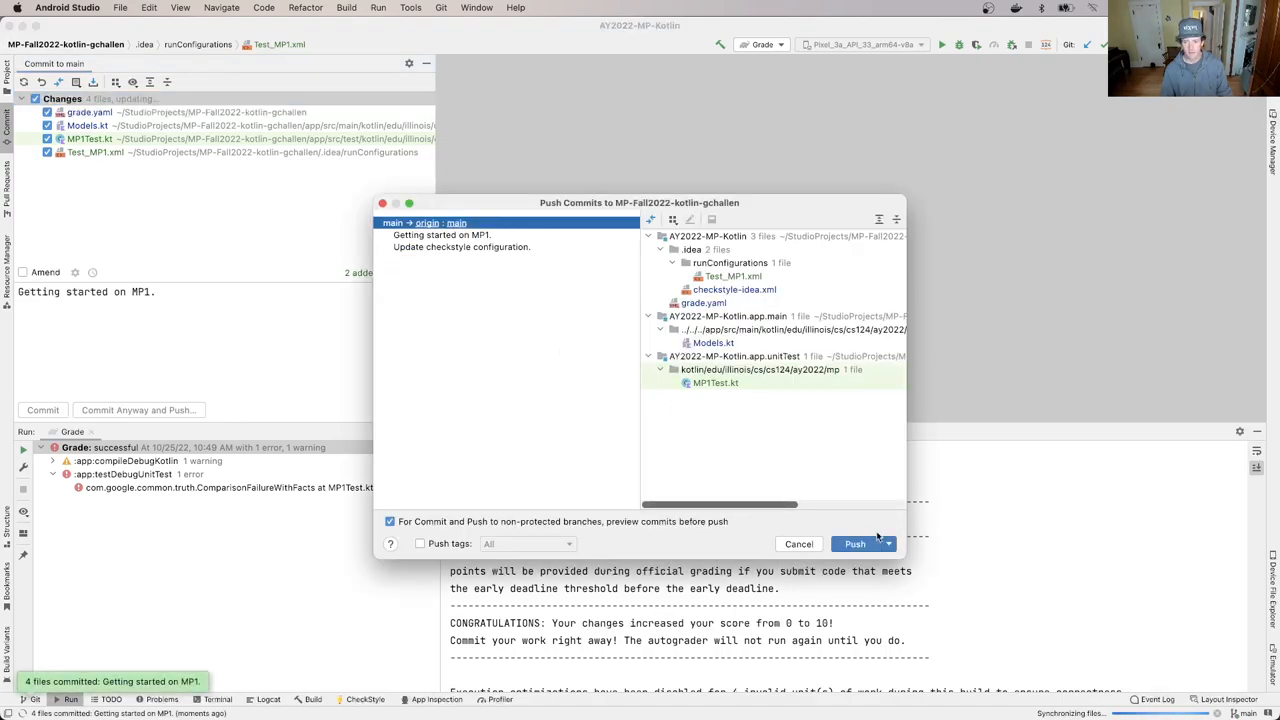
mouse_move(856, 544)
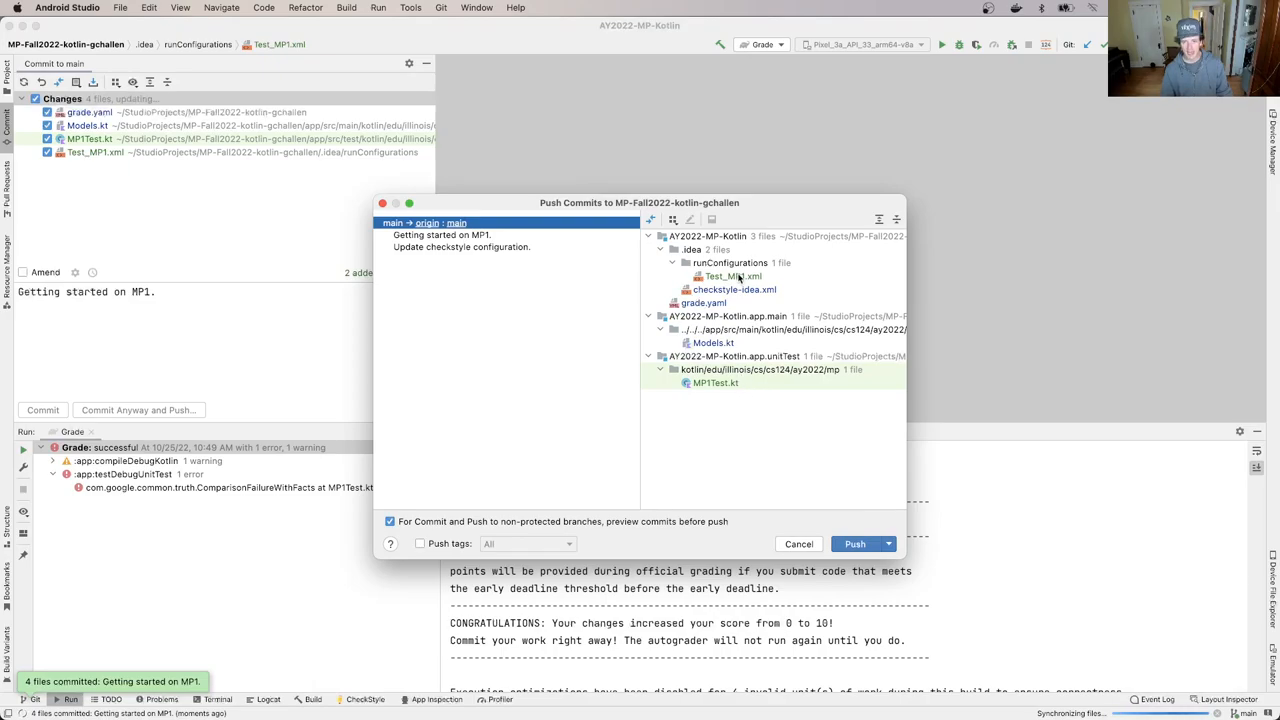
mouse_move(556, 272)
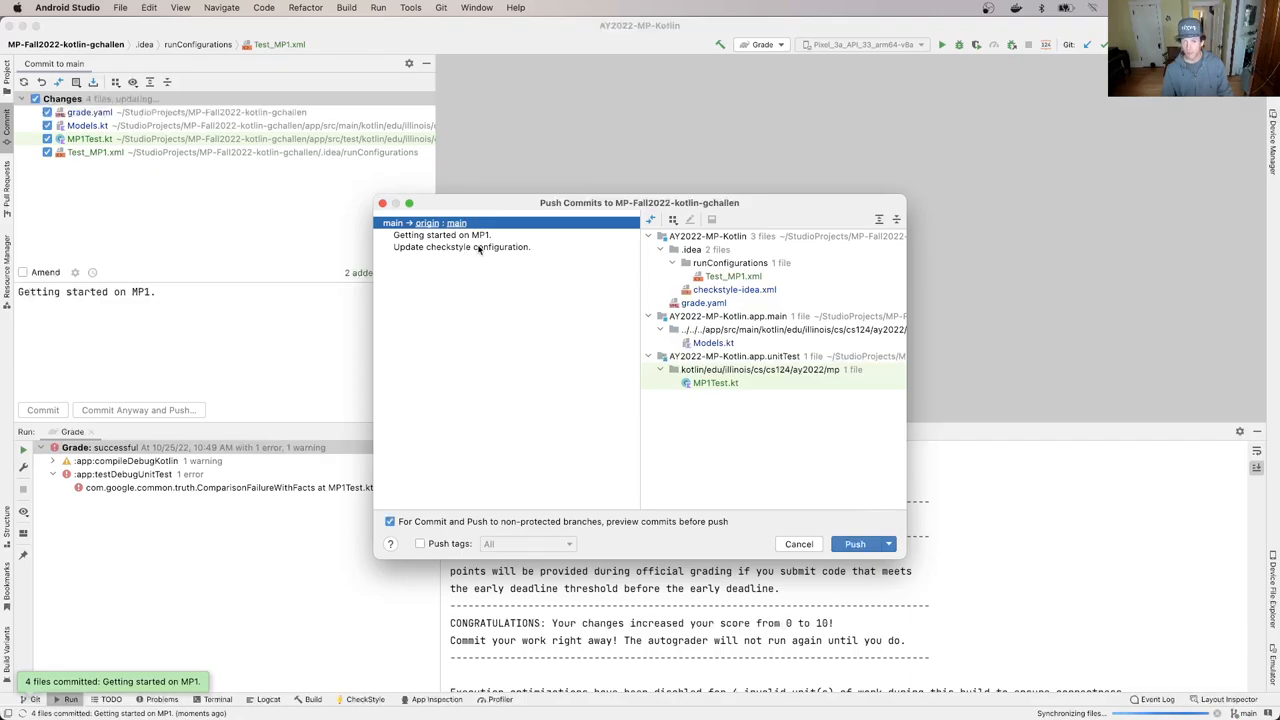
Review the 'Getting started on MP1.' and 'Update checkstyle configuration.' commits awaiting push
left_click(440, 234)
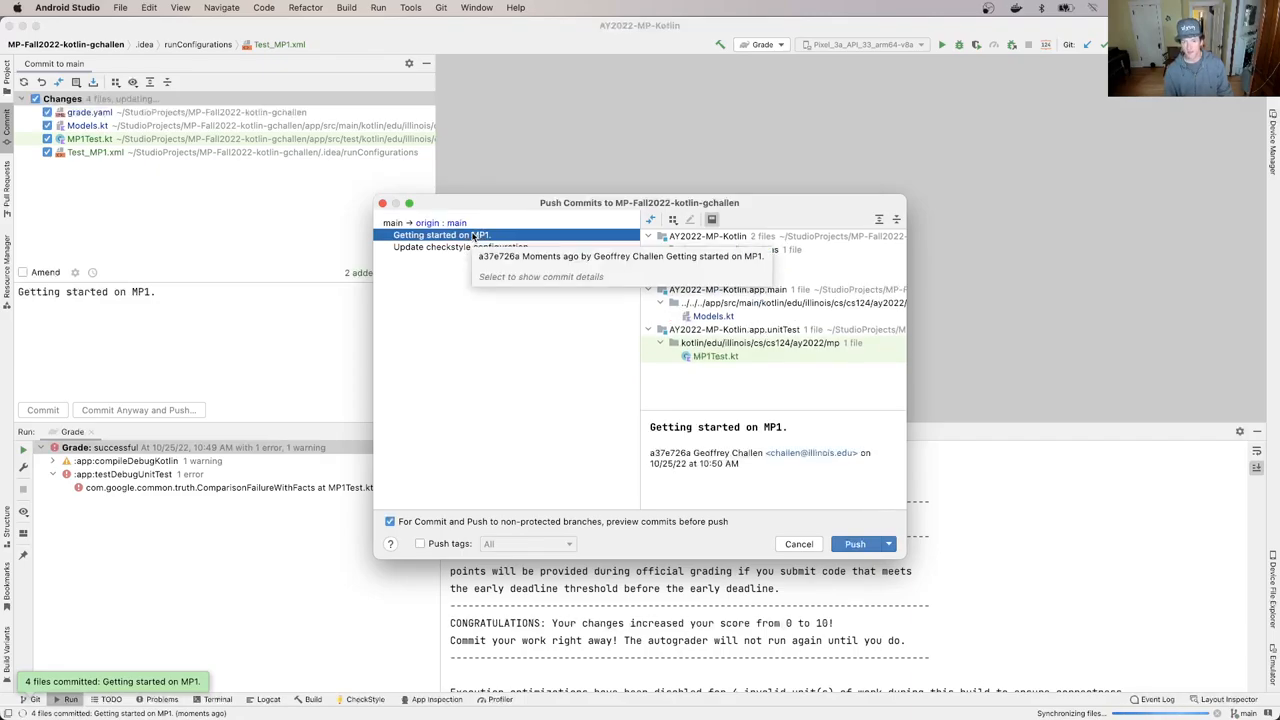
left_click(460, 248)
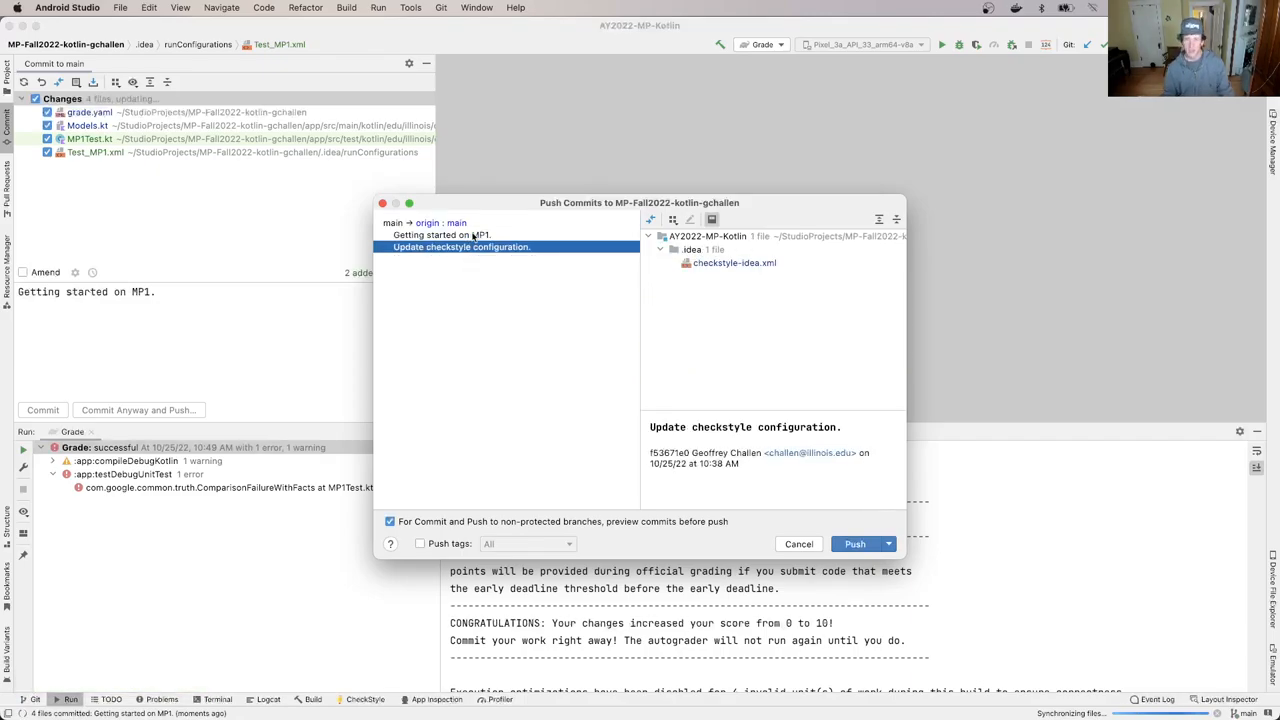
left_click(440, 234)
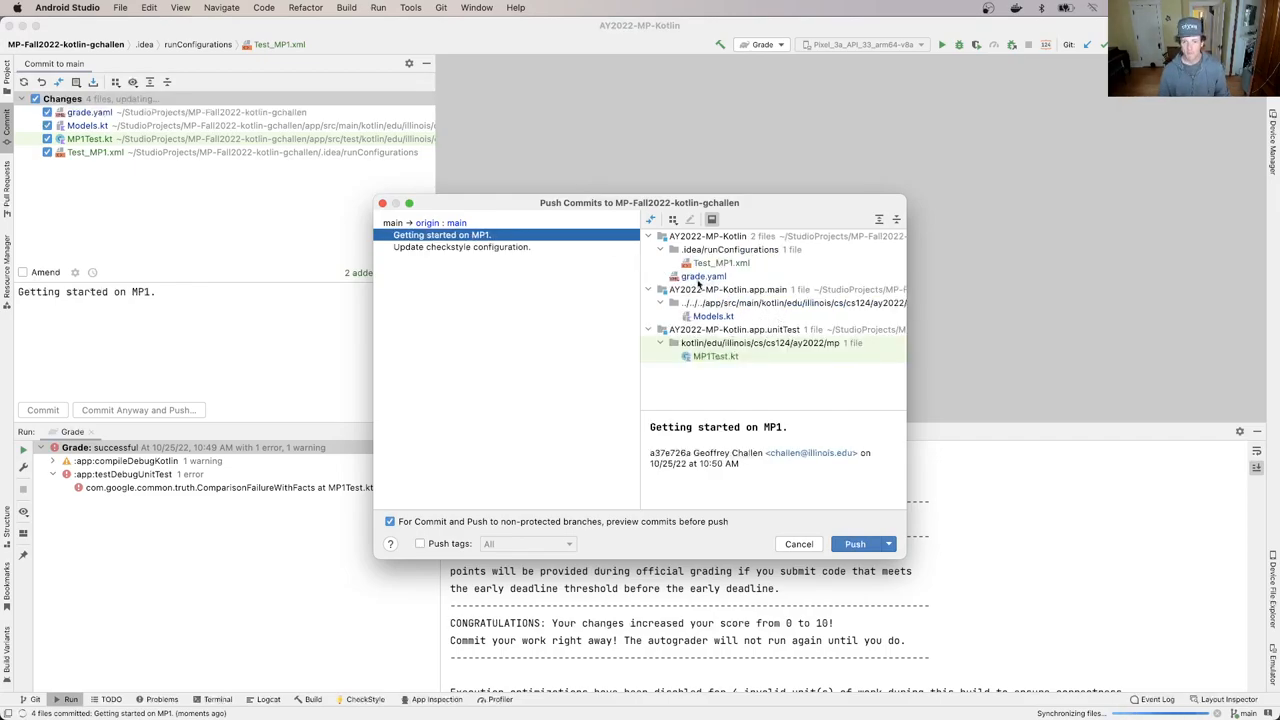
mouse_move(750, 248)
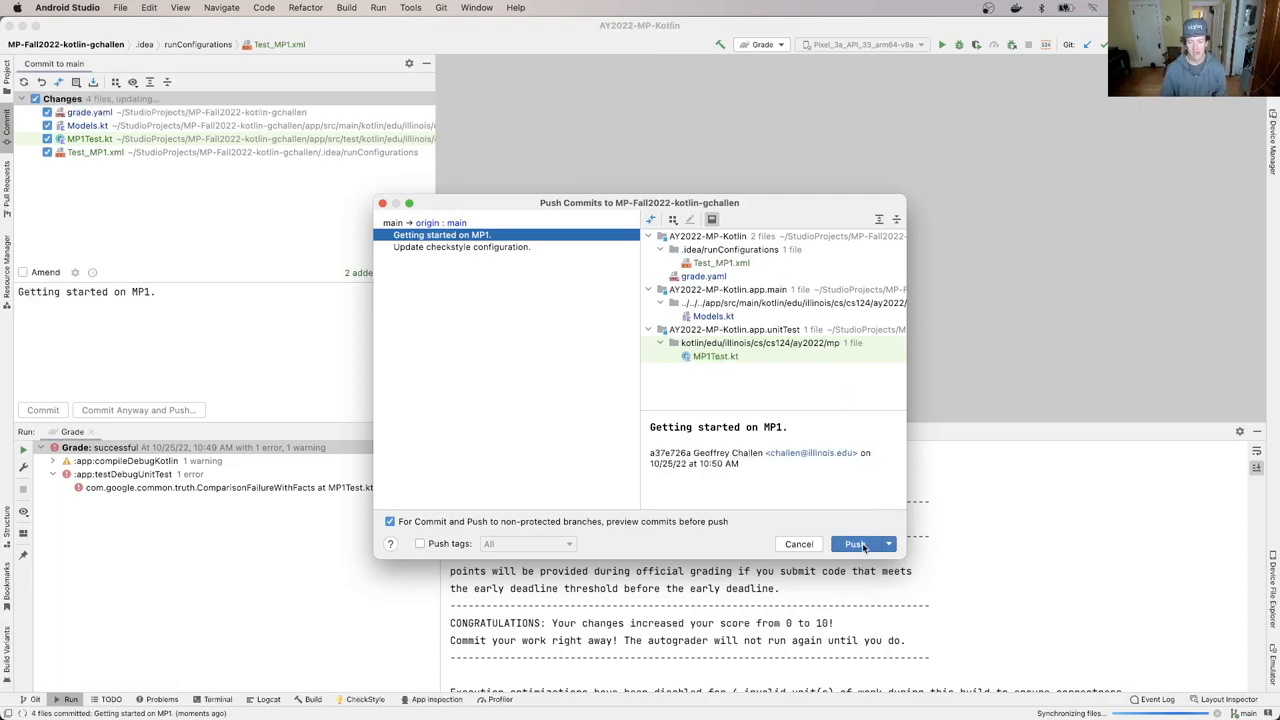
Push both outgoing commits to origin/main
left_click(854, 544)
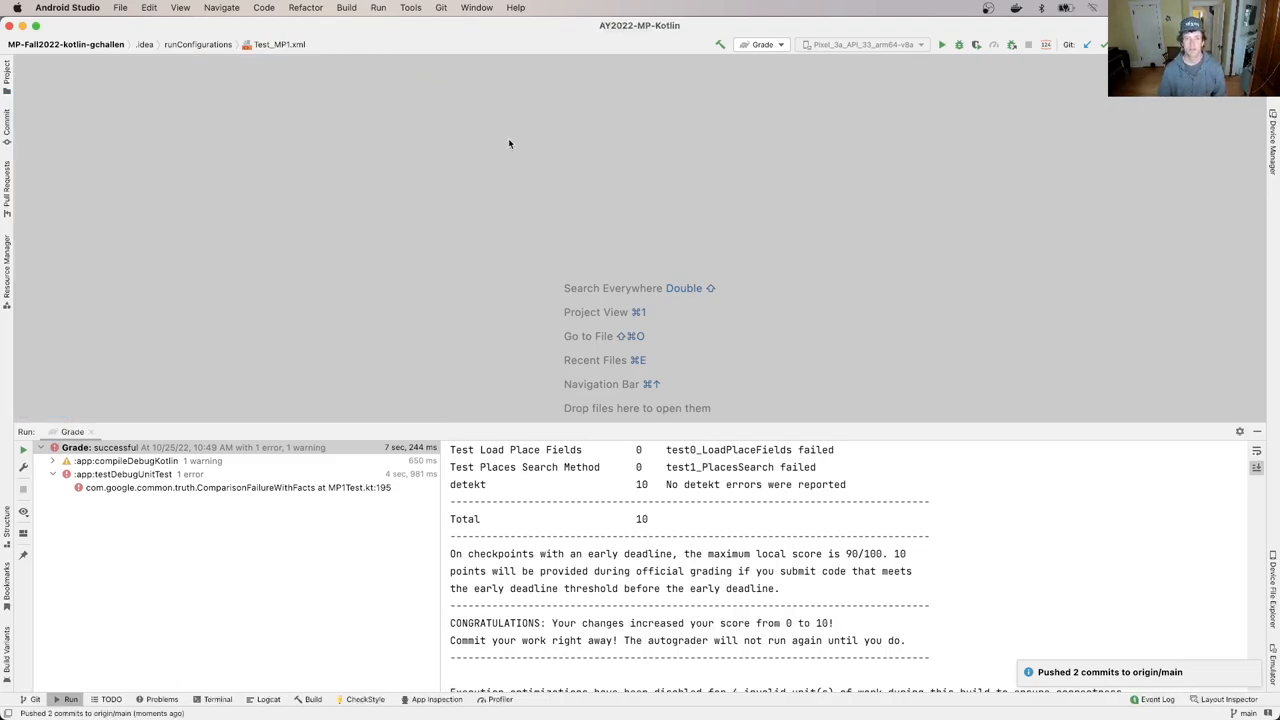
mouse_move(514, 152)
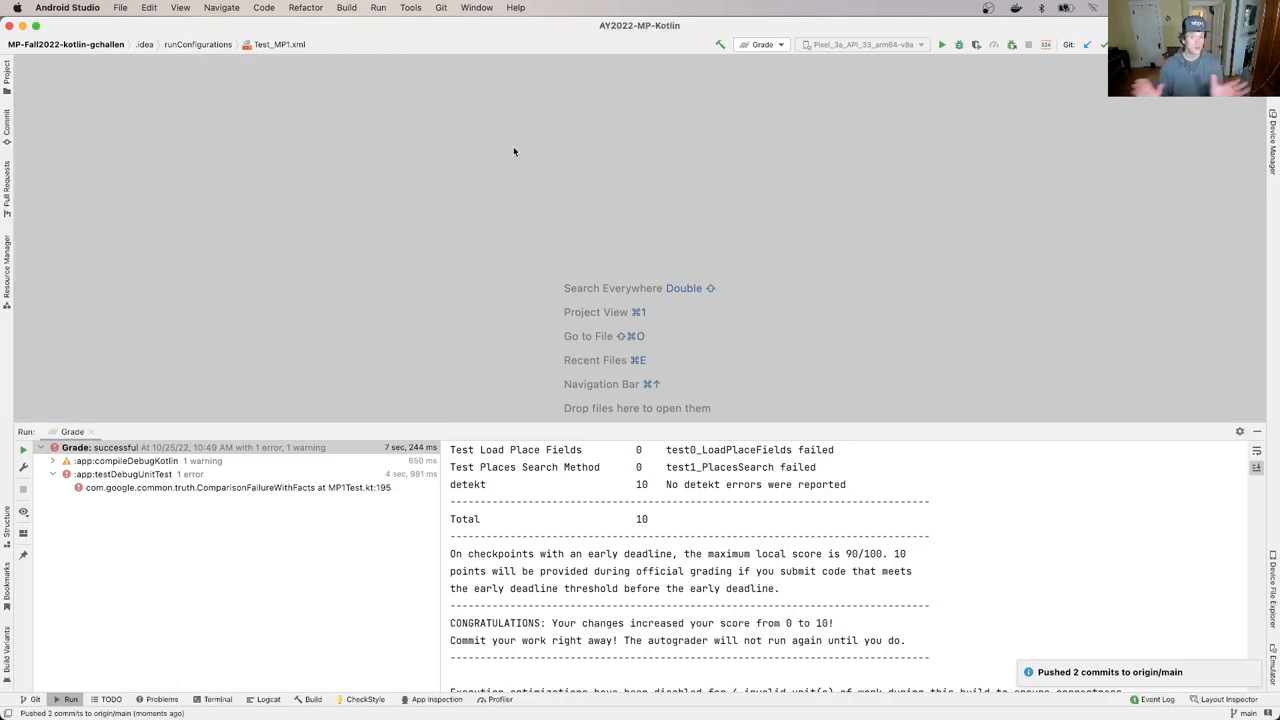